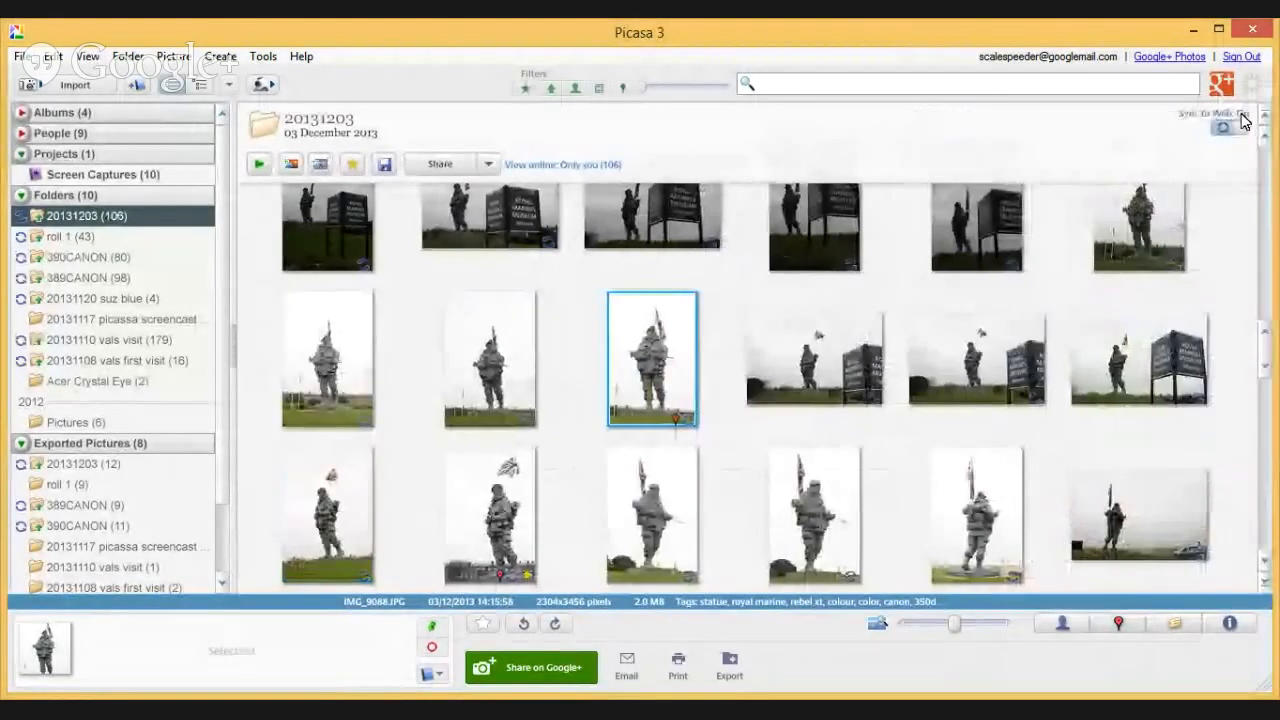
{"action": "mouse_move", "coordinate": [1267, 347]}
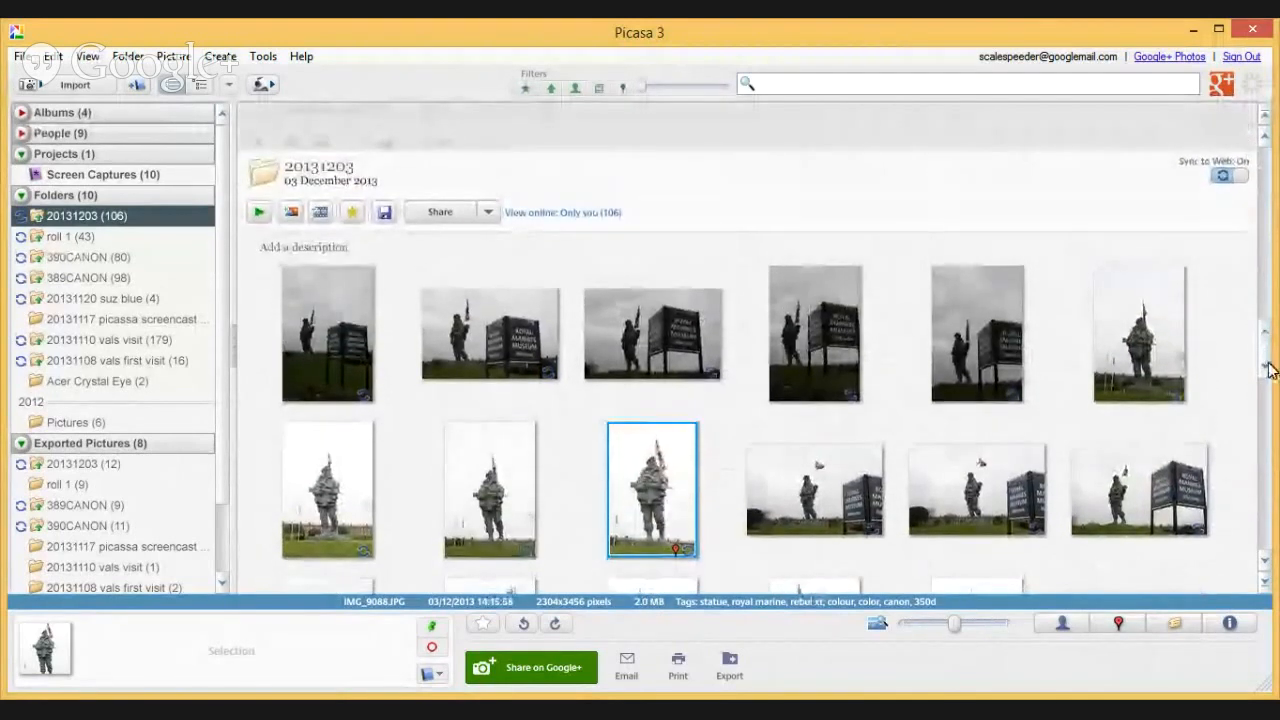
Open the statue photo IMG_9085.JPG in the full-size edit view.
{"action": "double_click", "coordinate": [652, 504]}
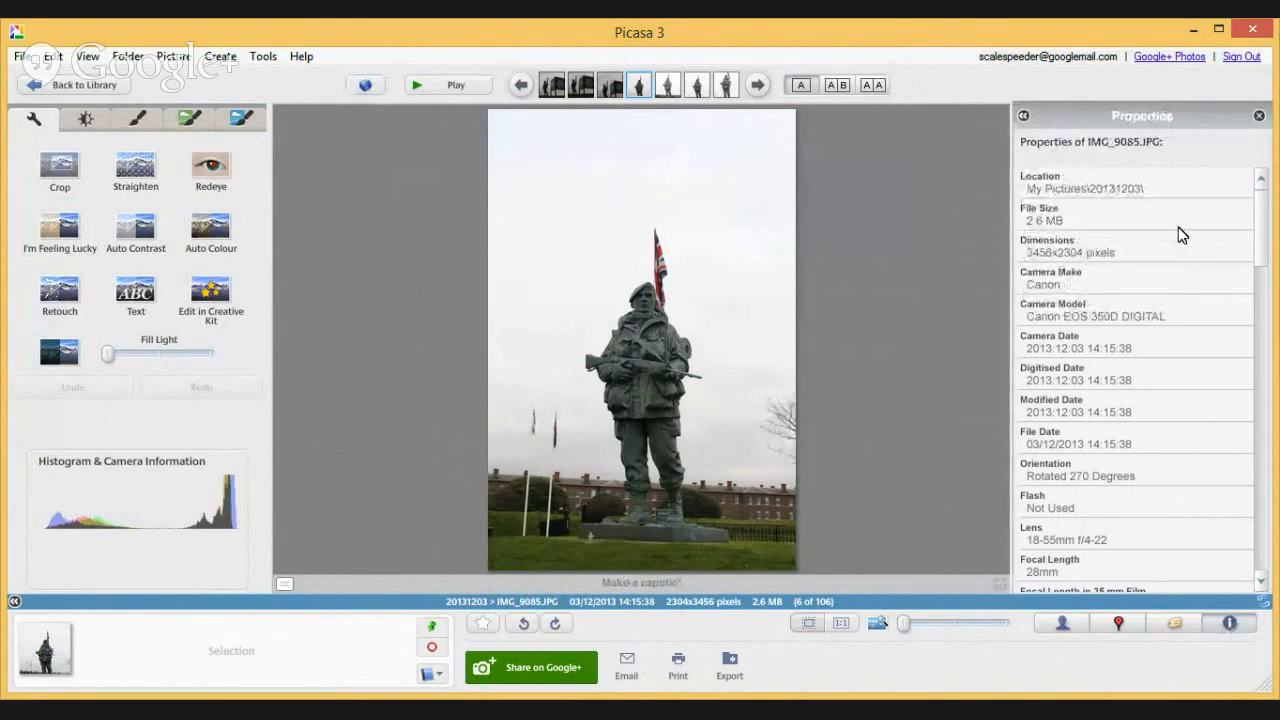
{"action": "mouse_move", "coordinate": [1260, 231]}
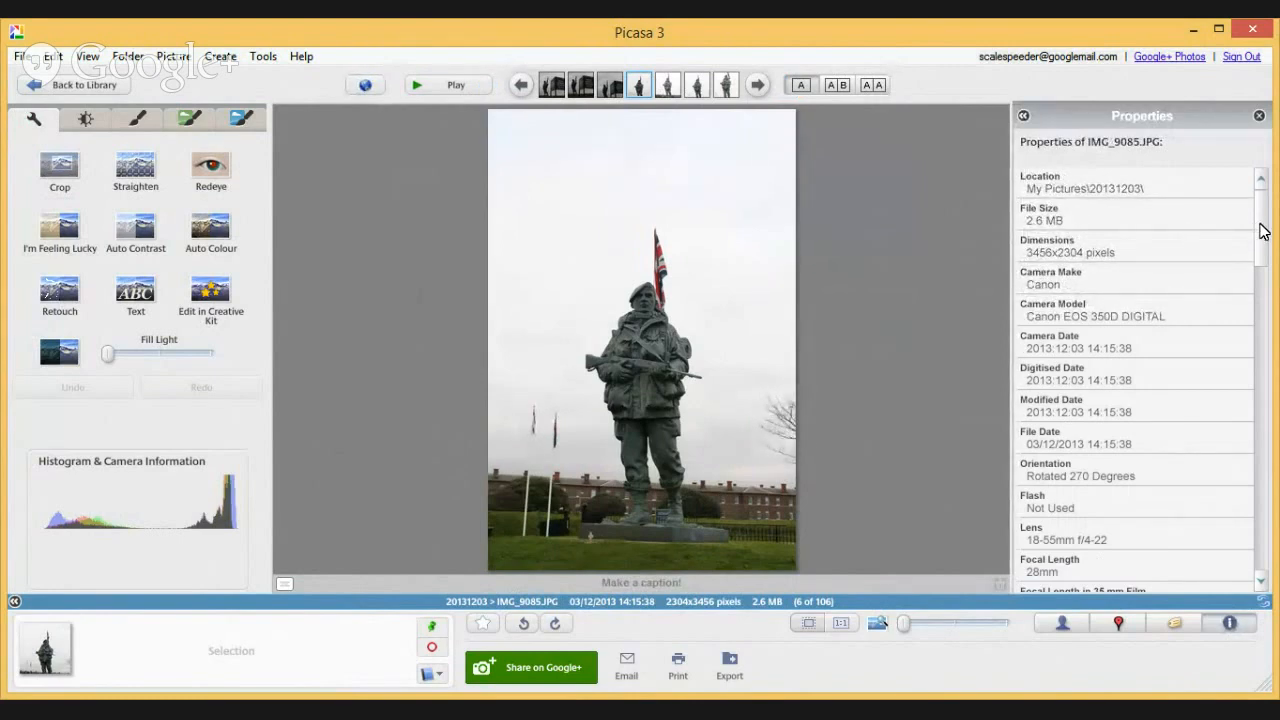
Read the statue photo's EXIF properties down to colour space, then close the Properties panel.
{"action": "scroll", "scroll_direction": "down", "scroll_amount": 3}
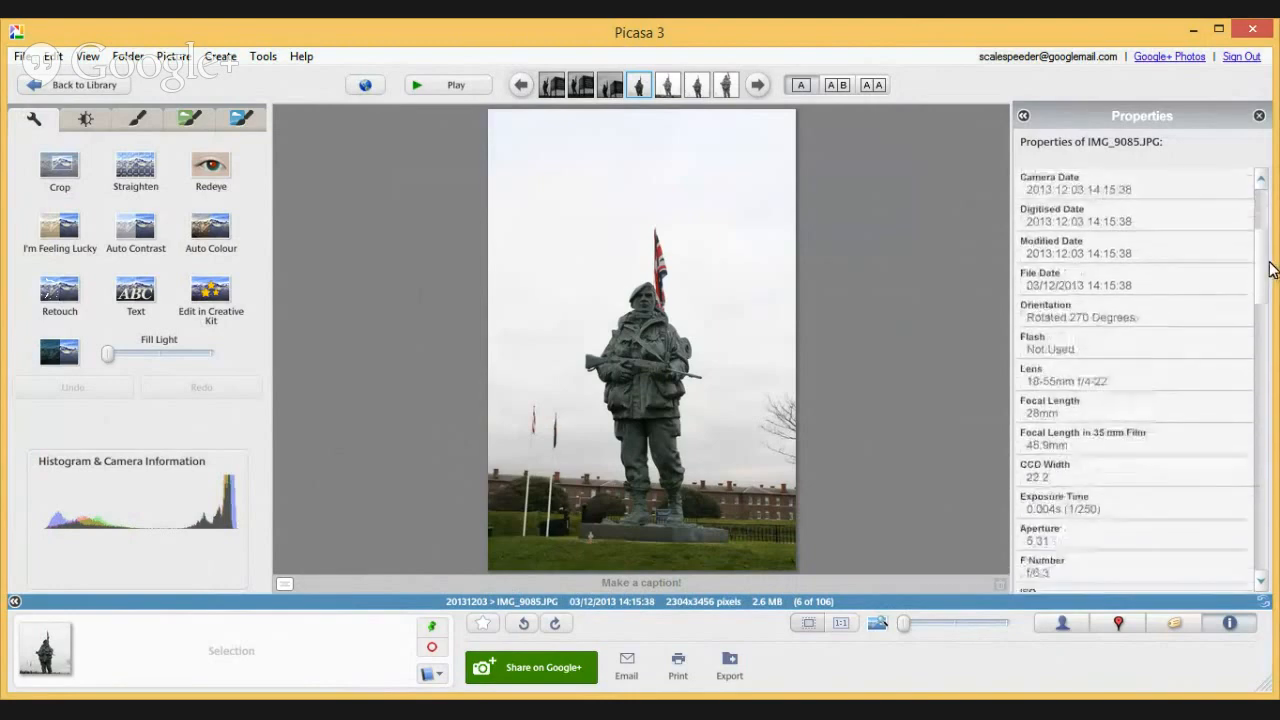
{"action": "mouse_move", "coordinate": [1157, 337]}
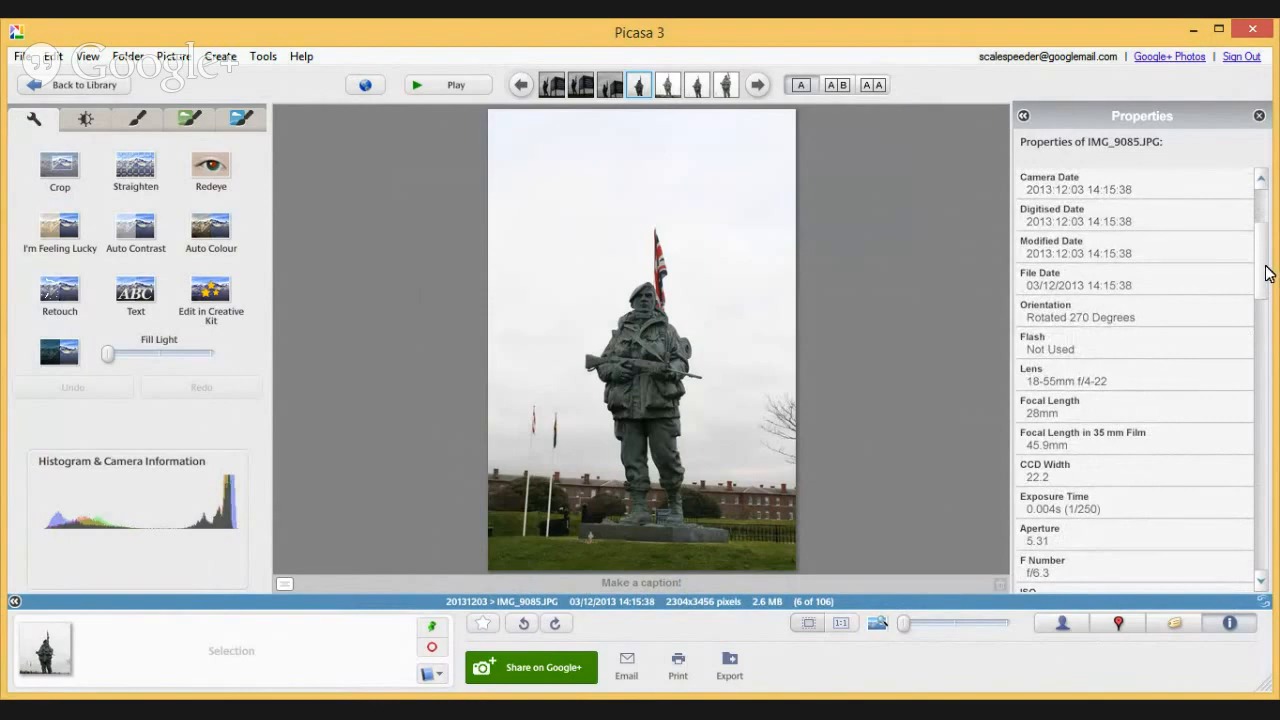
{"action": "scroll", "scroll_direction": "down", "scroll_amount": 3}
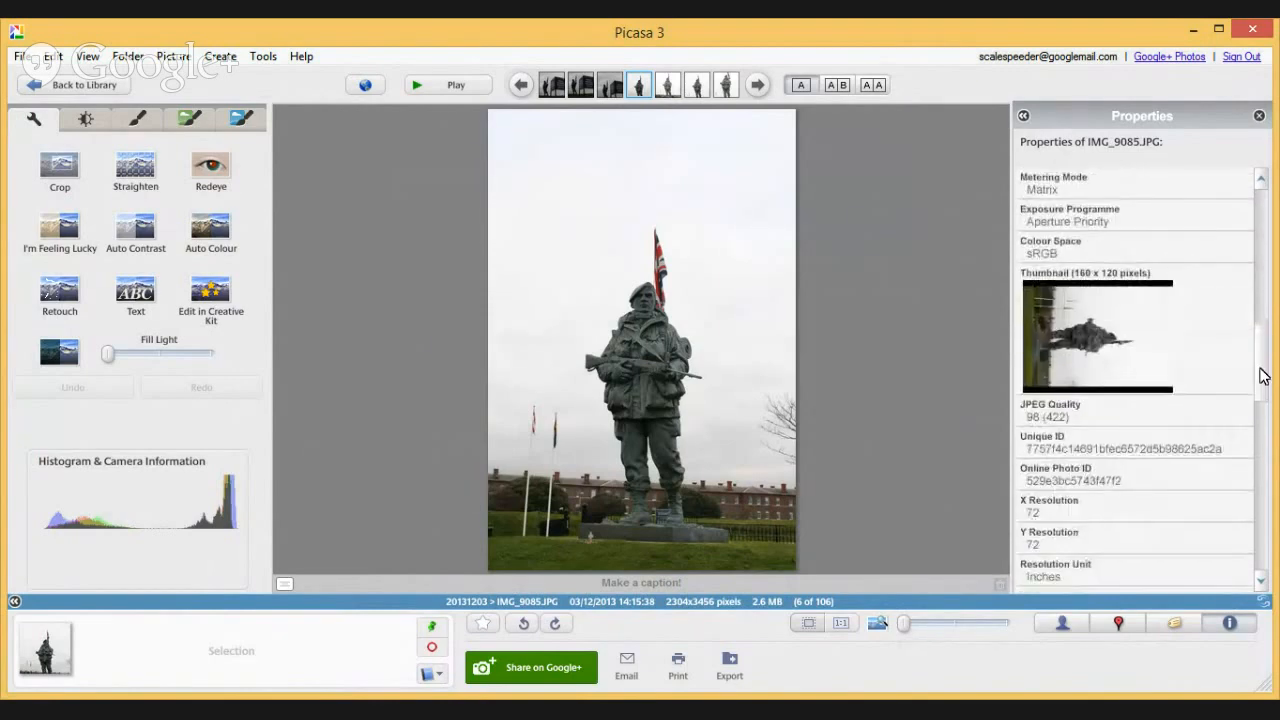
{"action": "scroll", "scroll_direction": "down", "scroll_amount": 3}
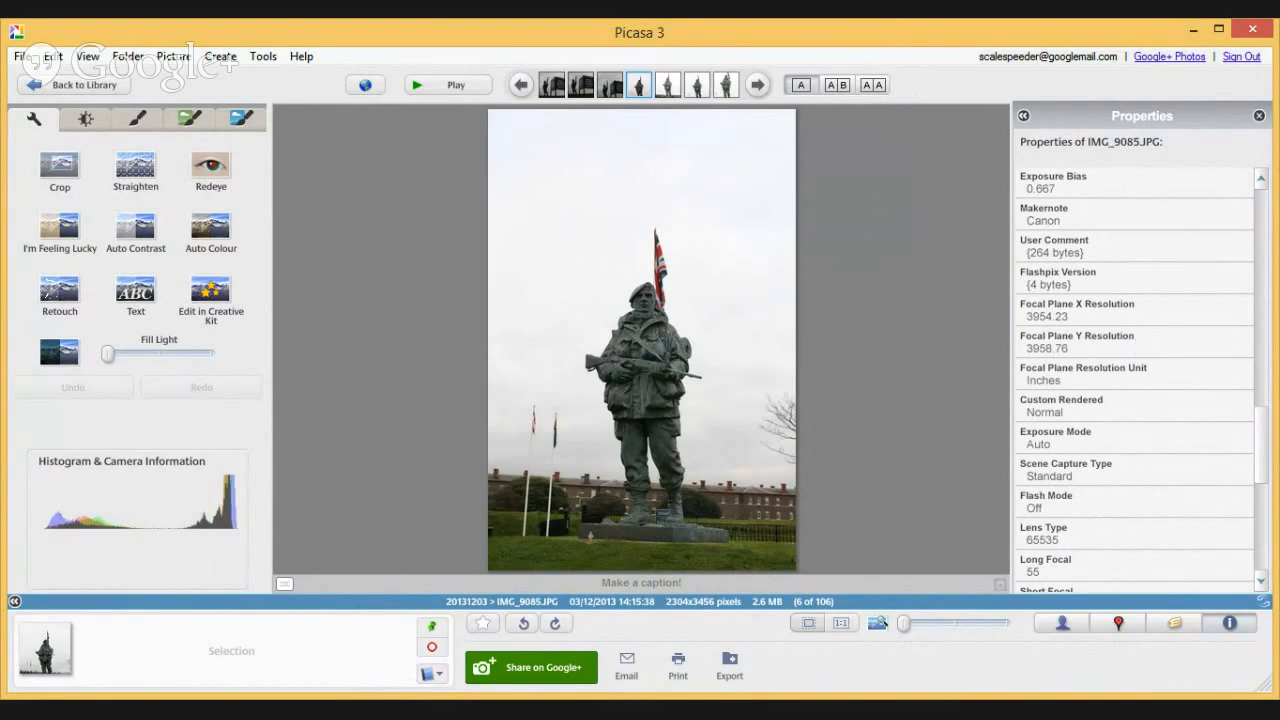
{"action": "scroll", "scroll_direction": "down", "scroll_amount": 3}
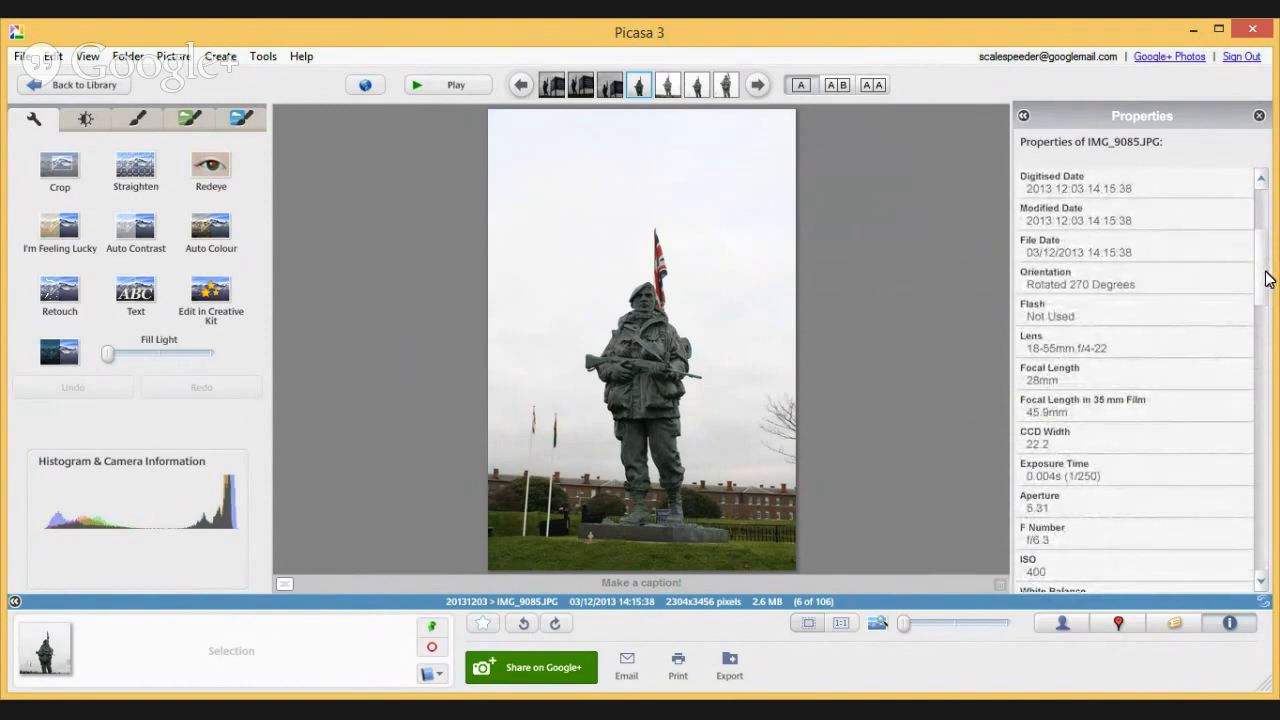
{"action": "scroll", "scroll_direction": "down", "scroll_amount": 3}
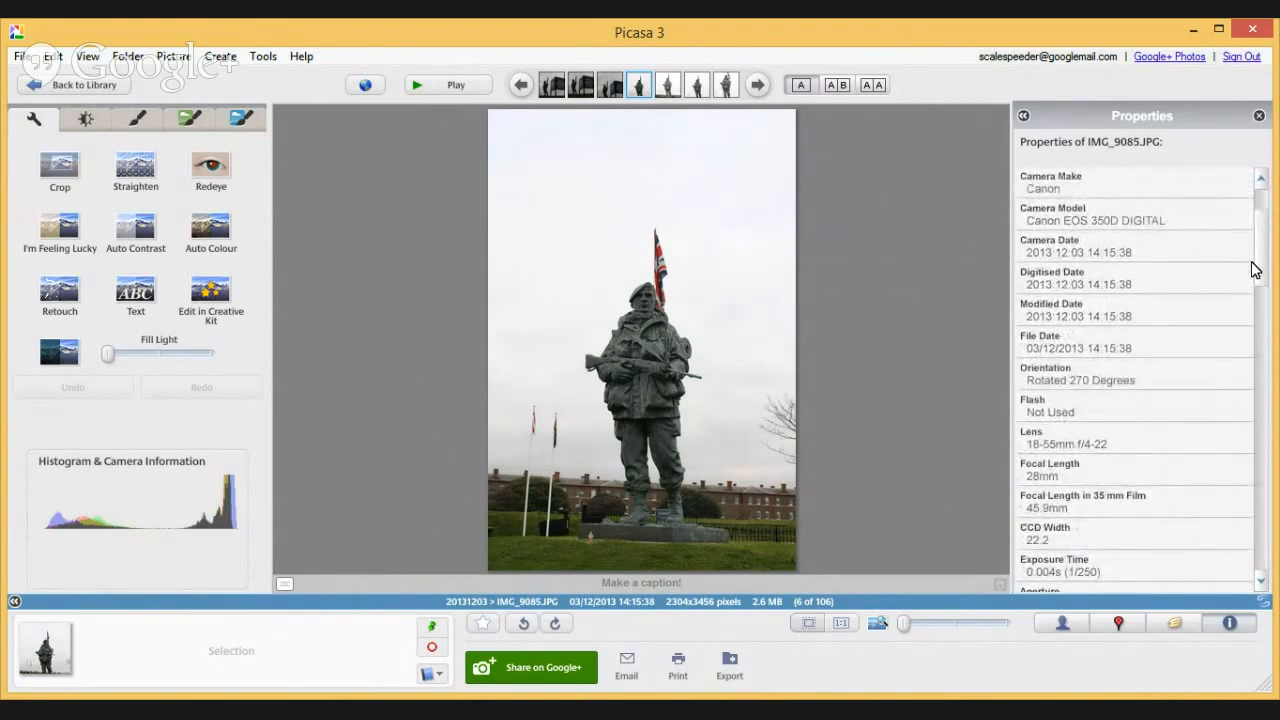
{"action": "mouse_move", "coordinate": [1095, 569]}
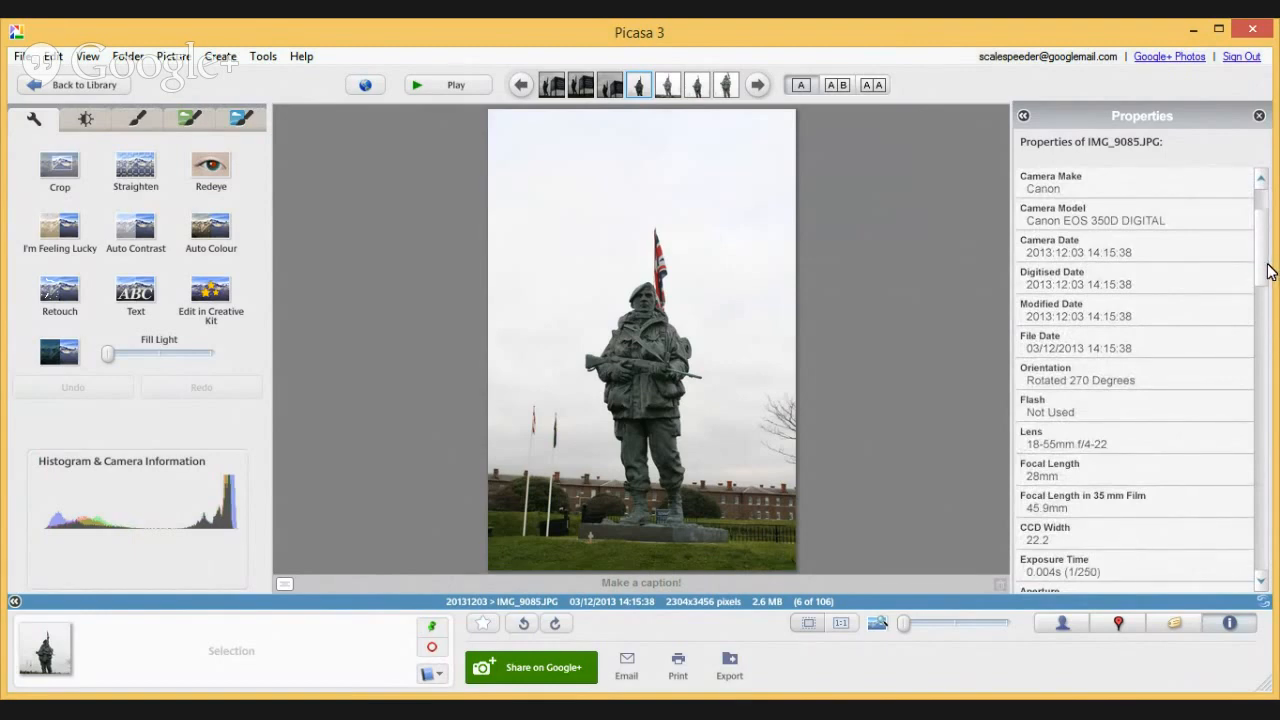
{"action": "scroll", "scroll_direction": "down", "scroll_amount": 3}
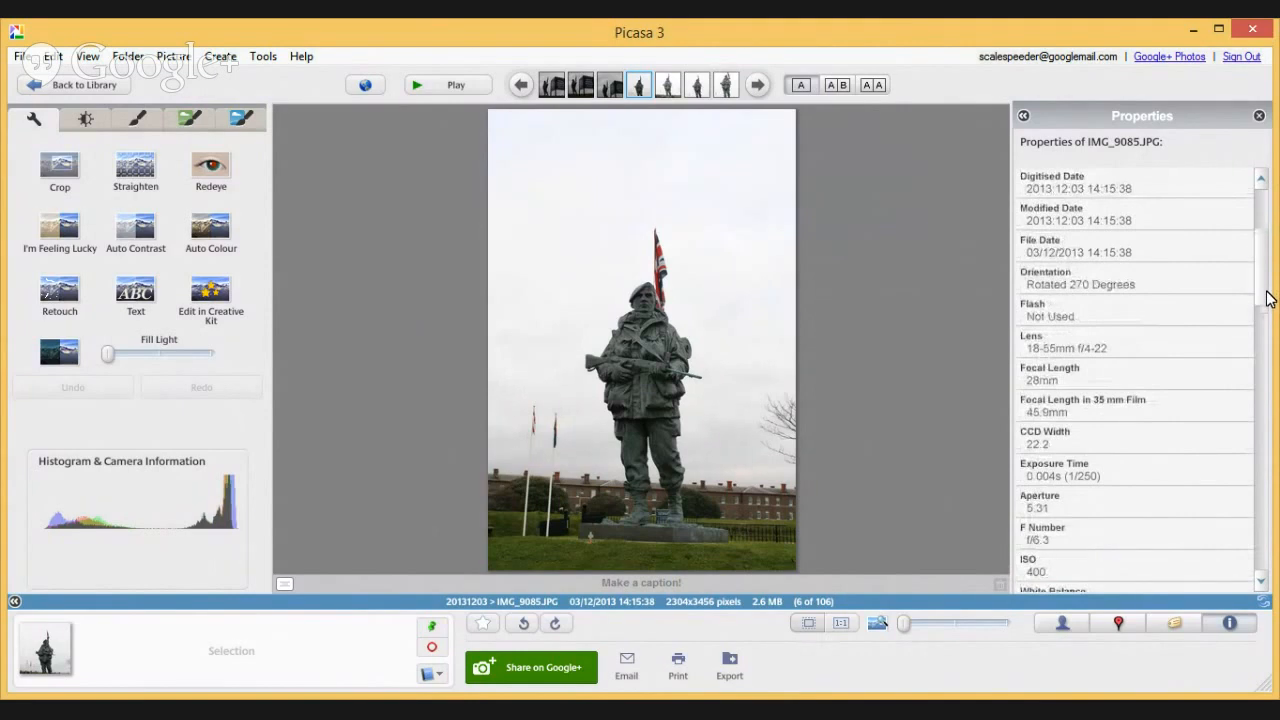
{"action": "mouse_move", "coordinate": [968, 367]}
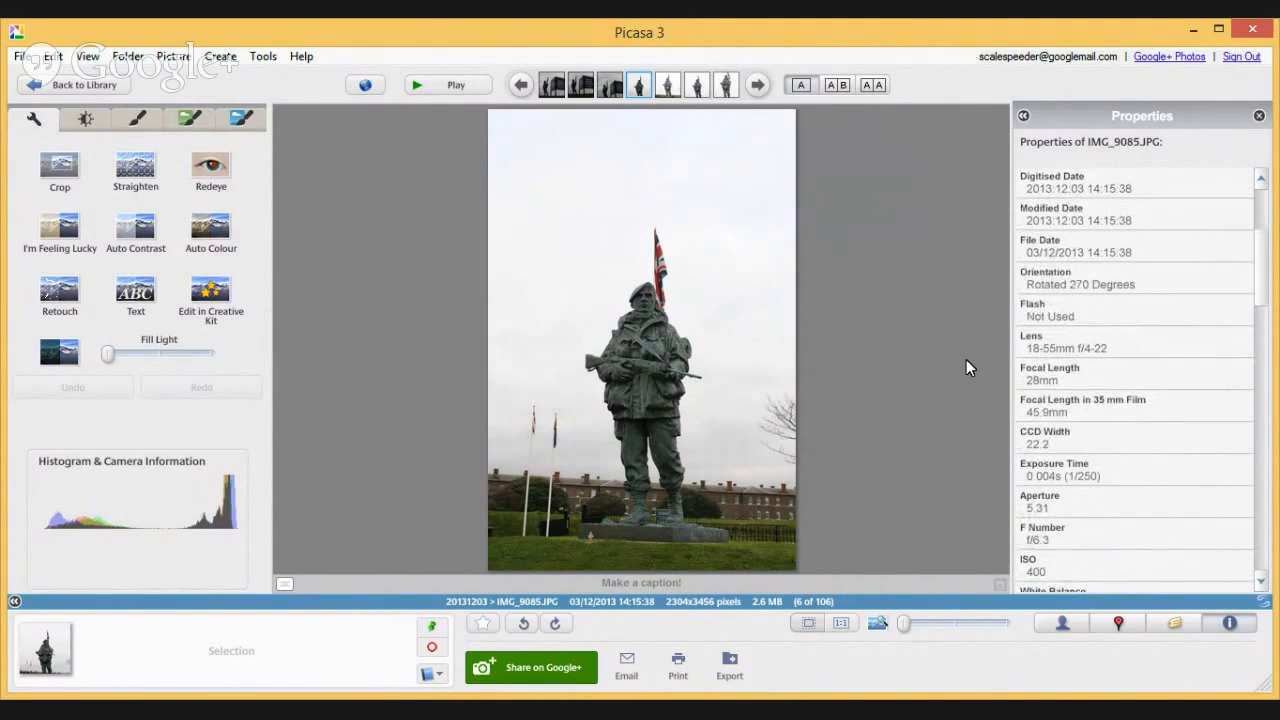
{"action": "mouse_move", "coordinate": [957, 350]}
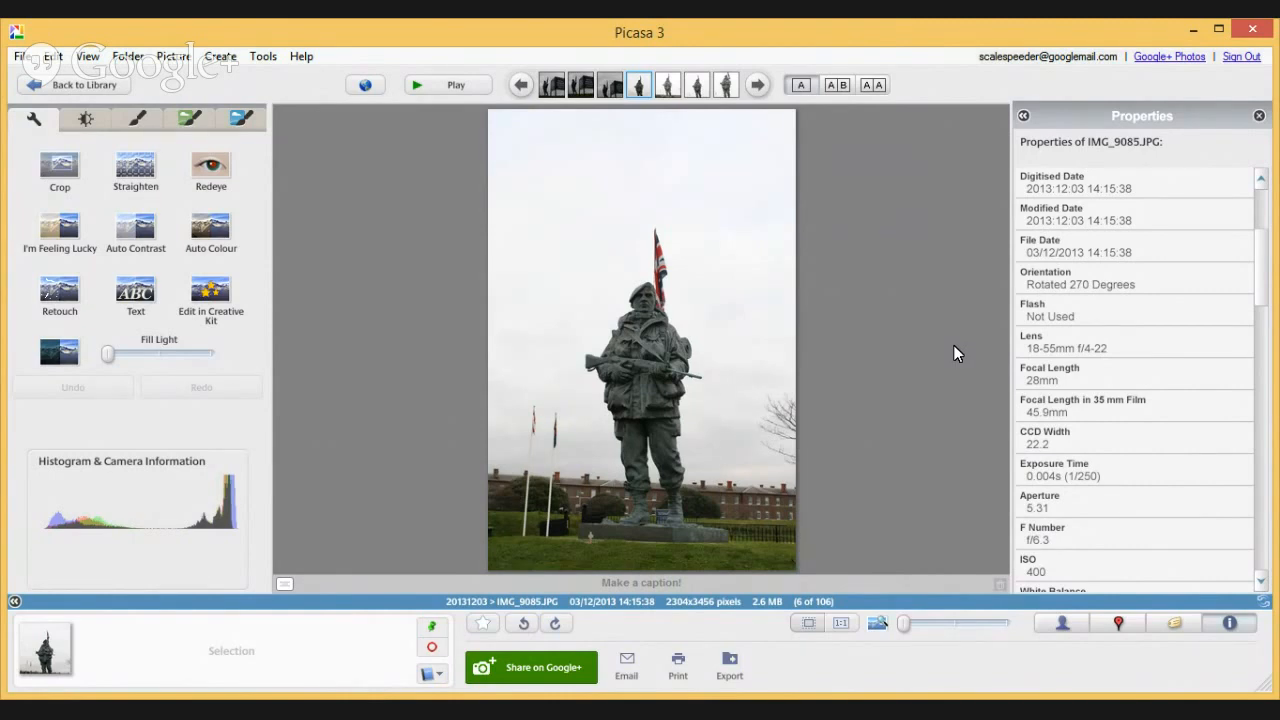
{"action": "mouse_move", "coordinate": [1246, 290]}
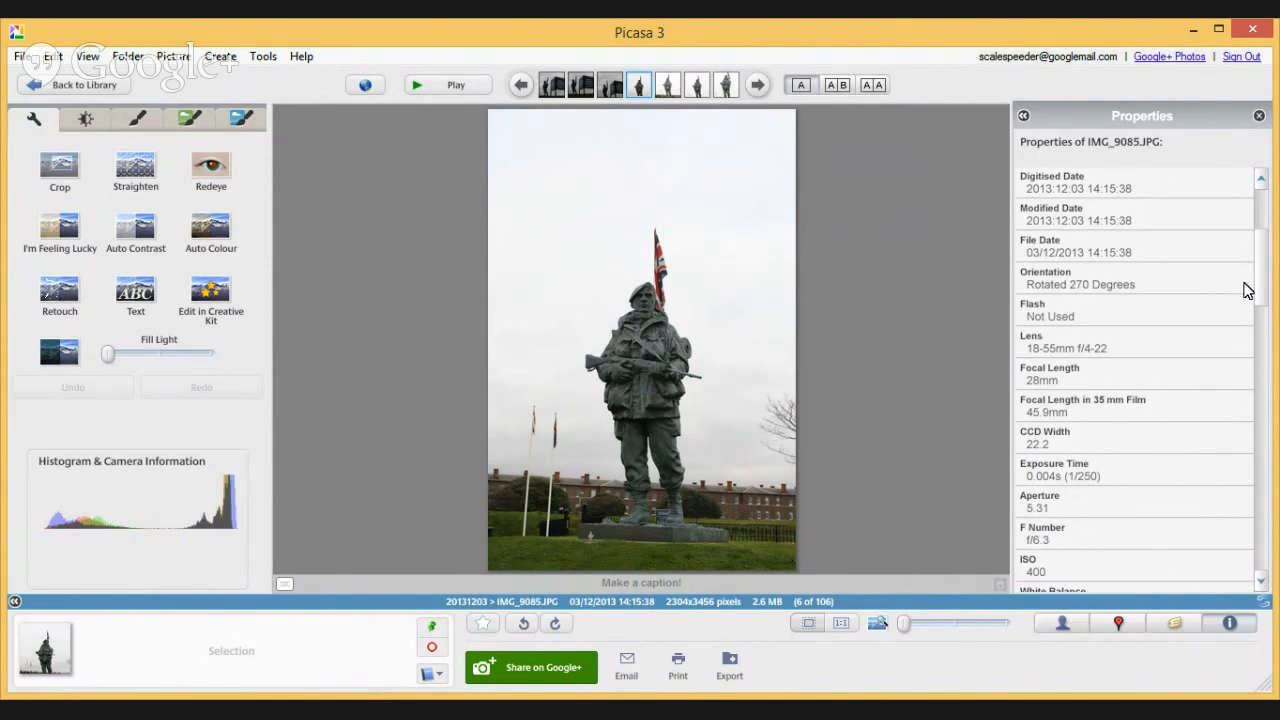
{"action": "scroll", "scroll_direction": "down", "scroll_amount": 3}
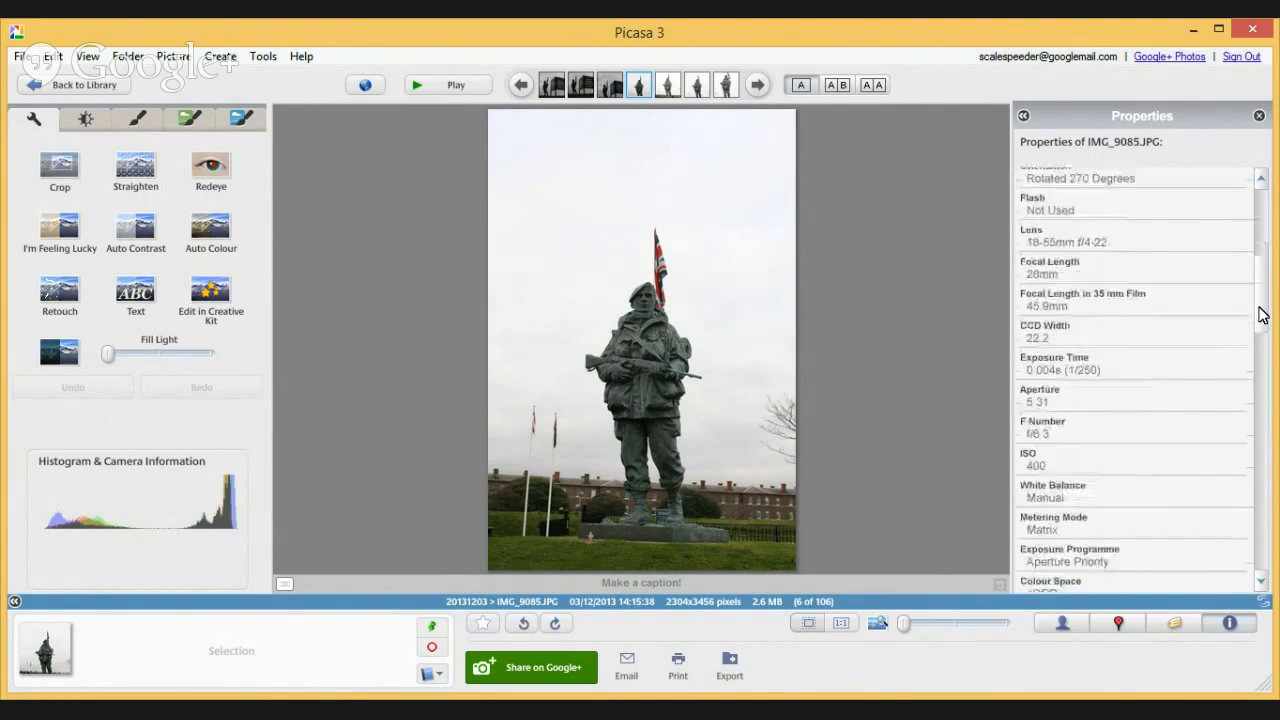
{"action": "scroll", "scroll_direction": "down", "scroll_amount": 3}
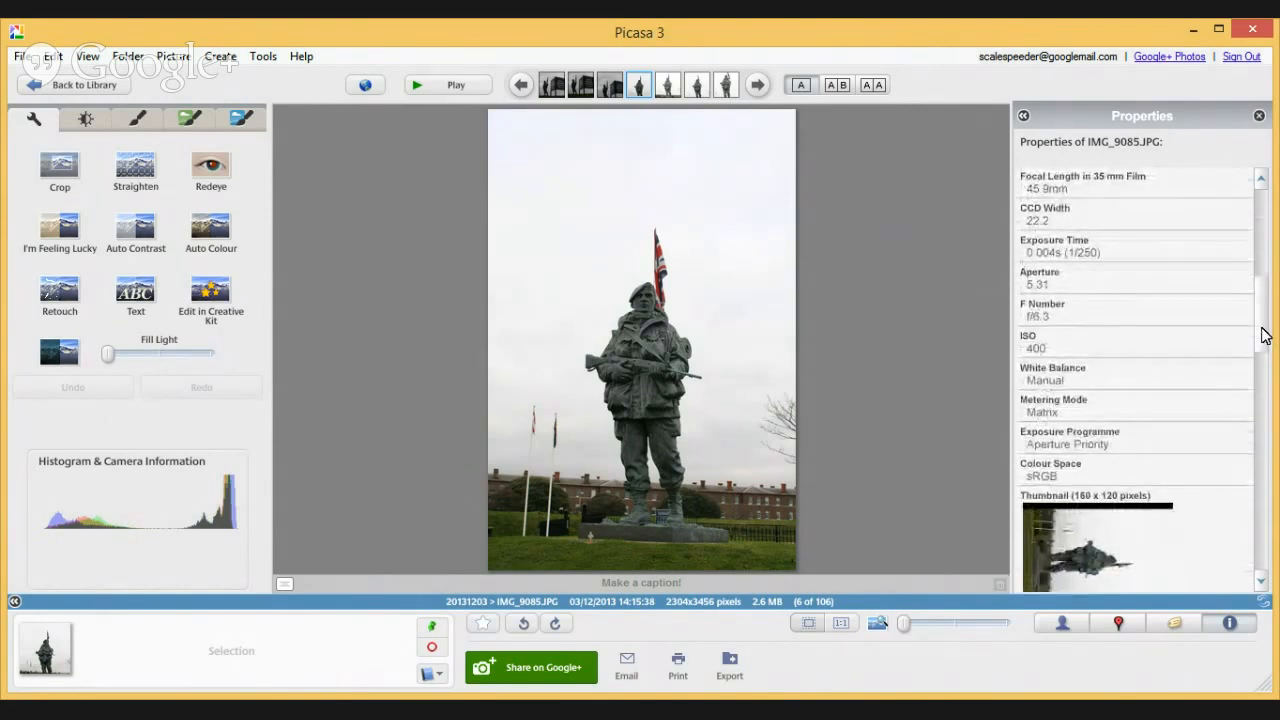
{"action": "mouse_move", "coordinate": [904, 373]}
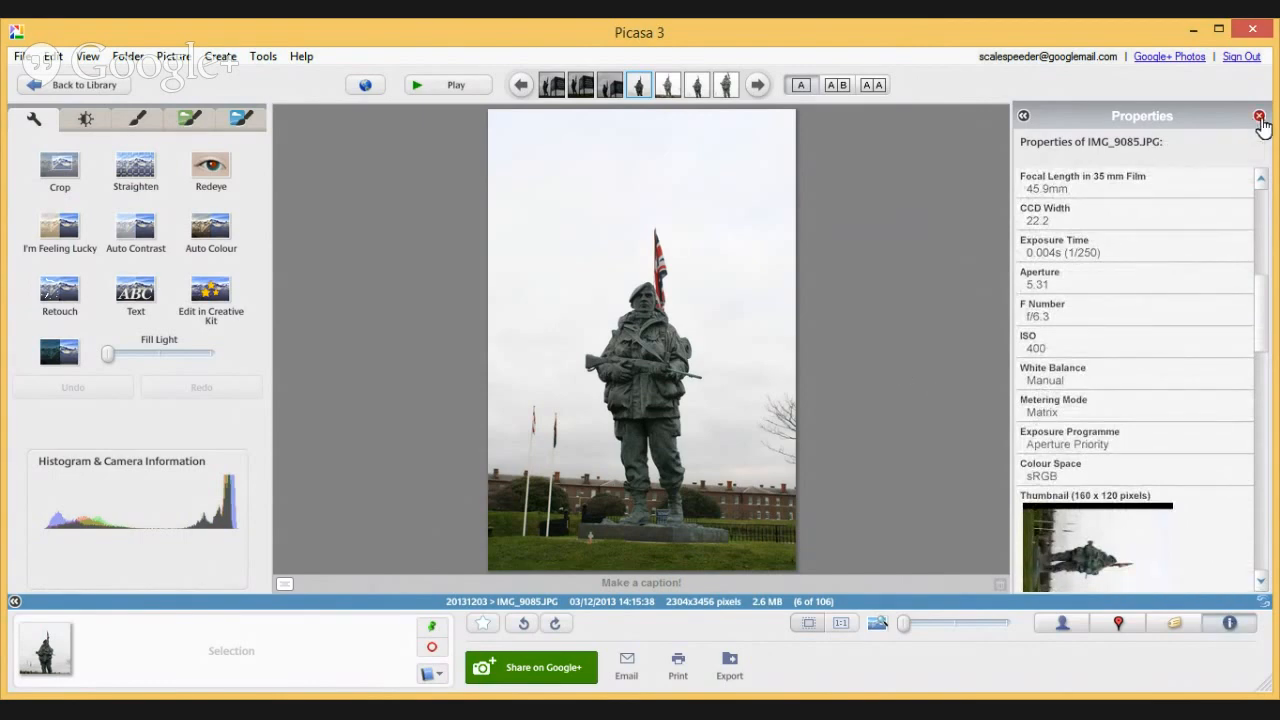
{"action": "left_click", "coordinate": [1258, 116]}
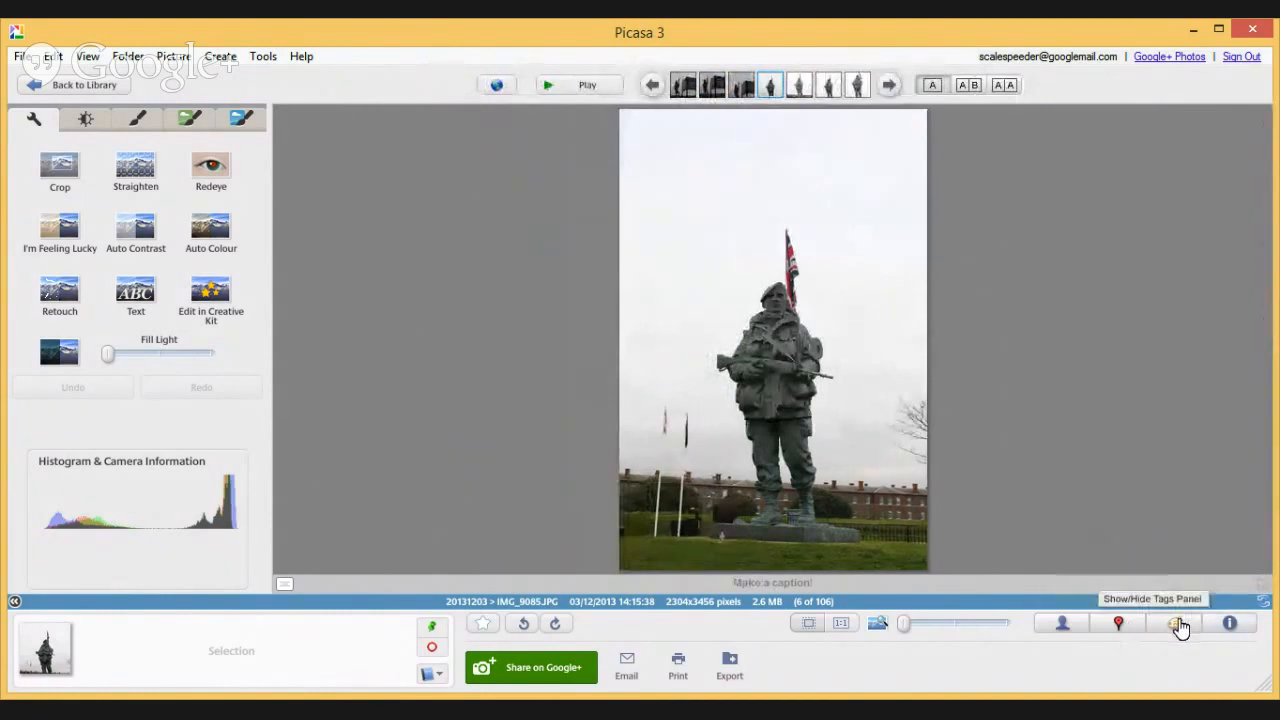
Show the Tags panel for the statue photo.
{"action": "left_click", "coordinate": [1174, 623]}
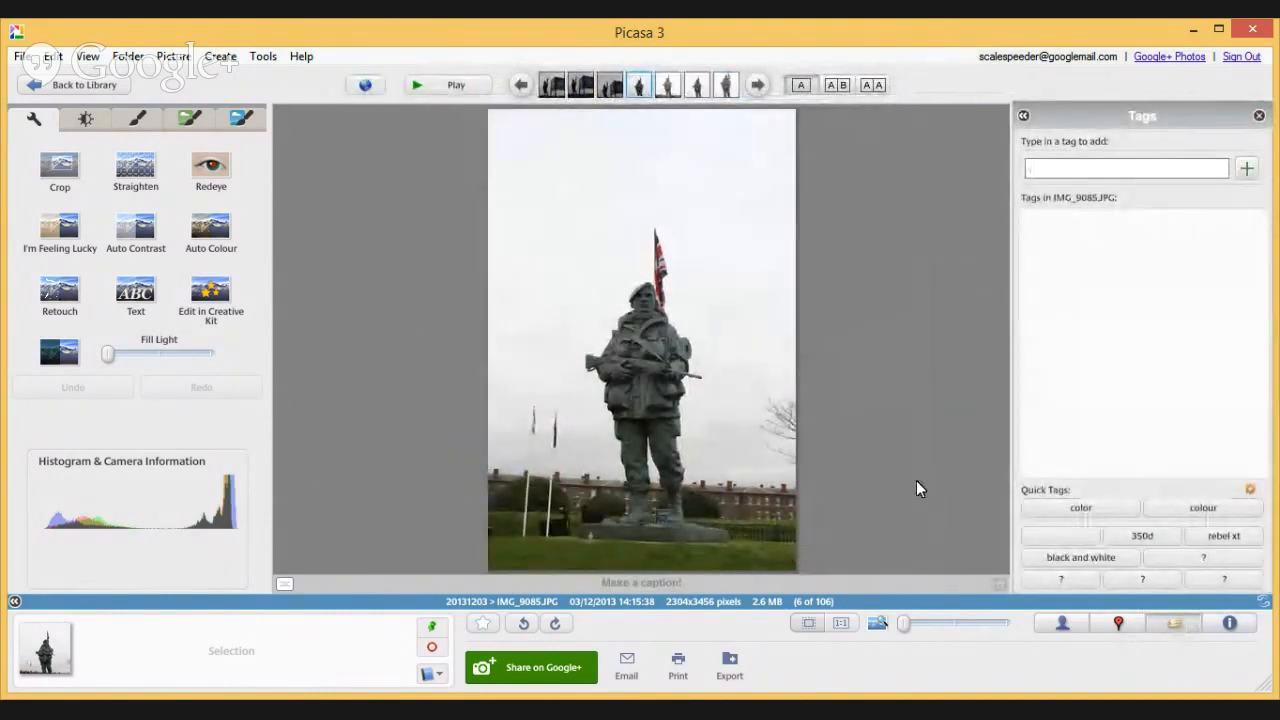
{"action": "mouse_move", "coordinate": [1170, 625]}
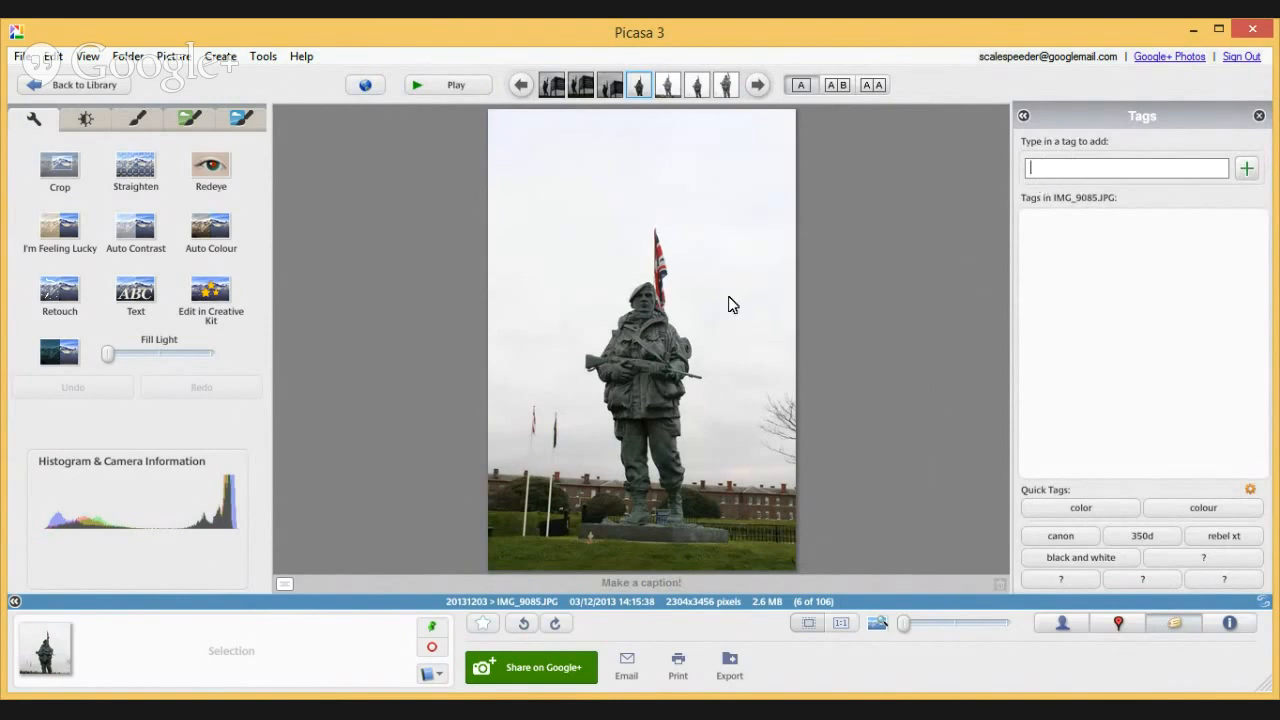
{"action": "mouse_move", "coordinate": [1053, 309]}
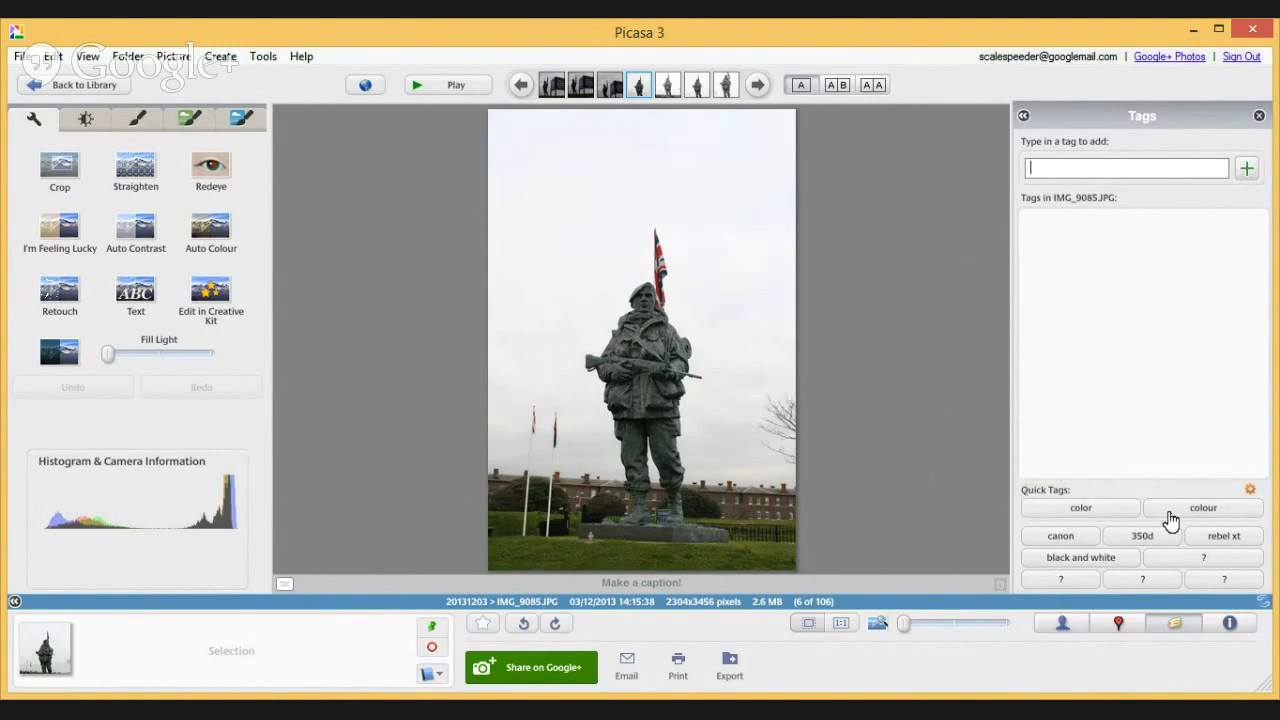
{"action": "mouse_move", "coordinate": [924, 374]}
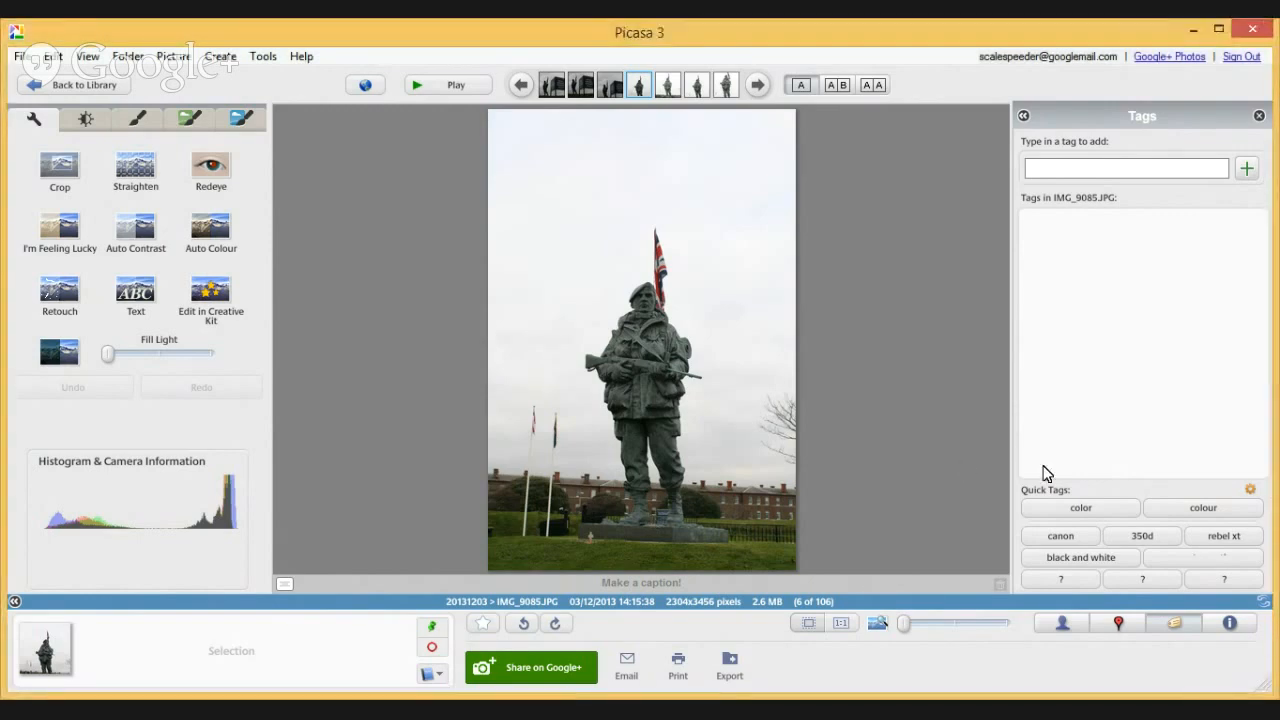
{"action": "mouse_move", "coordinate": [1082, 513]}
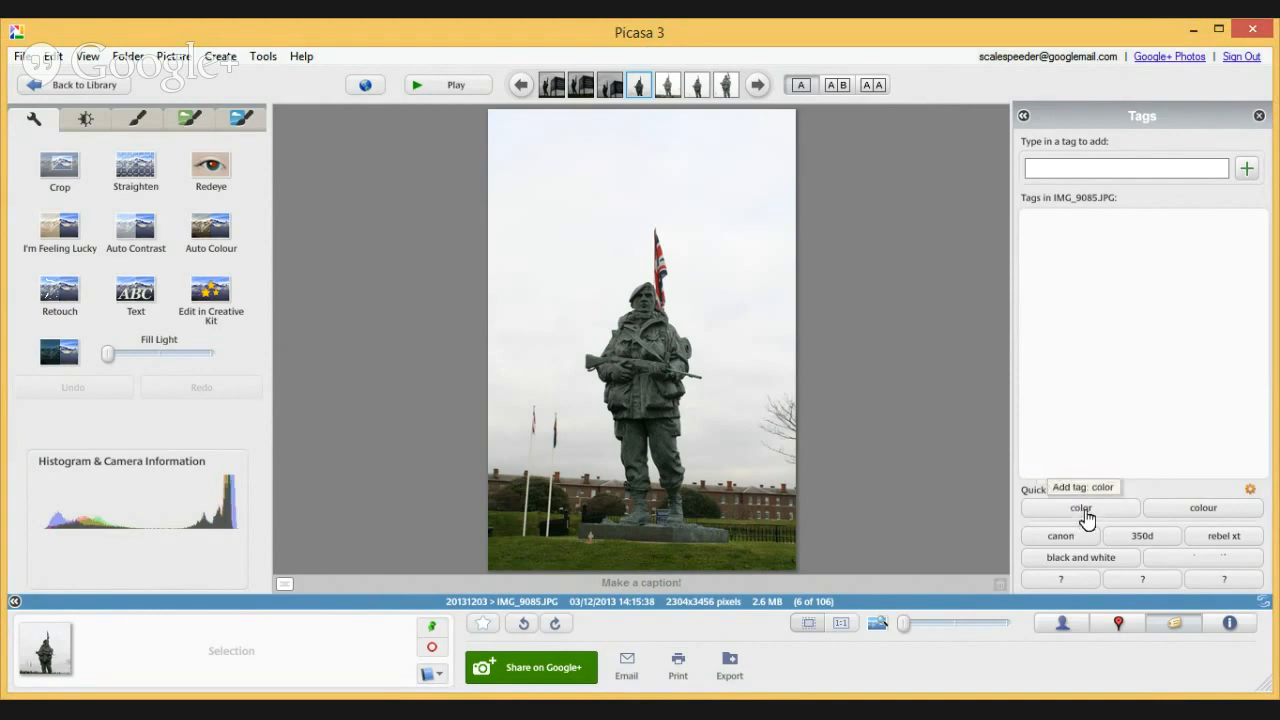
{"action": "mouse_move", "coordinate": [1095, 540]}
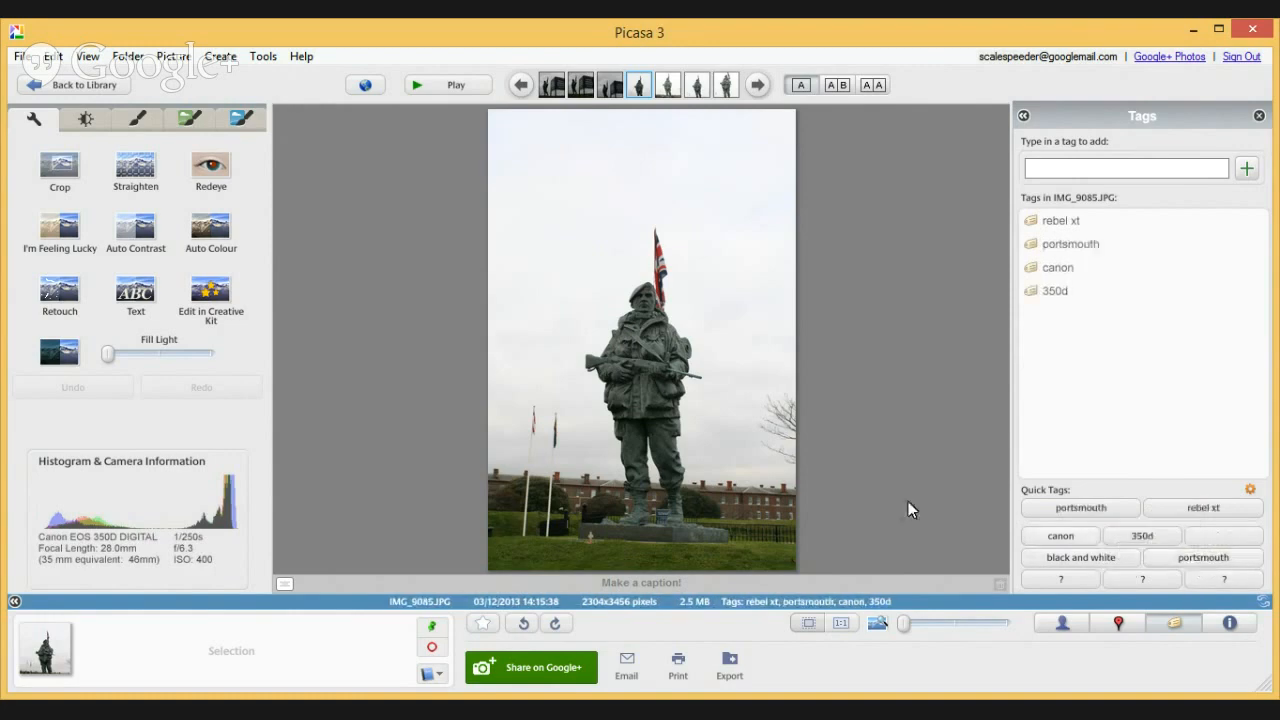
Add the tags royal marines and museum to the statue photo.
{"action": "left_click", "coordinate": [1125, 167]}
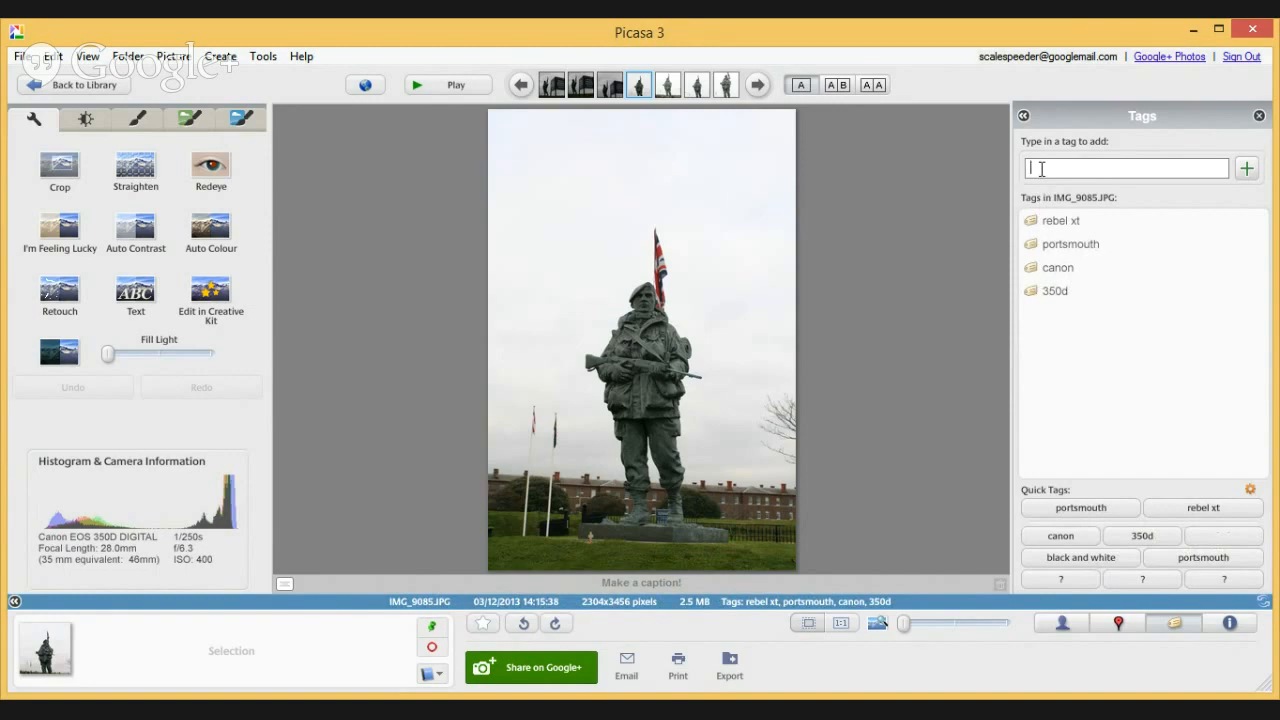
{"action": "type", "text": "royal"}
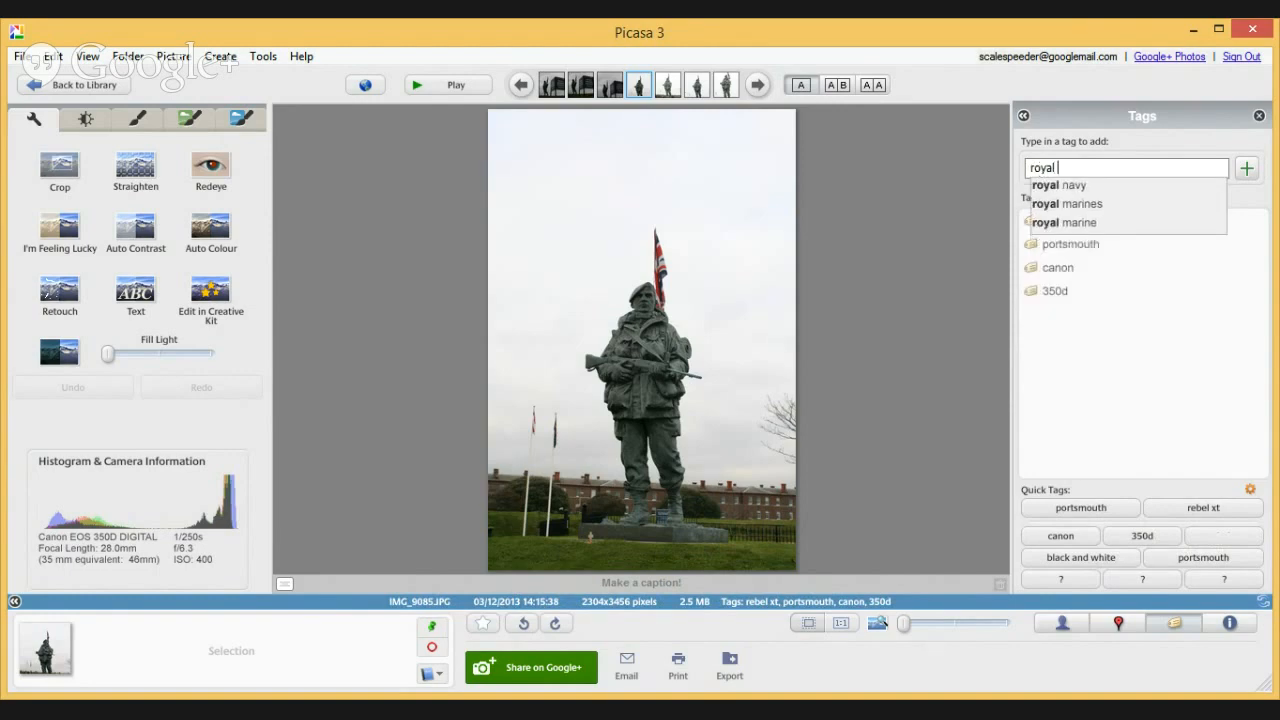
{"action": "left_click", "coordinate": [1067, 222]}
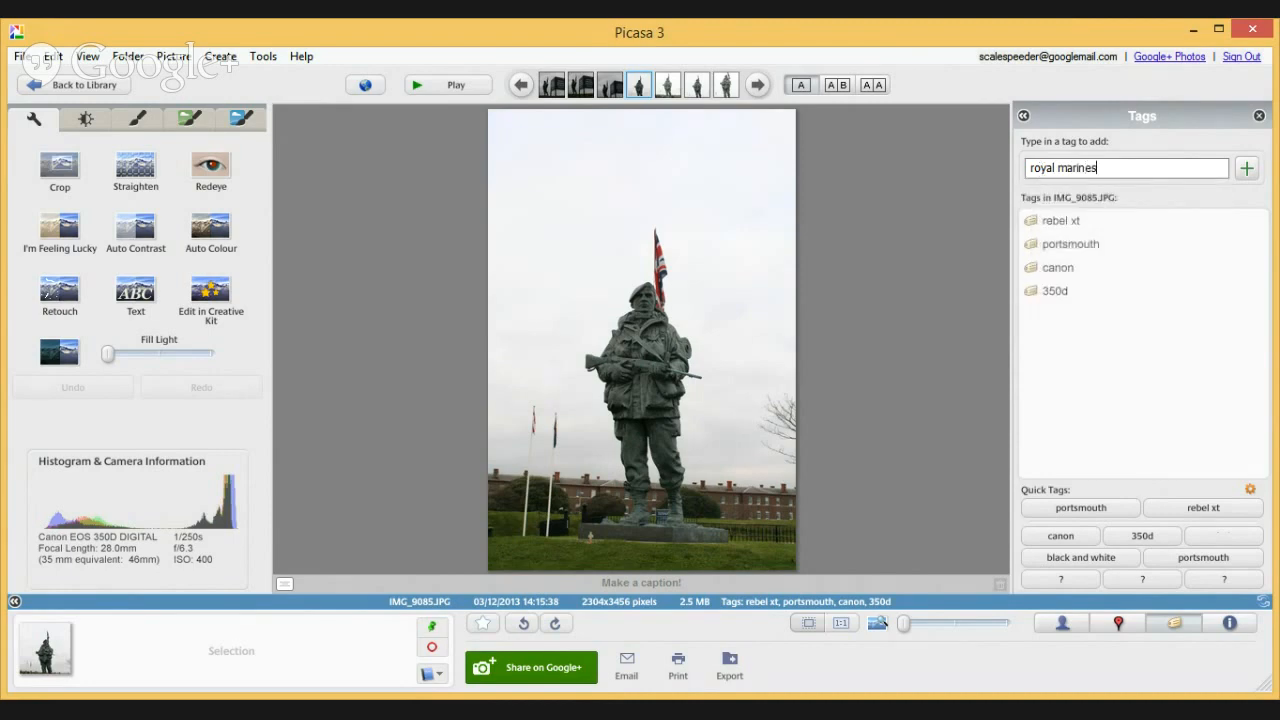
{"action": "type", "text": ", m"}
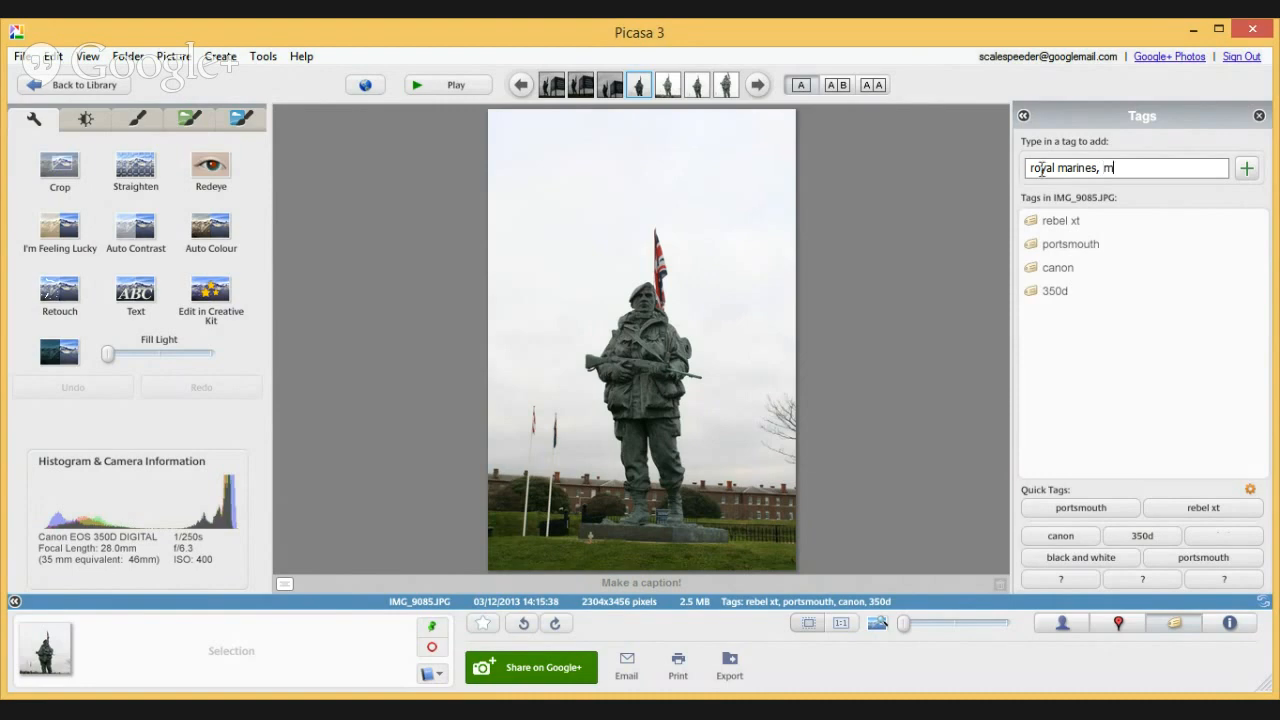
{"action": "type", "text": "ue"}
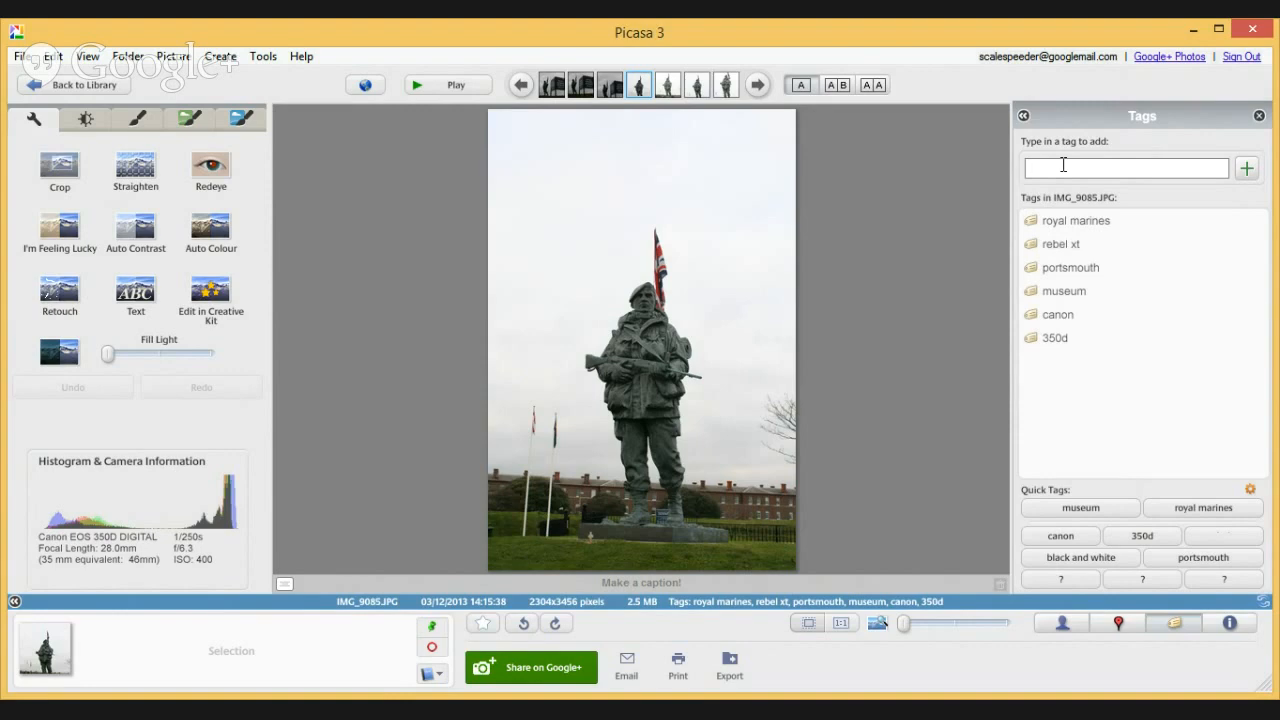
Add the tags 031213, statue, flag and overcast day.
{"action": "left_click", "coordinate": [1127, 167]}
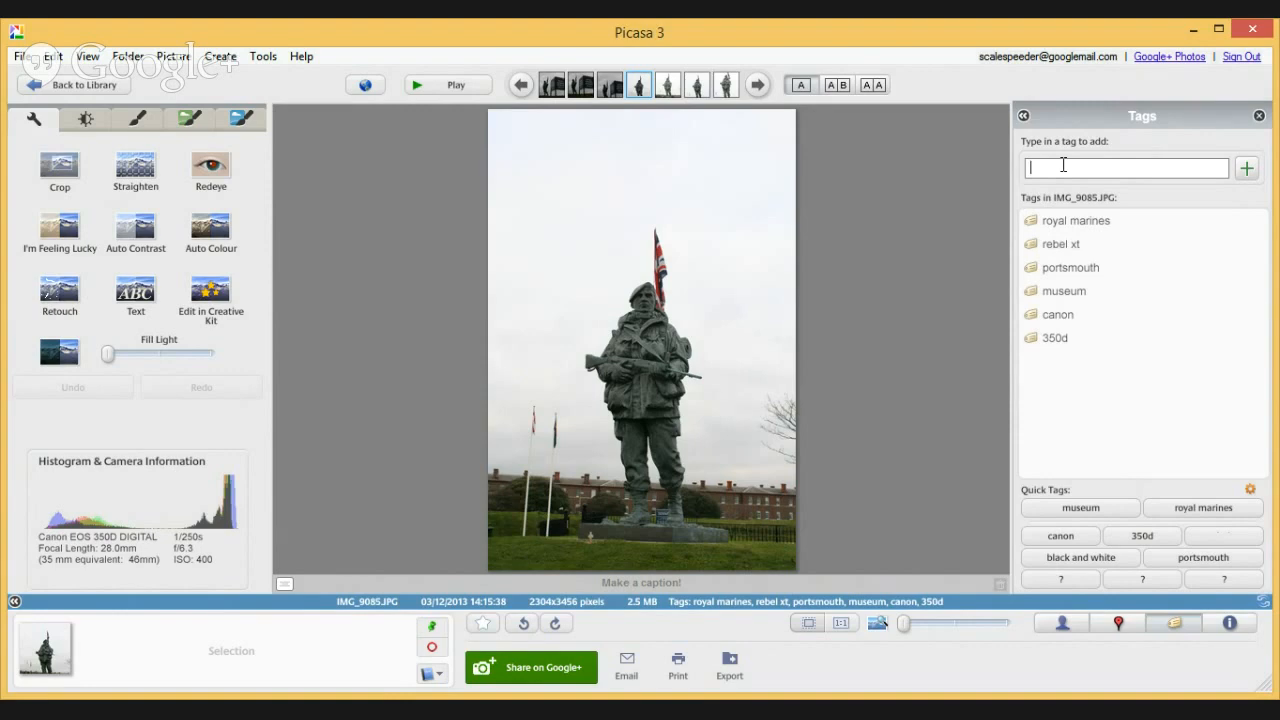
{"action": "type", "text": "03"}
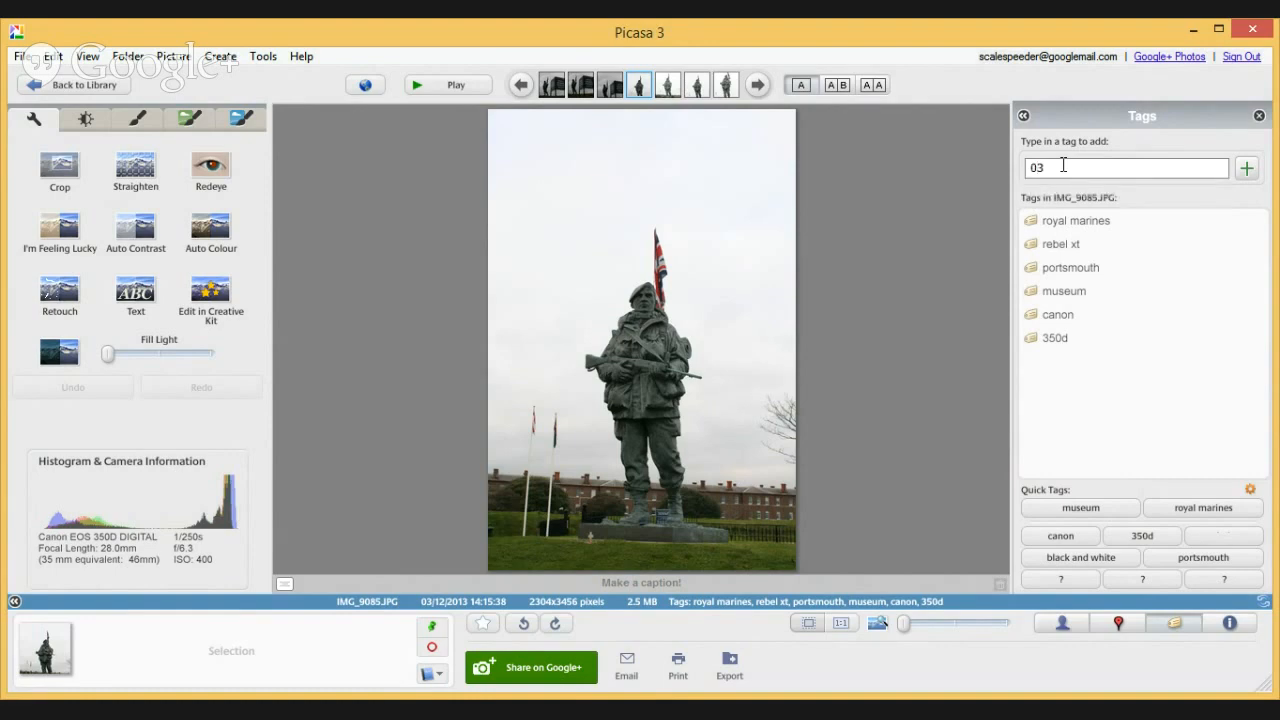
{"action": "type", "text": "12"}
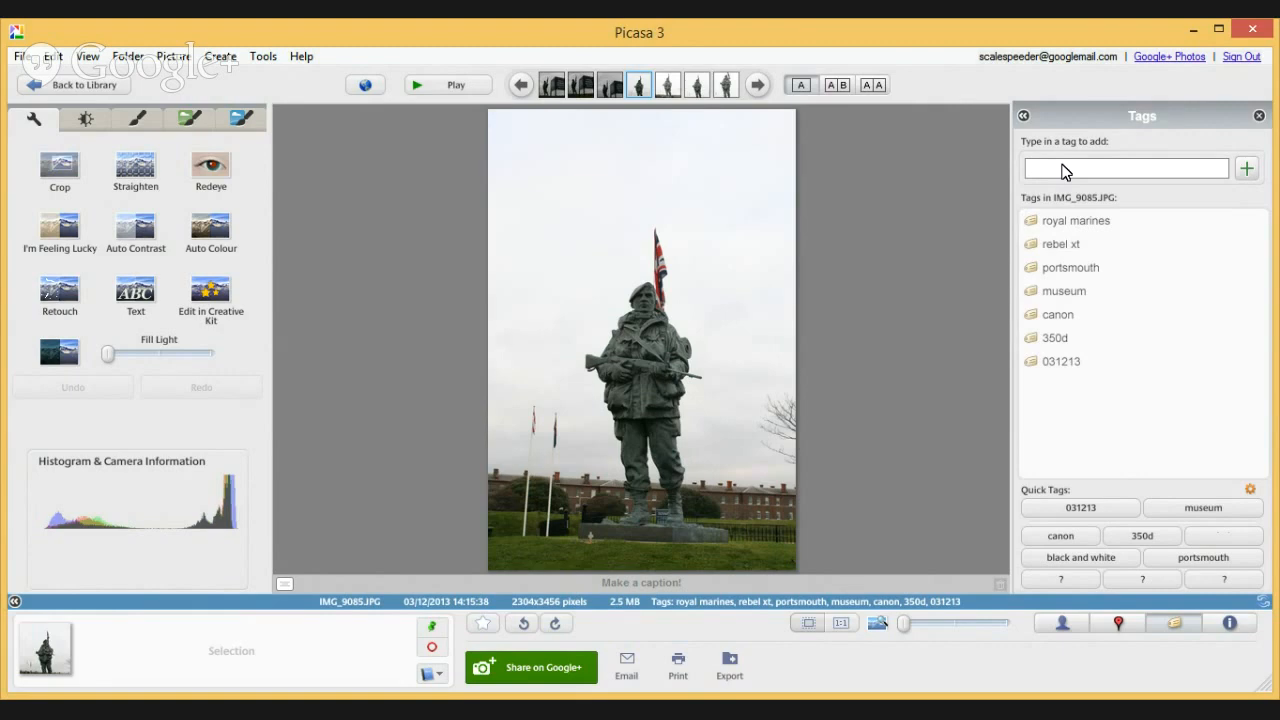
{"action": "type", "text": "stat"}
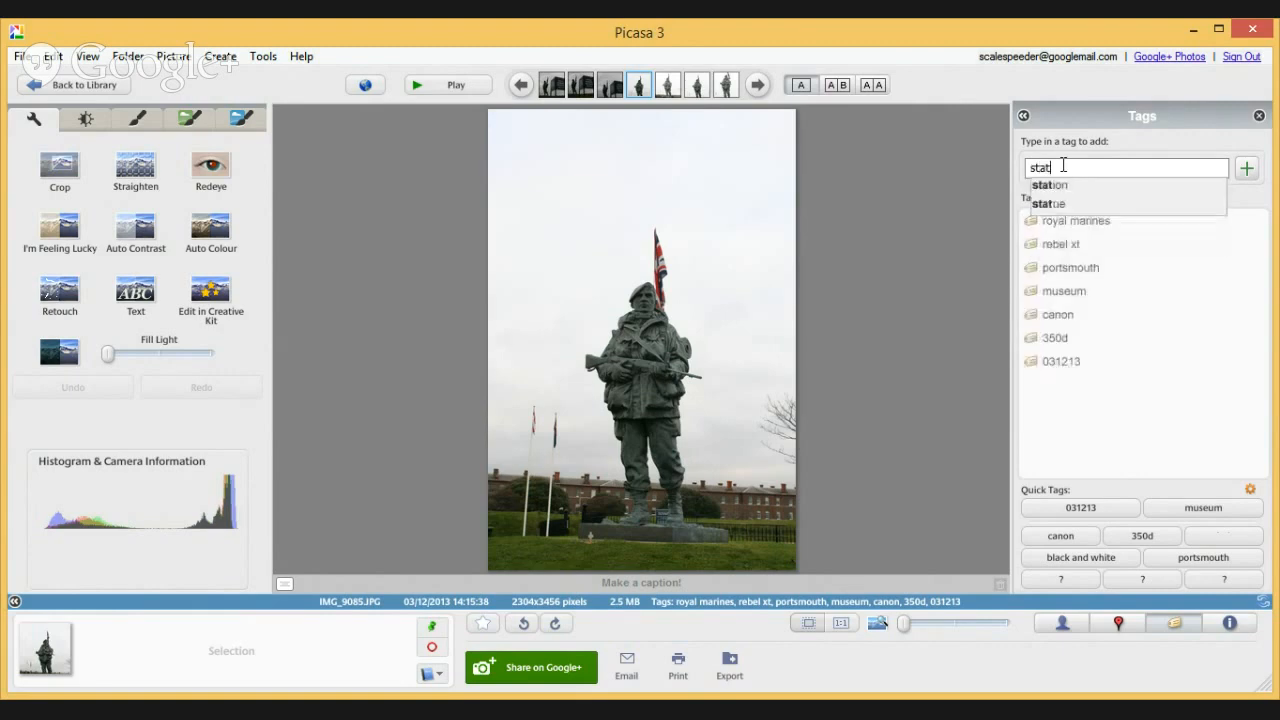
{"action": "left_click", "coordinate": [1050, 203]}
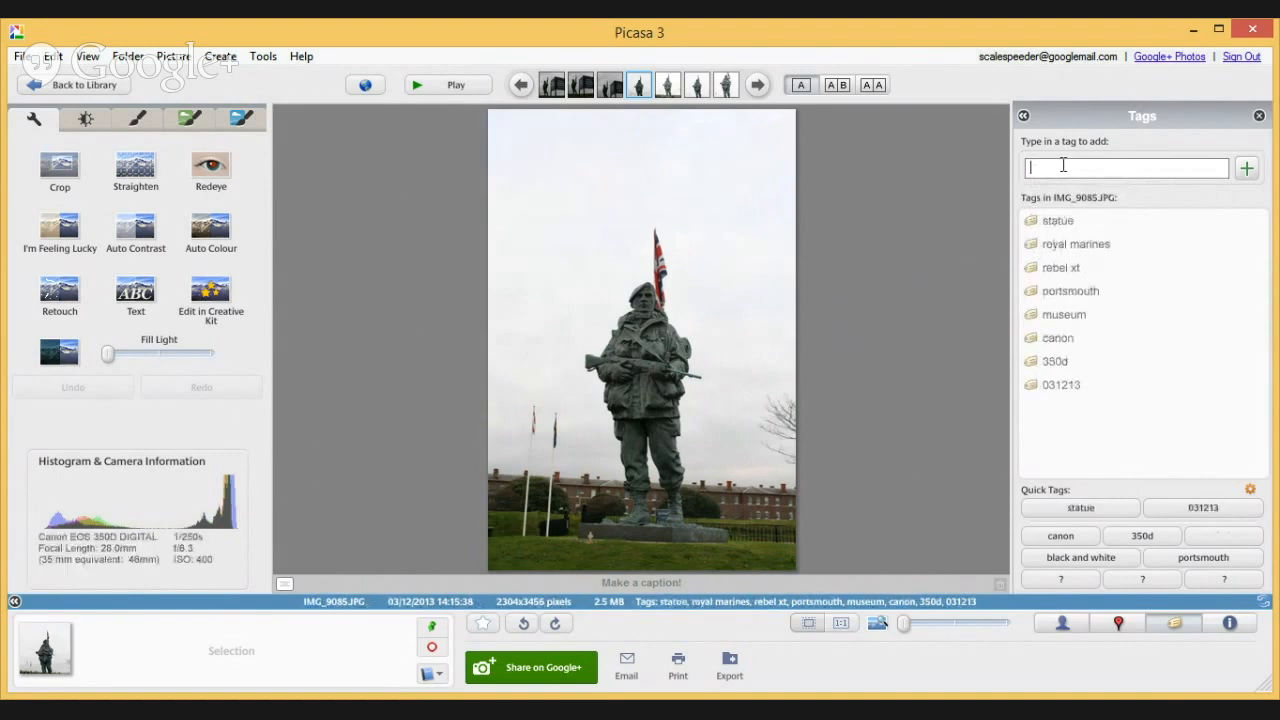
{"action": "type", "text": "fla"}
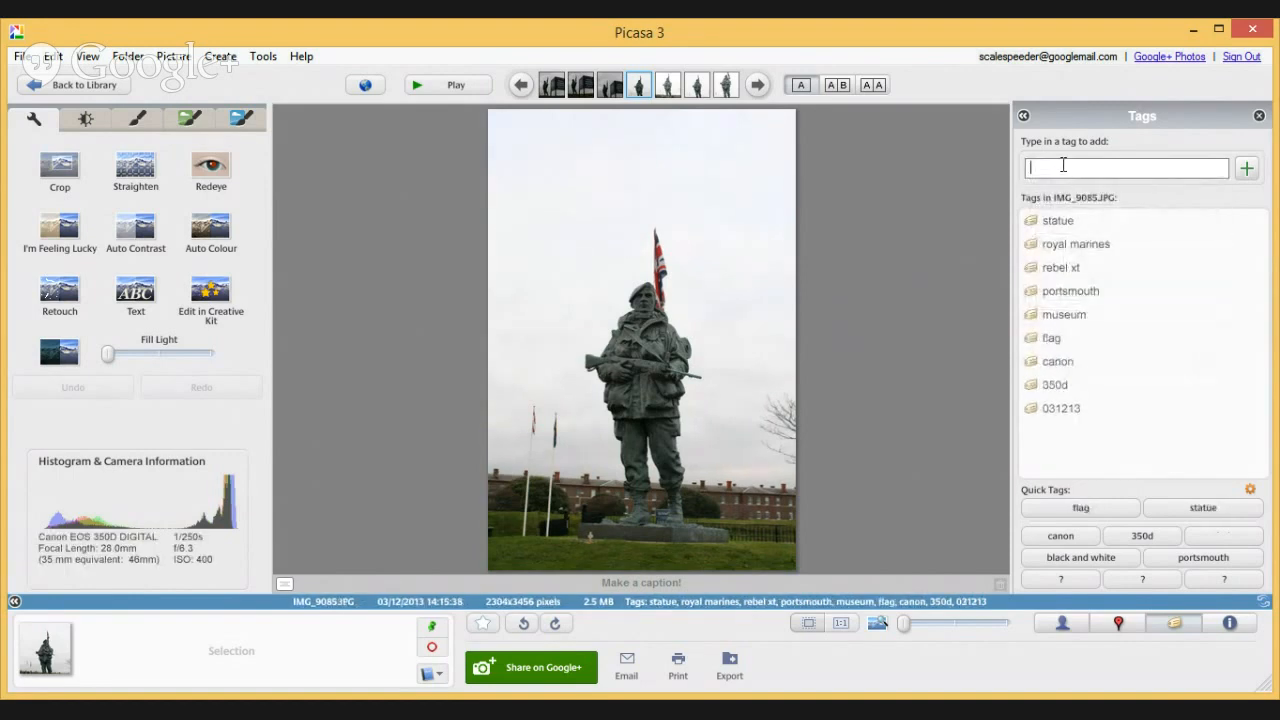
{"action": "type", "text": "o"}
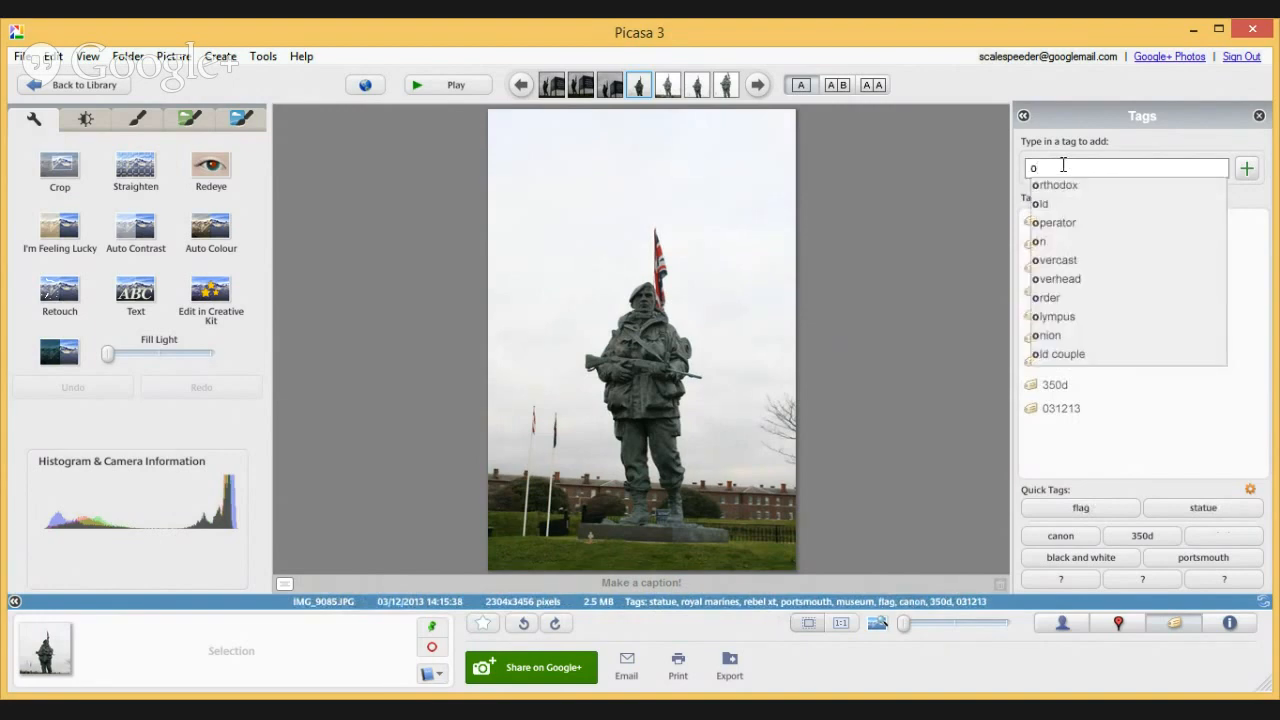
{"action": "left_click", "coordinate": [1057, 260]}
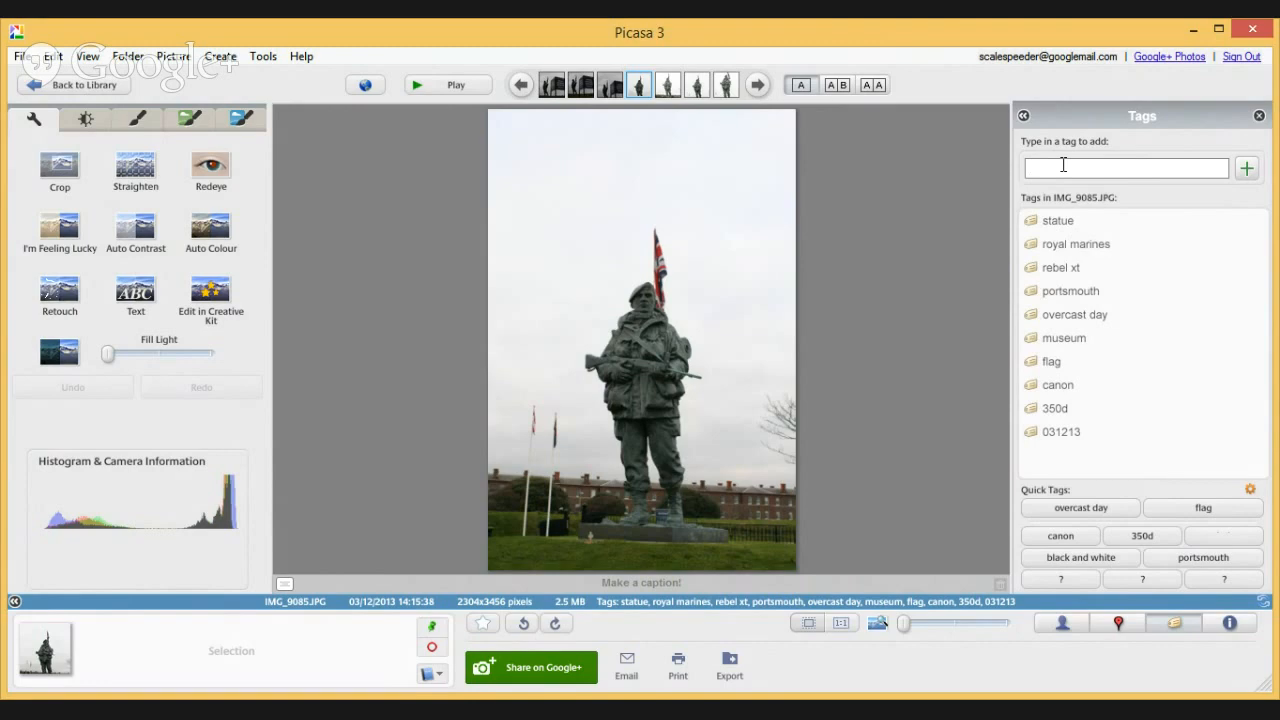
{"action": "left_click", "coordinate": [1126, 167]}
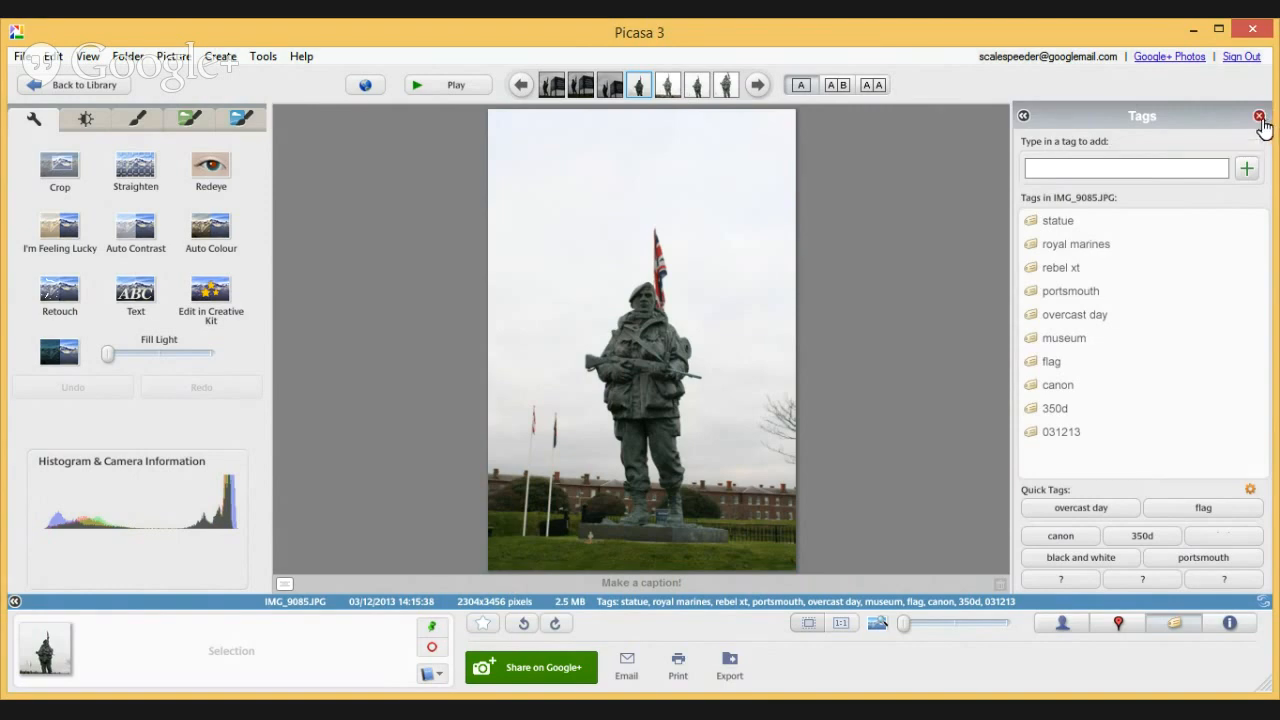
Replace the Tags panel with the Places map as a Street Map zoomed out to southern England.
{"action": "left_click", "coordinate": [1259, 114]}
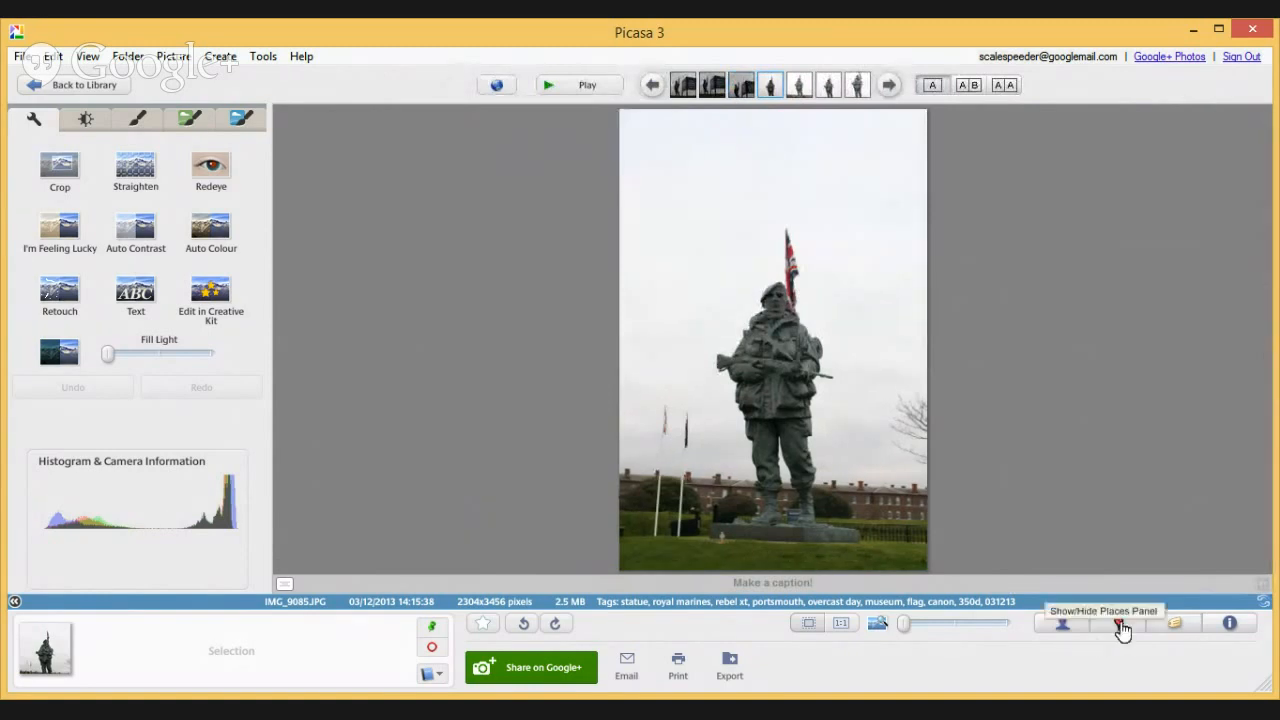
{"action": "left_click", "coordinate": [1117, 622]}
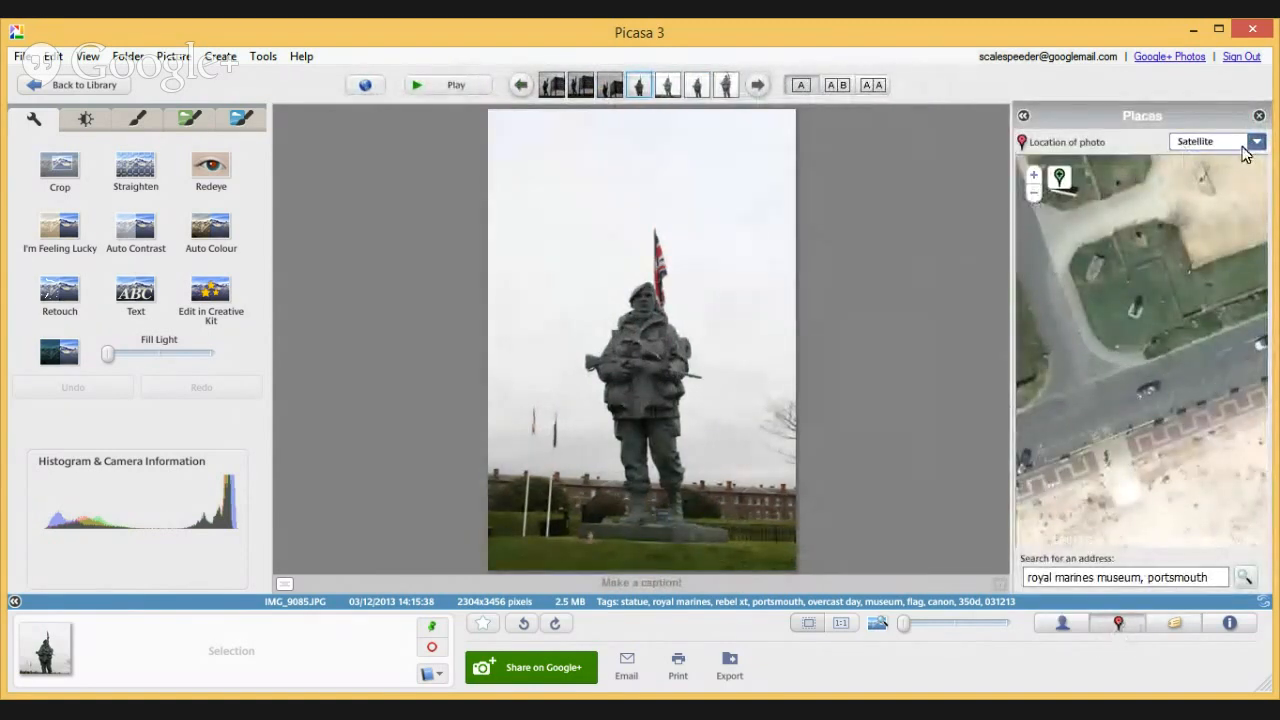
{"action": "left_click", "coordinate": [1235, 141]}
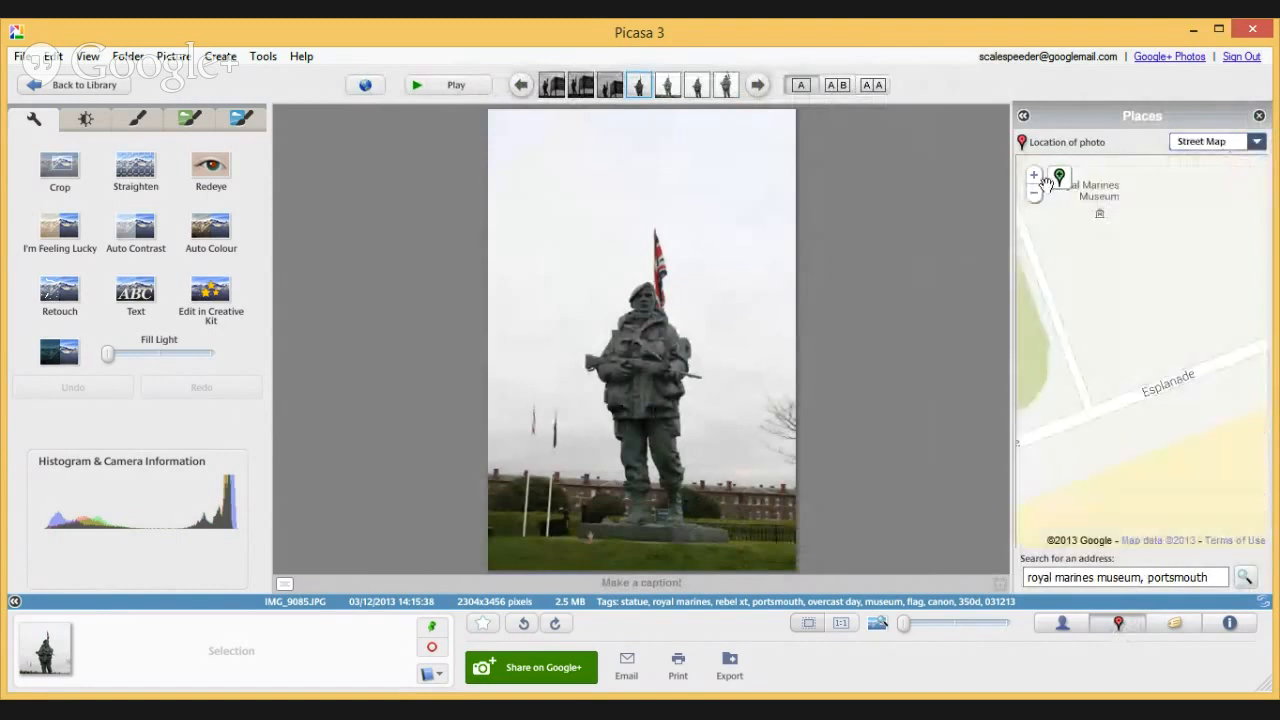
{"action": "left_click", "coordinate": [1033, 193]}
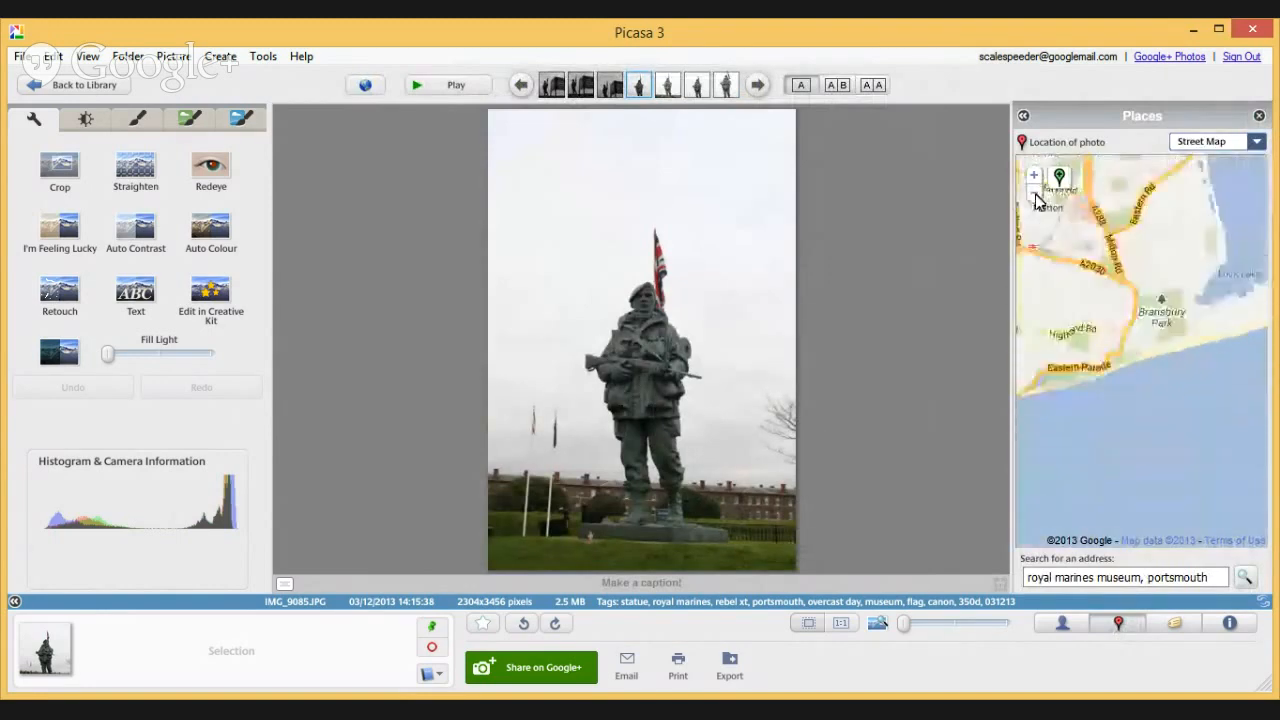
{"action": "left_click", "coordinate": [1032, 193]}
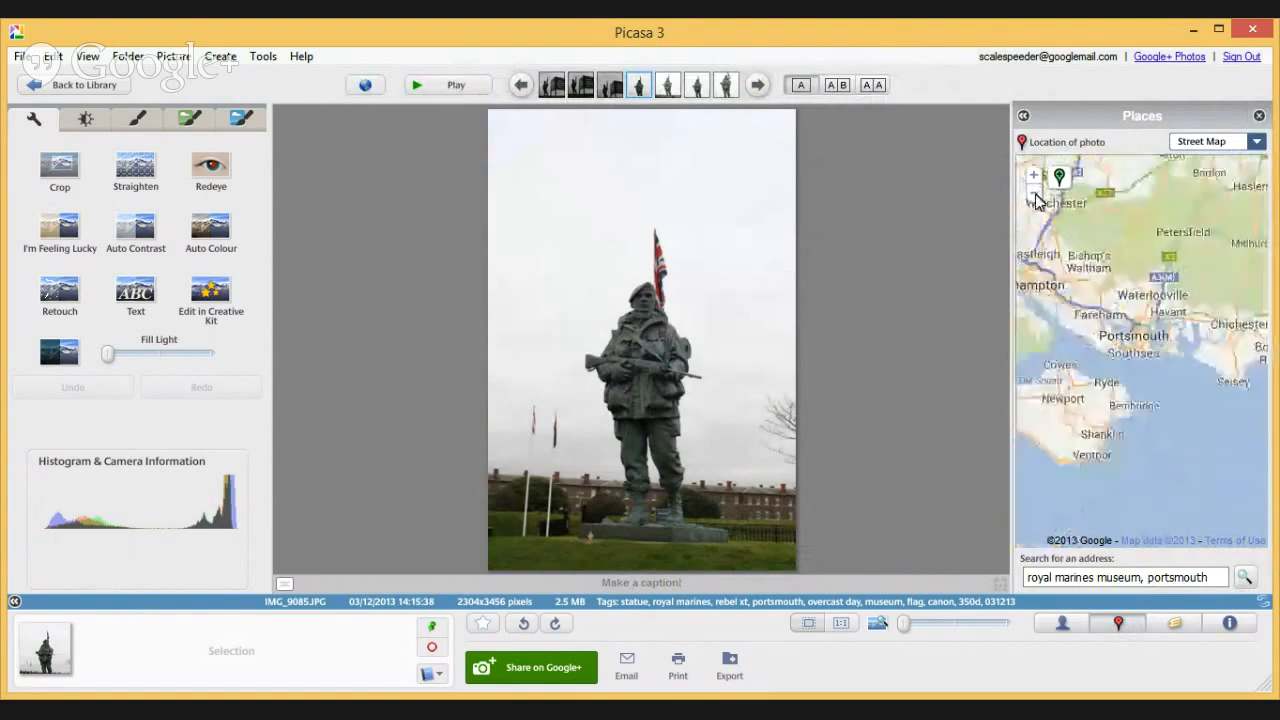
{"action": "left_click", "coordinate": [1034, 193]}
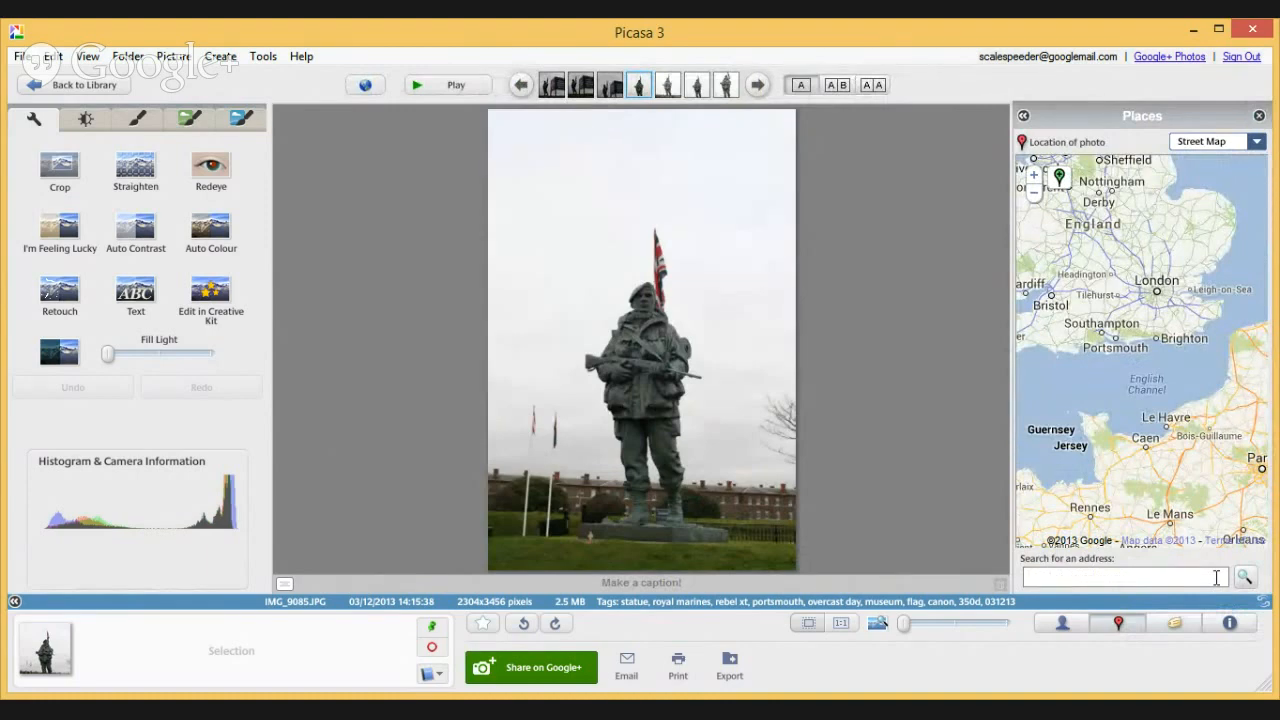
Search the map for 'royal marines museum, portsmouth'.
{"action": "type", "text": "royal m"}
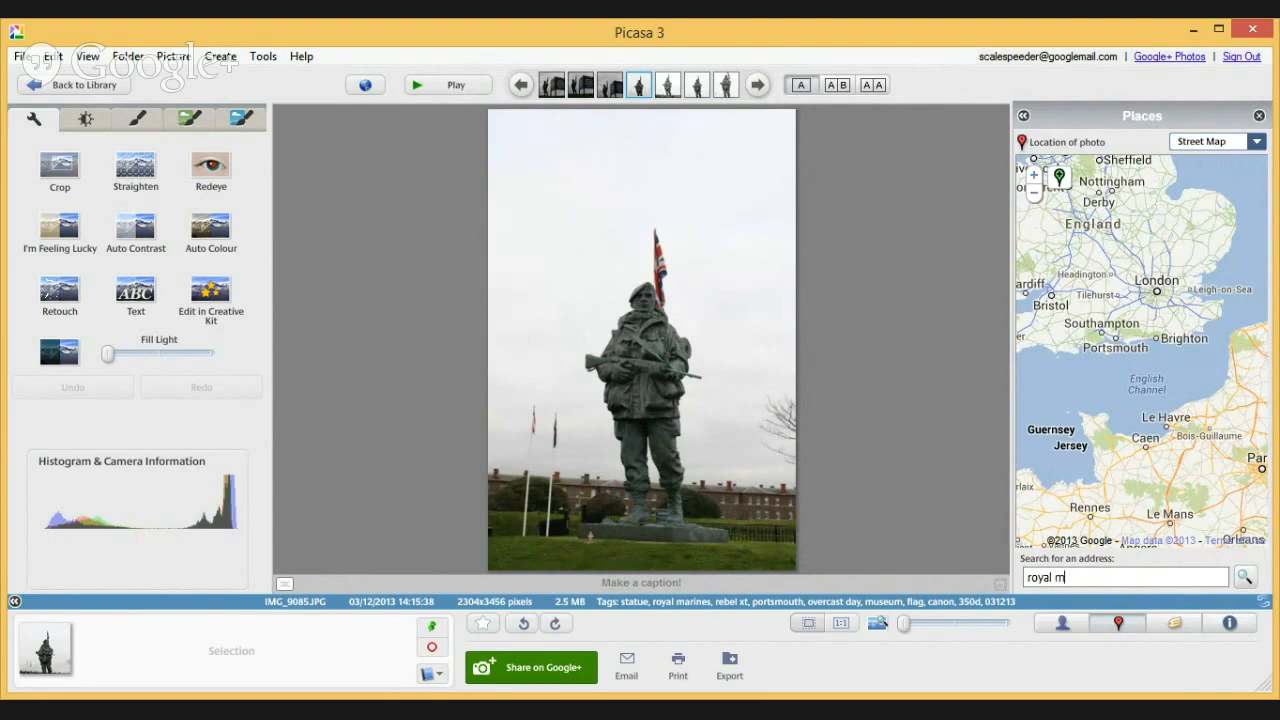
{"action": "type", "text": "arines"}
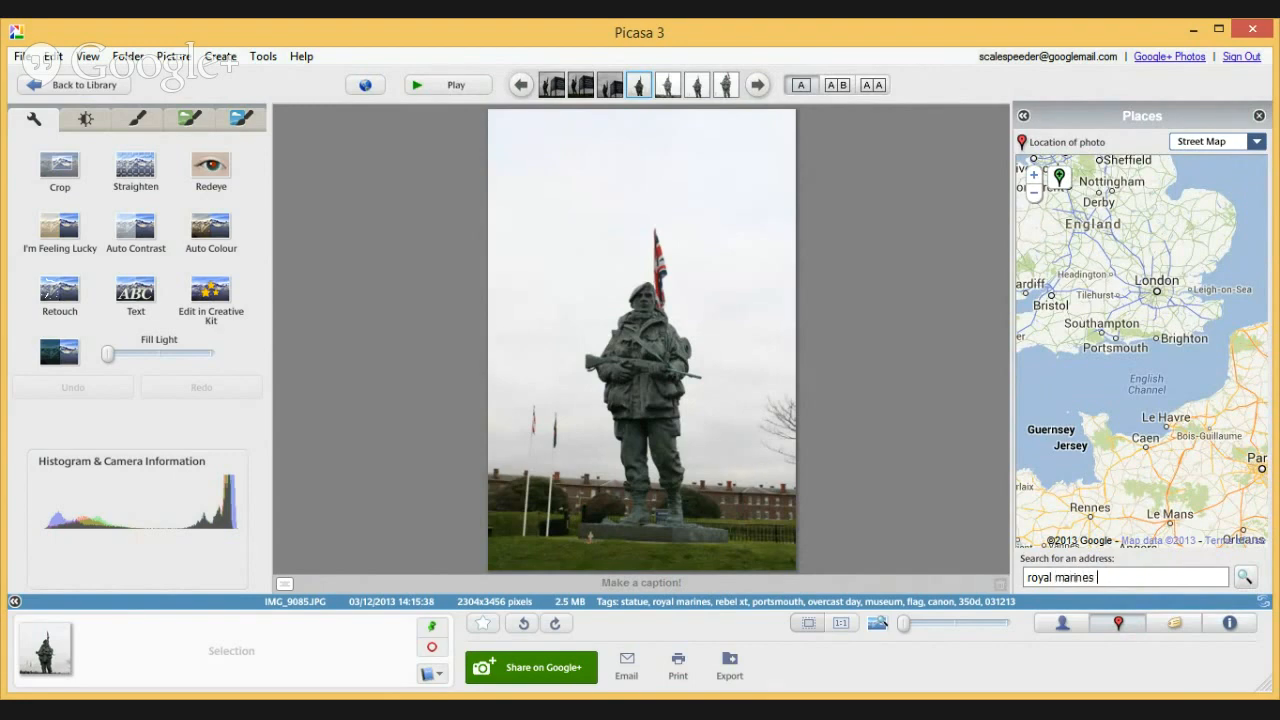
{"action": "type", "text": "museum, portsmouth"}
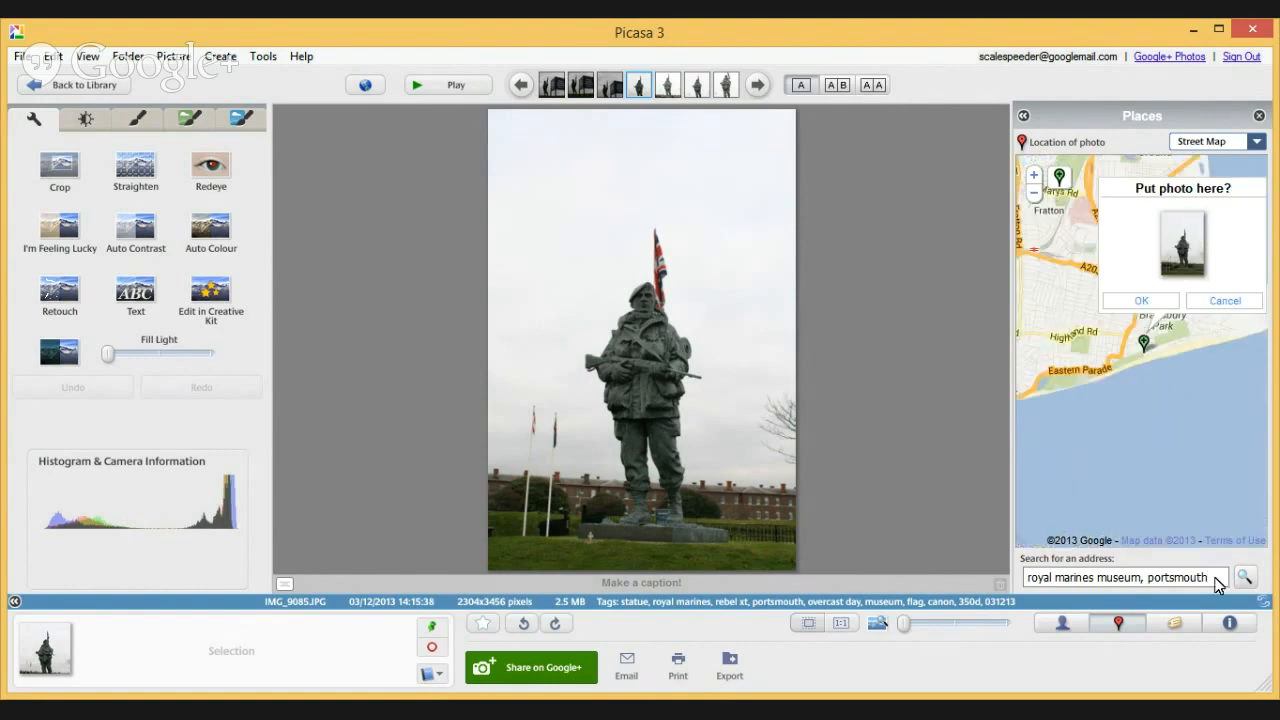
{"action": "mouse_move", "coordinate": [1163, 228]}
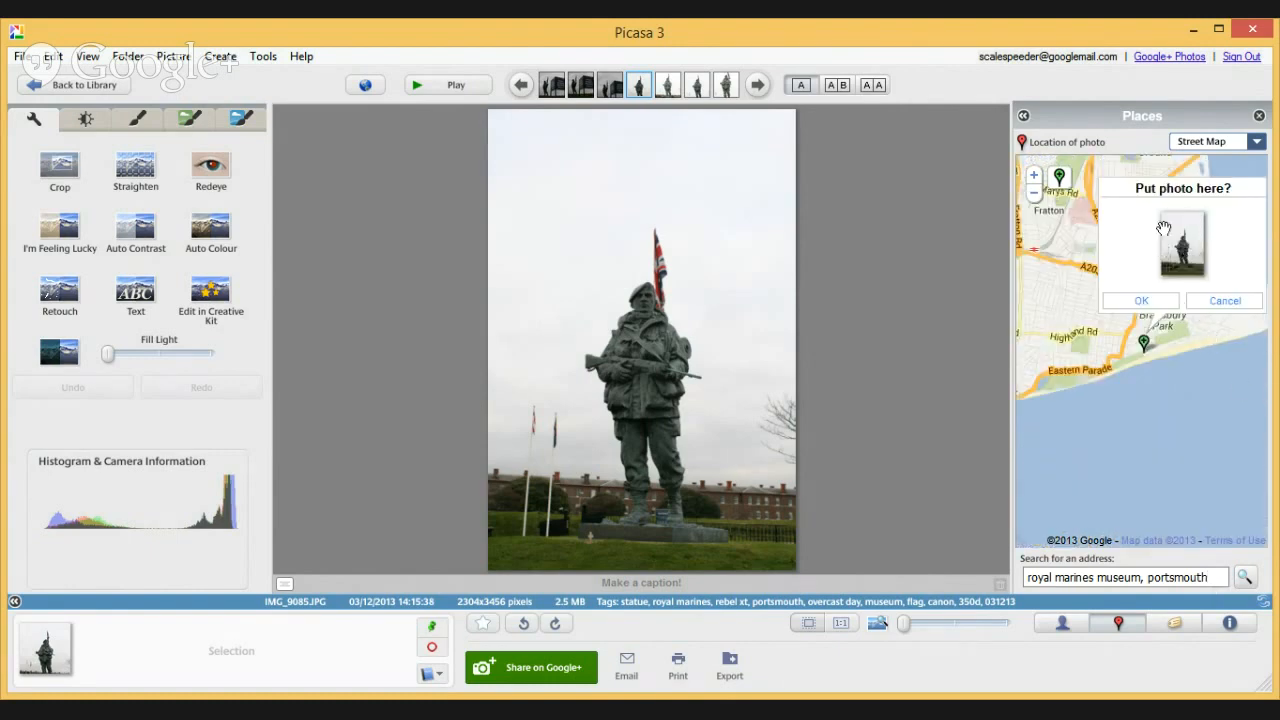
{"action": "mouse_move", "coordinate": [1148, 292]}
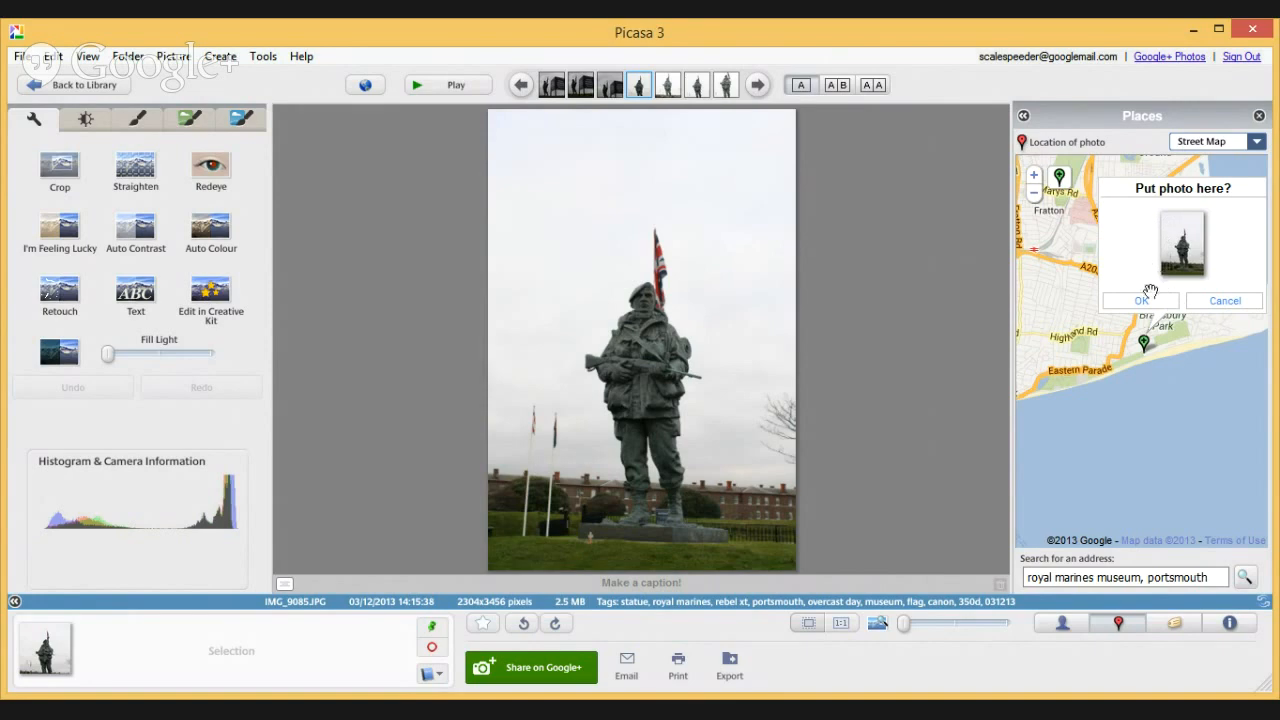
{"action": "mouse_move", "coordinate": [1148, 360]}
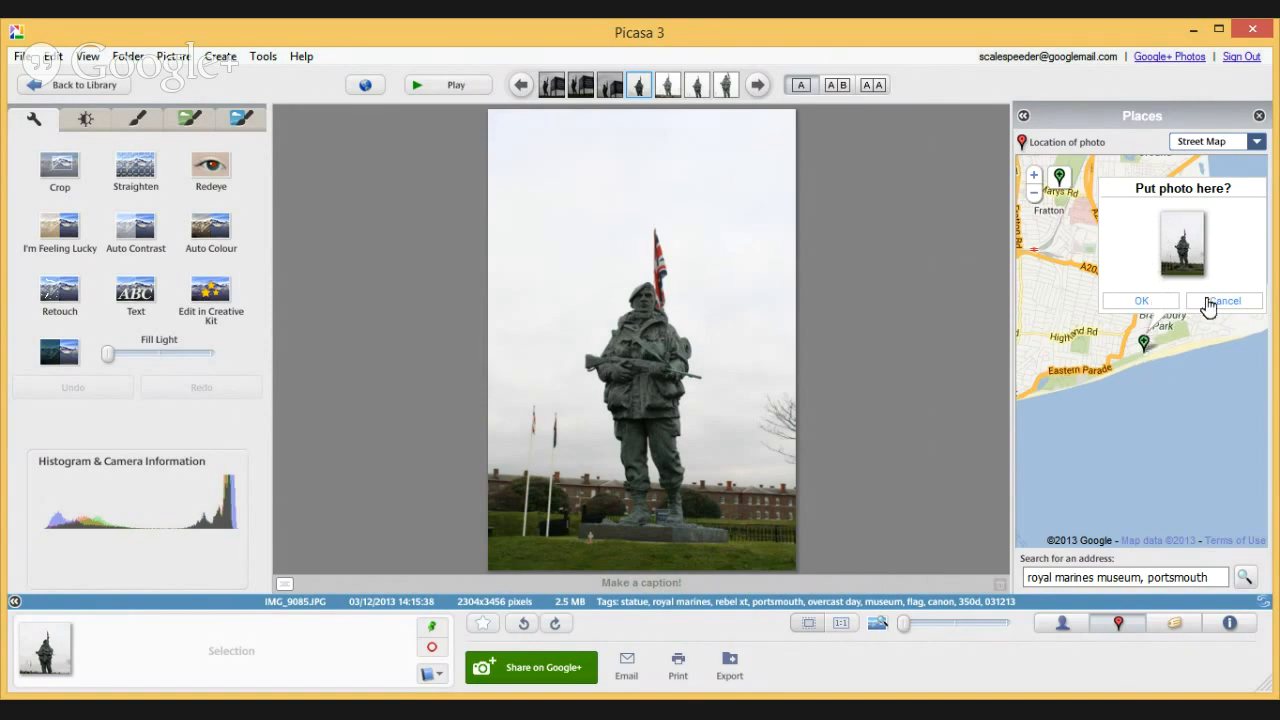
Cancel the placement prompt and zoom into Satellite imagery of the statue.
{"action": "left_click", "coordinate": [1223, 301]}
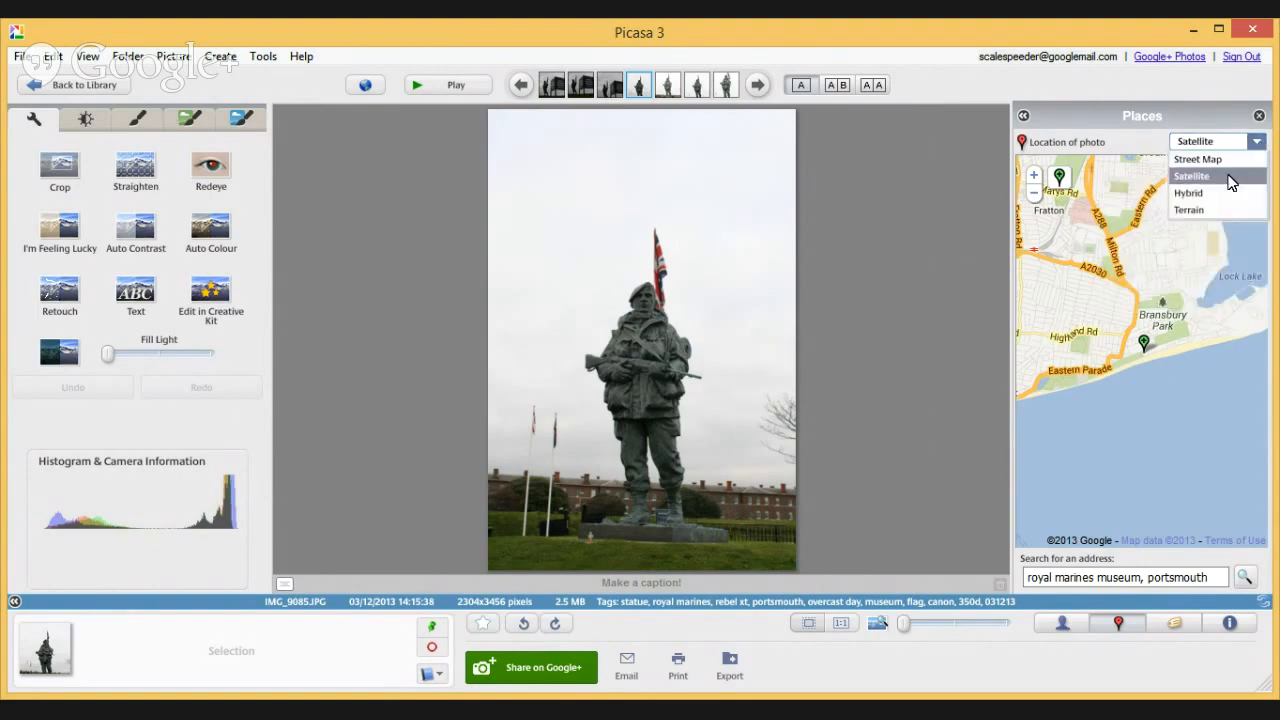
{"action": "left_click", "coordinate": [1191, 176]}
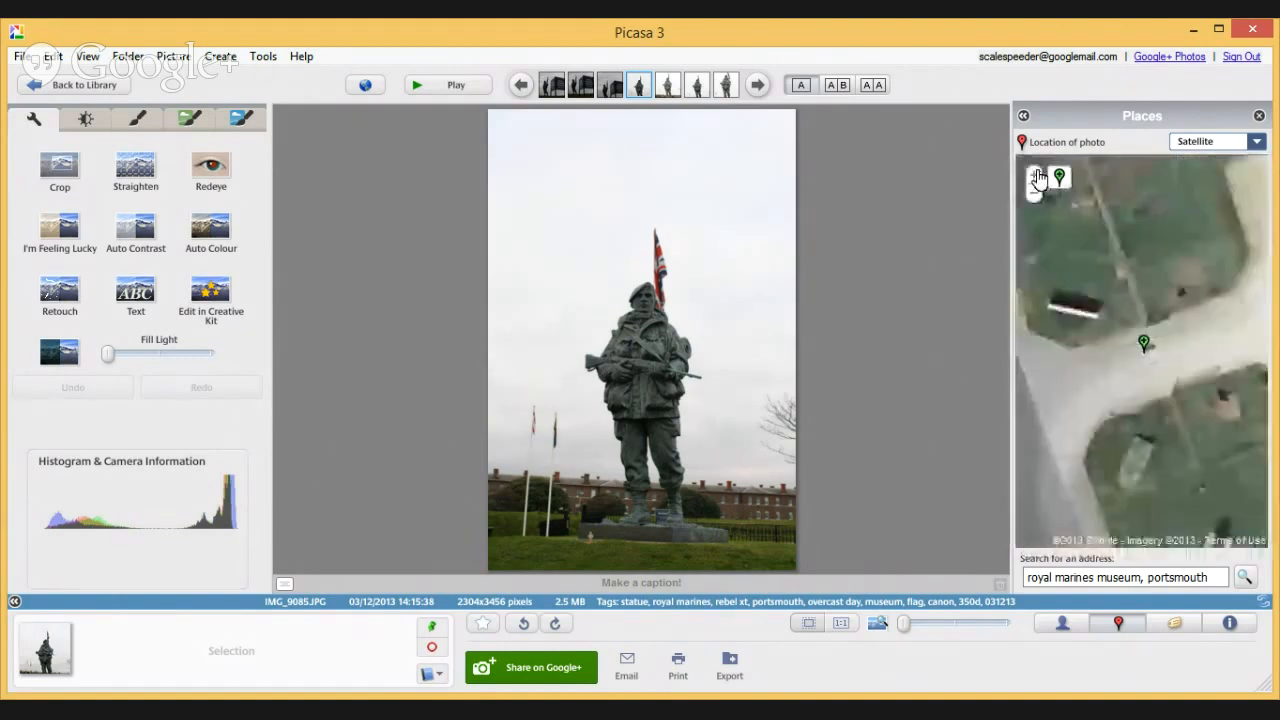
{"action": "left_click", "coordinate": [1033, 176]}
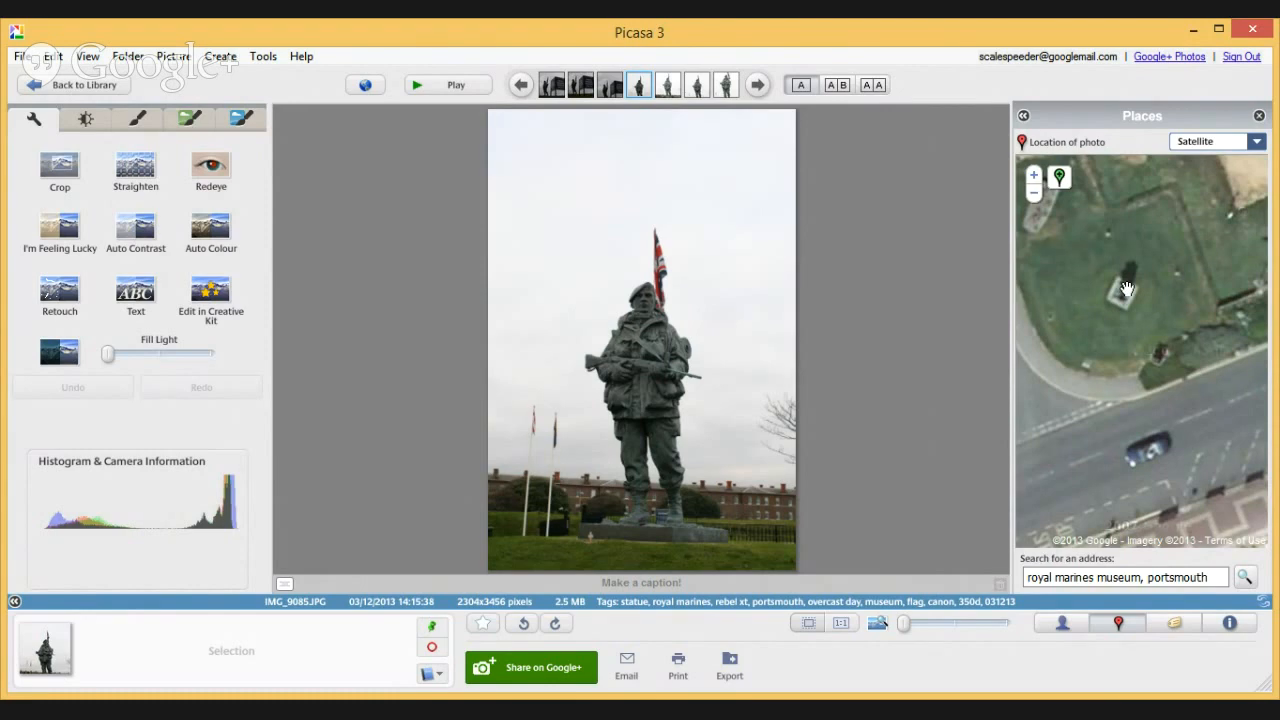
{"action": "mouse_move", "coordinate": [1172, 387]}
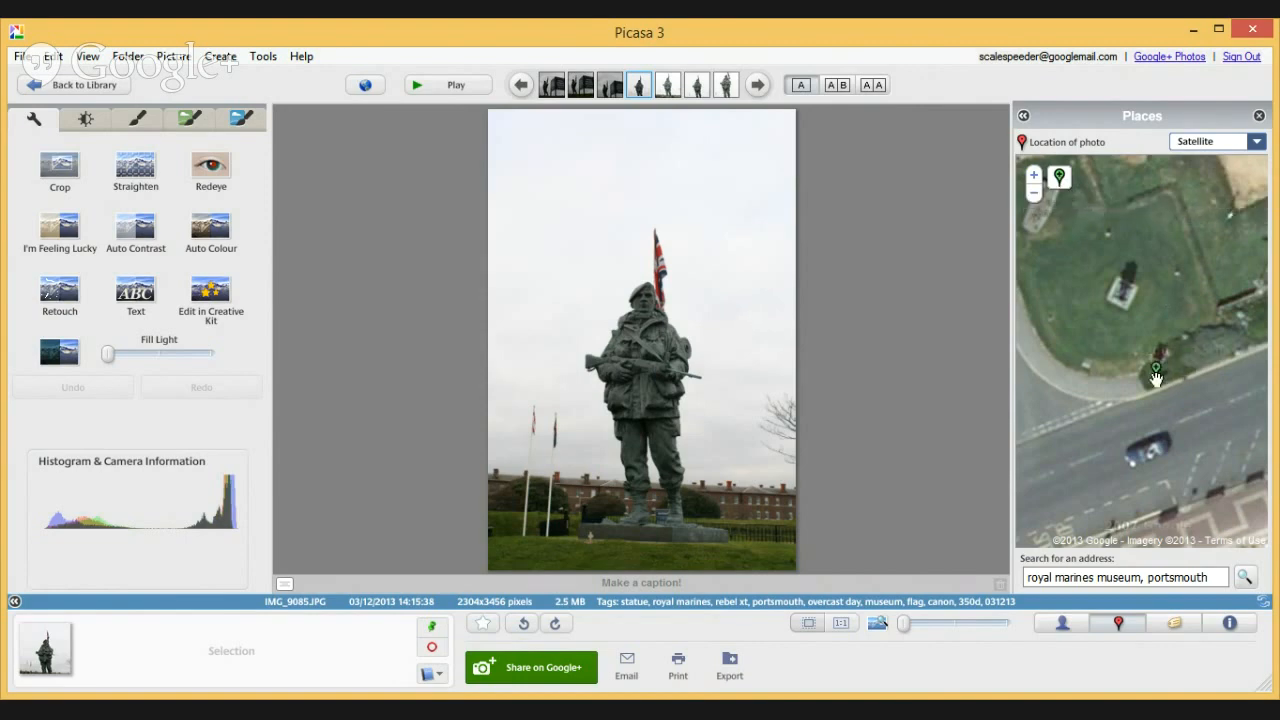
Pin the photo beside the statue on the satellite map, then zoom and pan to verify.
{"action": "left_click", "coordinate": [1156, 376]}
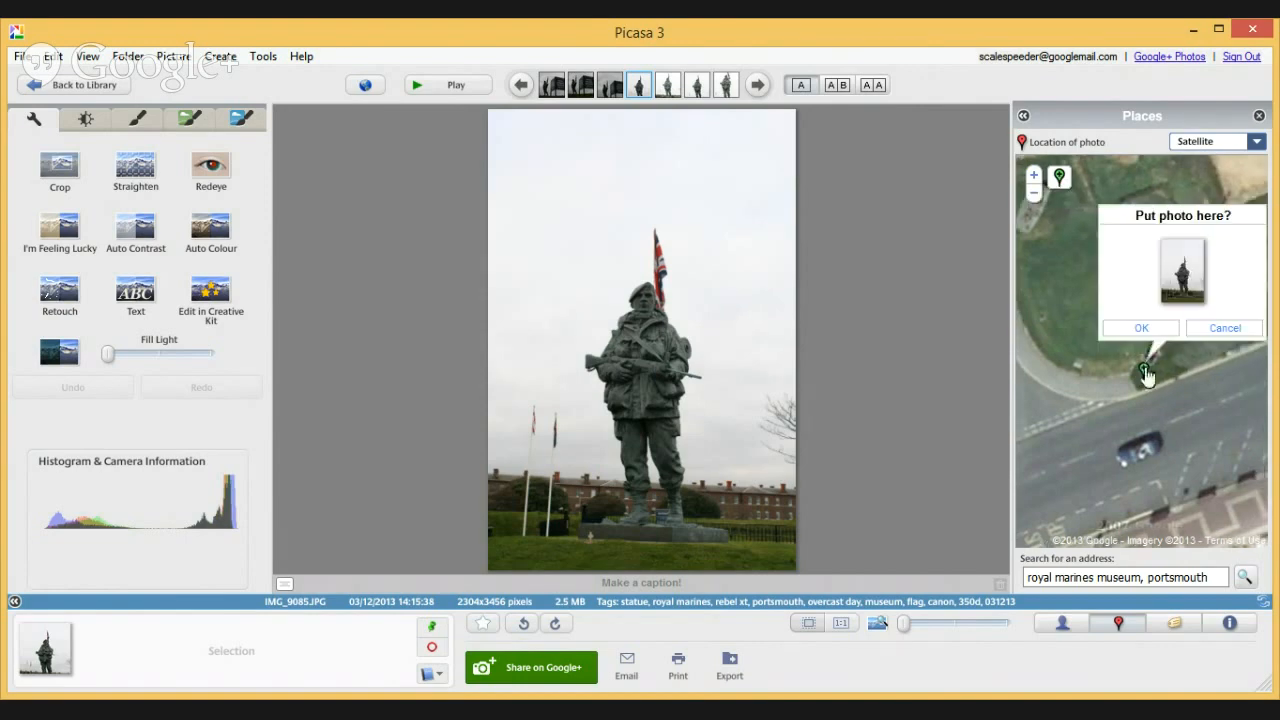
{"action": "left_click", "coordinate": [1140, 328]}
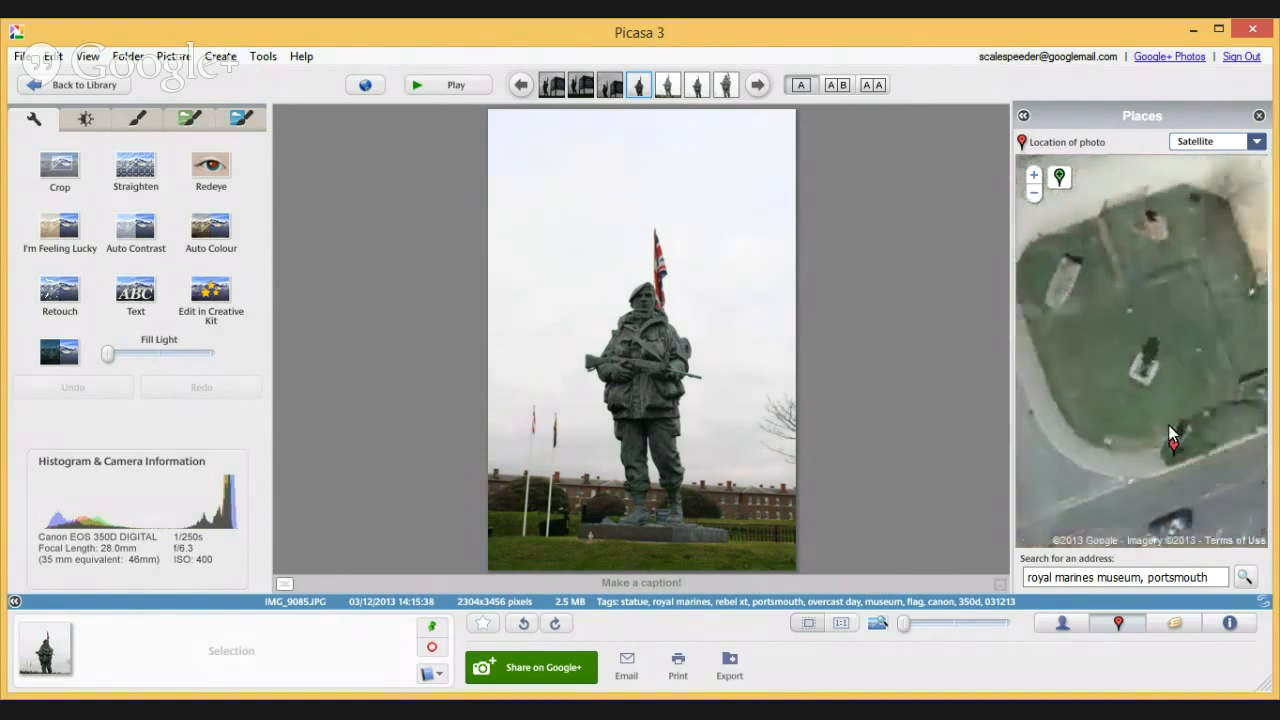
{"action": "left_click", "coordinate": [1032, 177]}
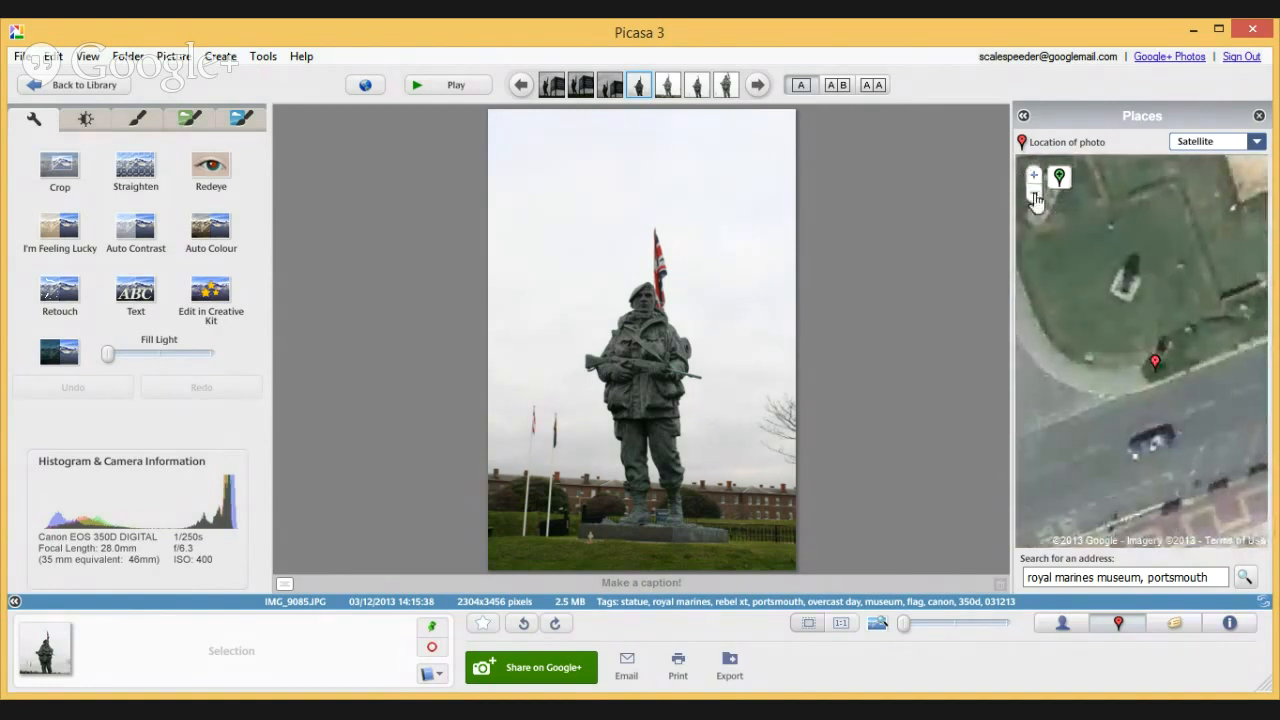
{"action": "left_click", "coordinate": [1034, 192]}
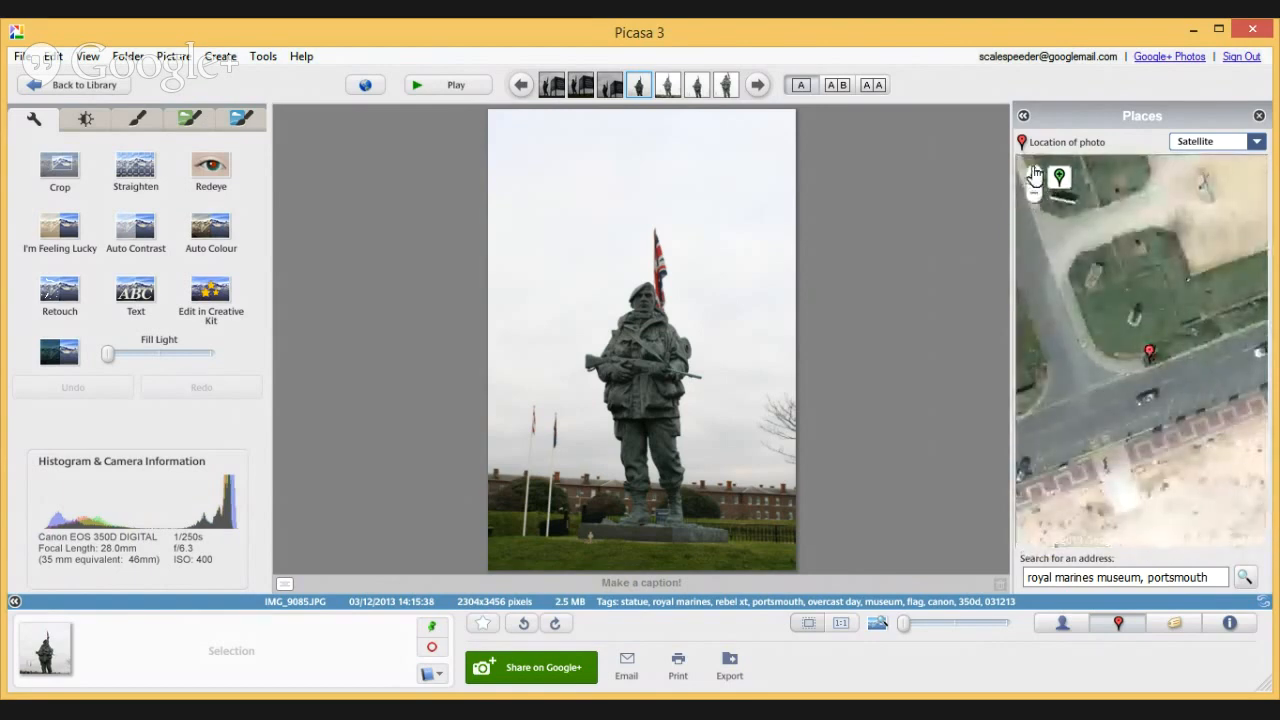
{"action": "left_click", "coordinate": [1032, 176]}
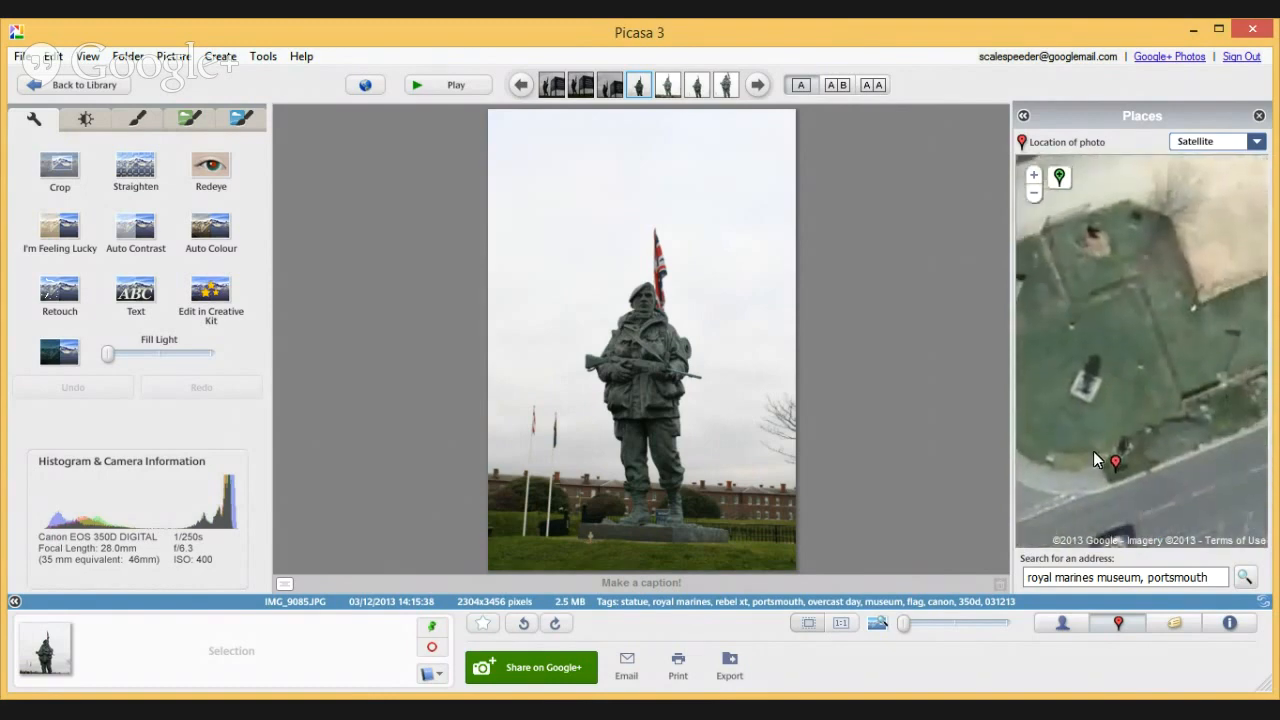
{"action": "left_click_drag", "start_coordinate": [1095, 460], "coordinate": [1123, 348]}
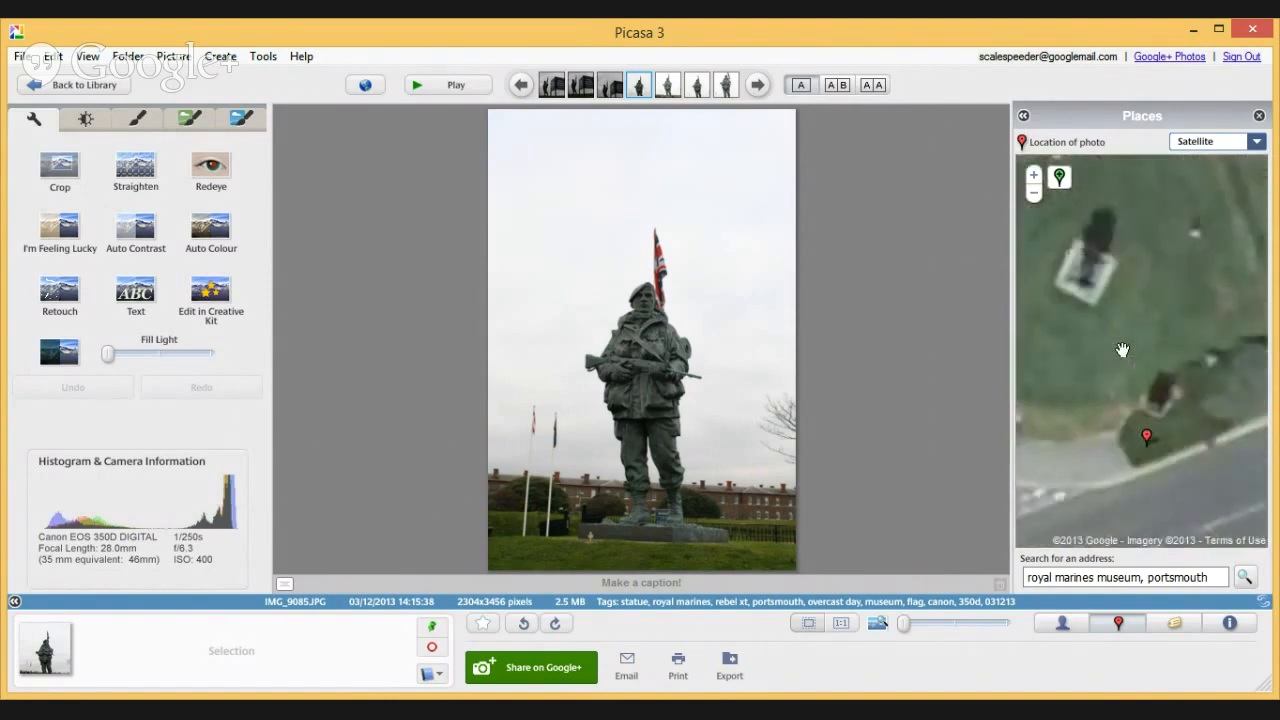
{"action": "left_click", "coordinate": [1033, 193]}
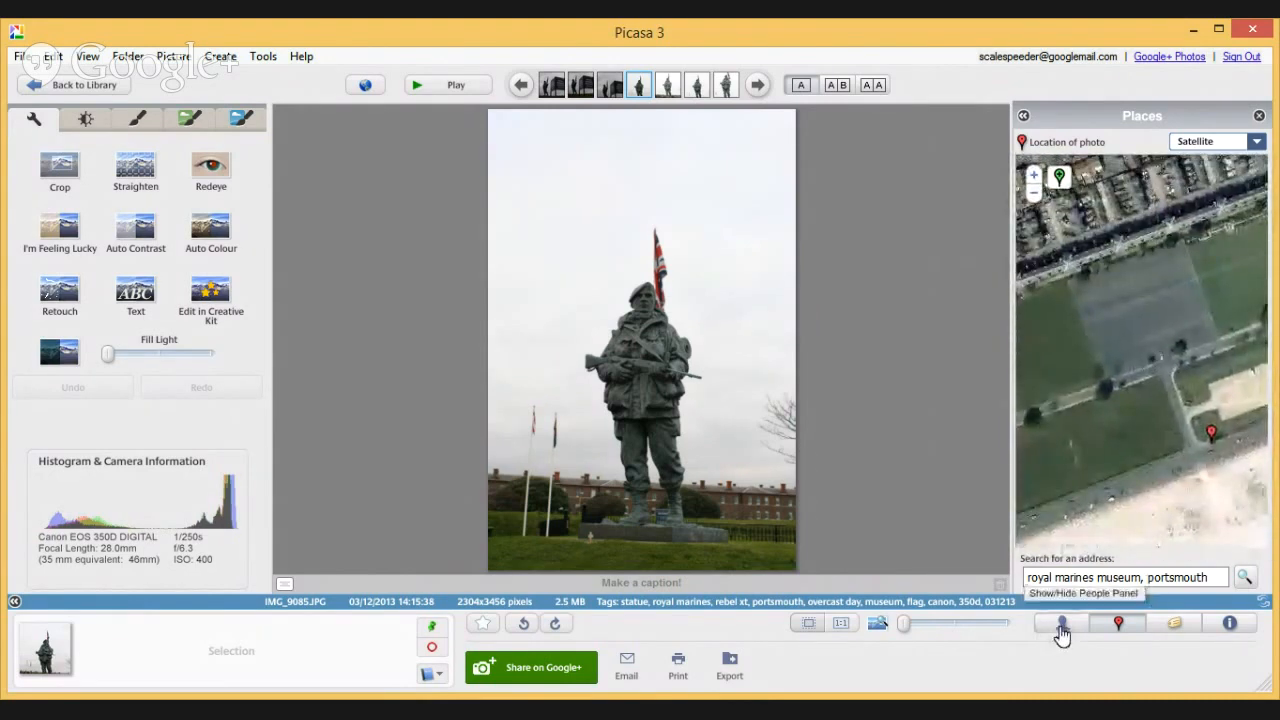
{"action": "left_click", "coordinate": [1061, 623]}
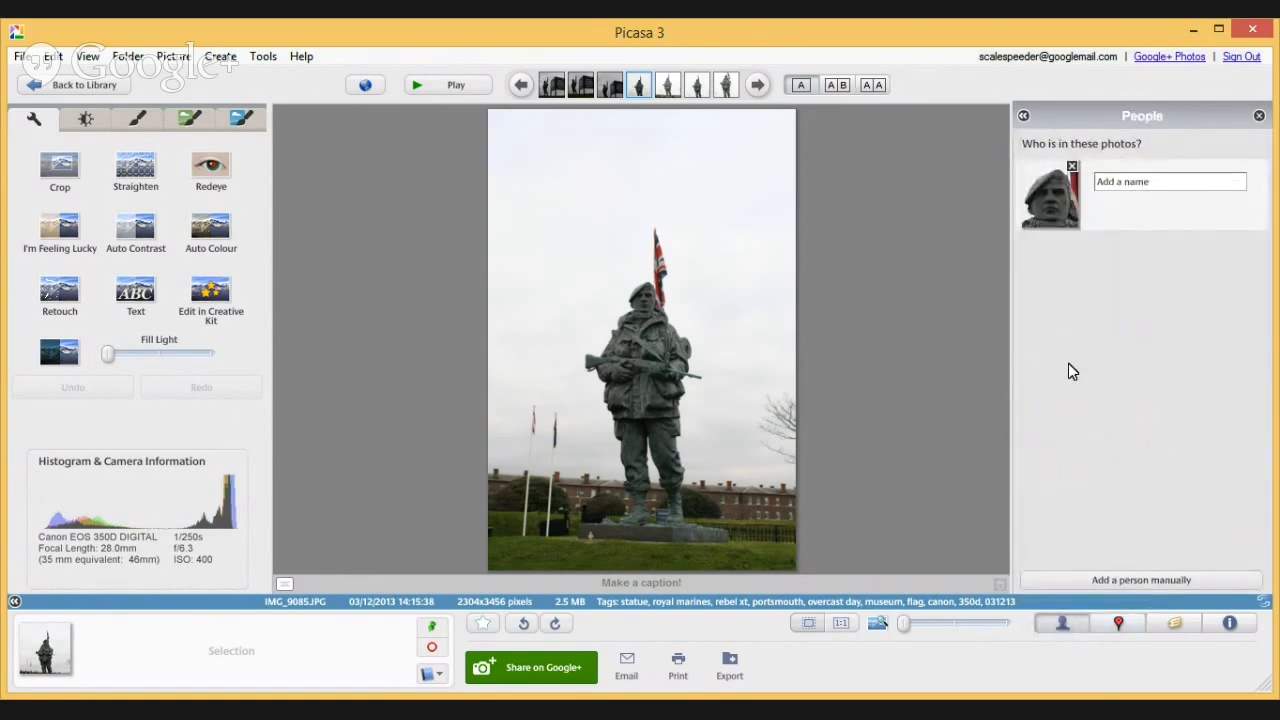
{"action": "mouse_move", "coordinate": [1048, 203]}
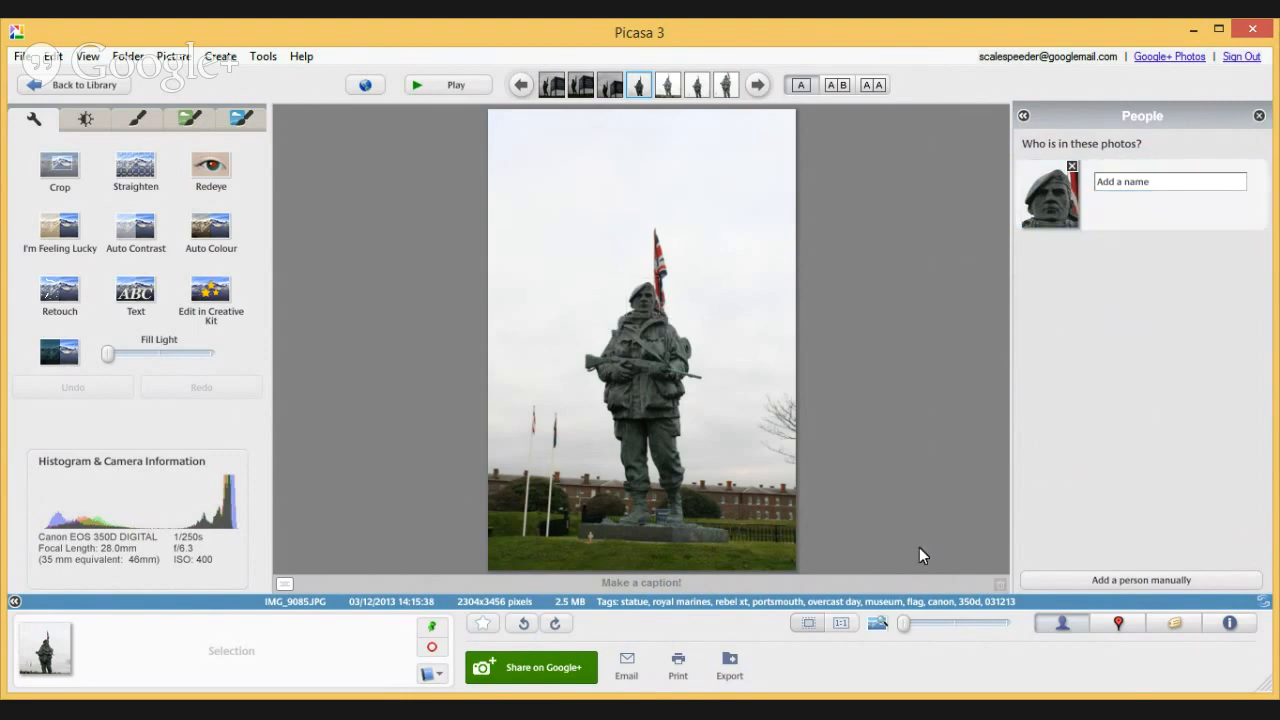
{"action": "mouse_move", "coordinate": [1065, 580]}
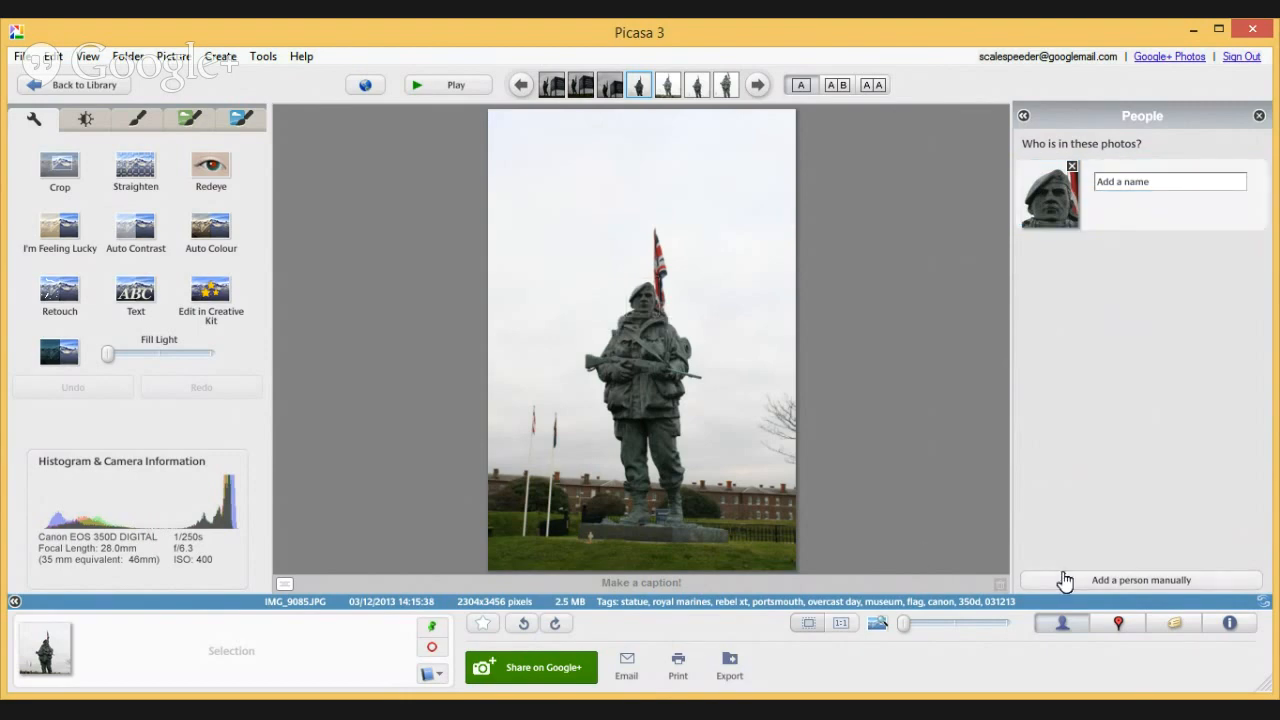
{"action": "mouse_move", "coordinate": [1118, 626]}
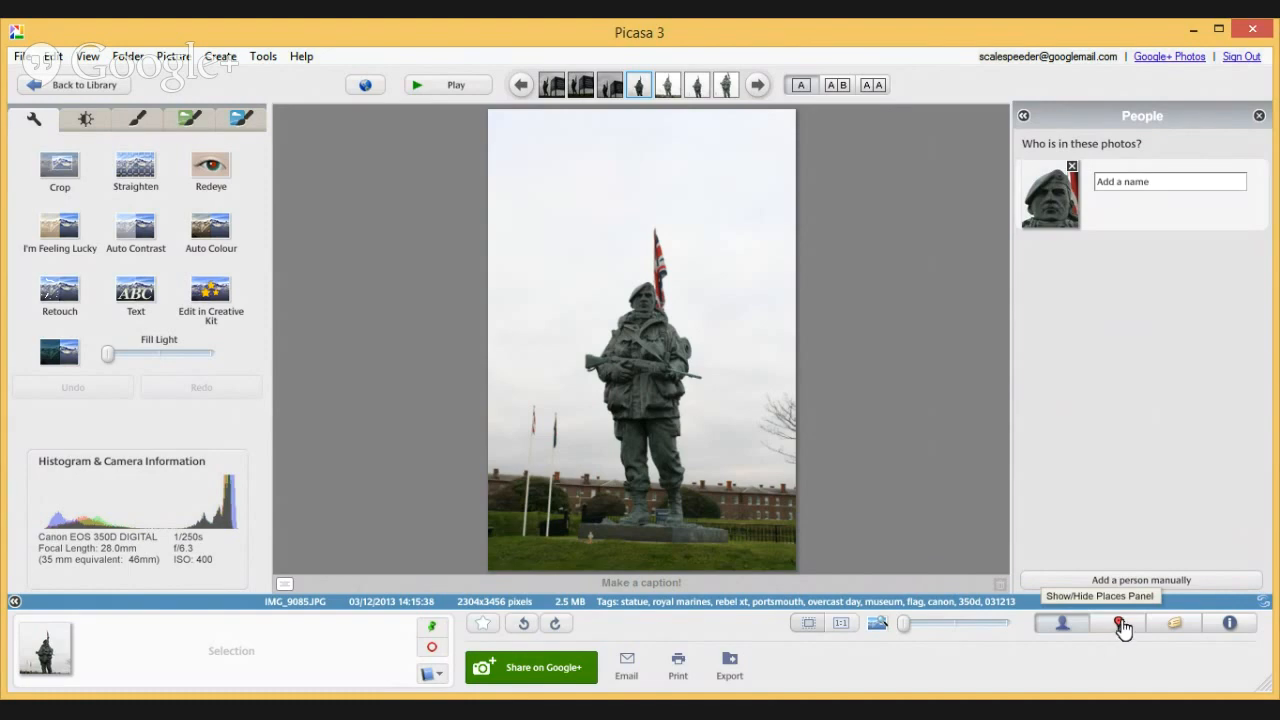
{"action": "left_click", "coordinate": [1115, 623]}
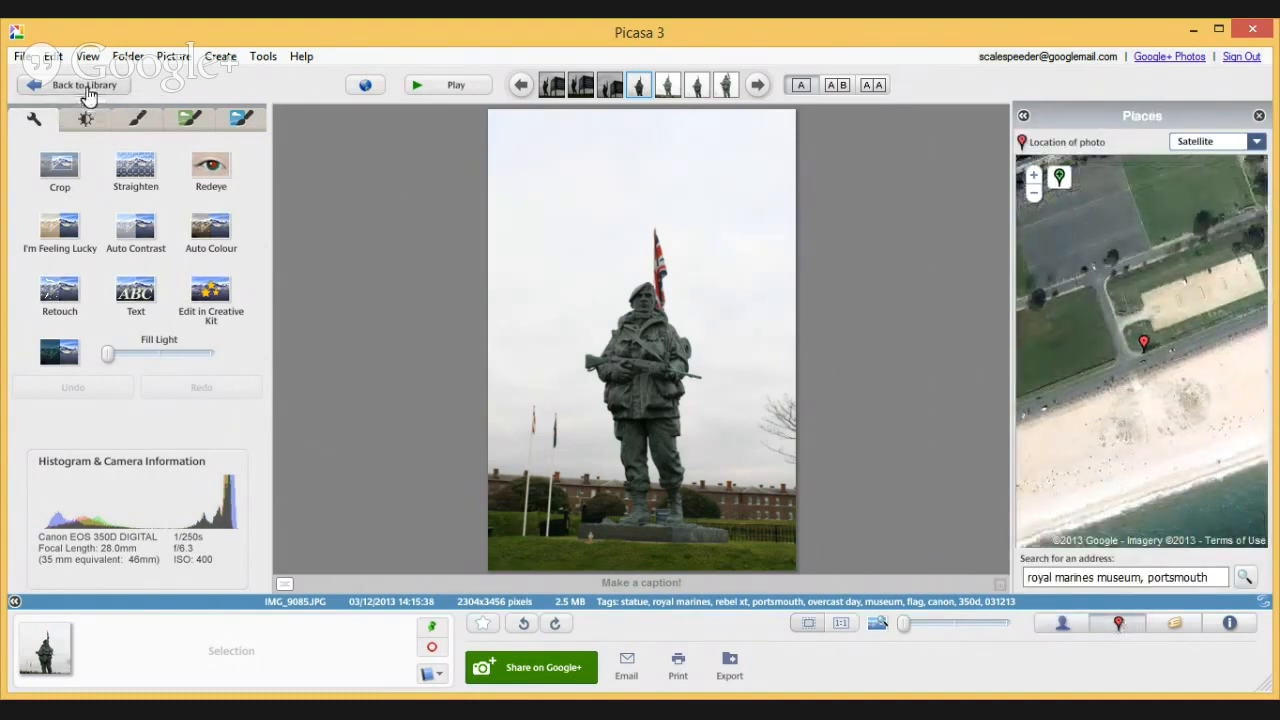
Return to the 20131203 library, close the Places panel, and scroll down to the harbour photos.
{"action": "left_click", "coordinate": [72, 85]}
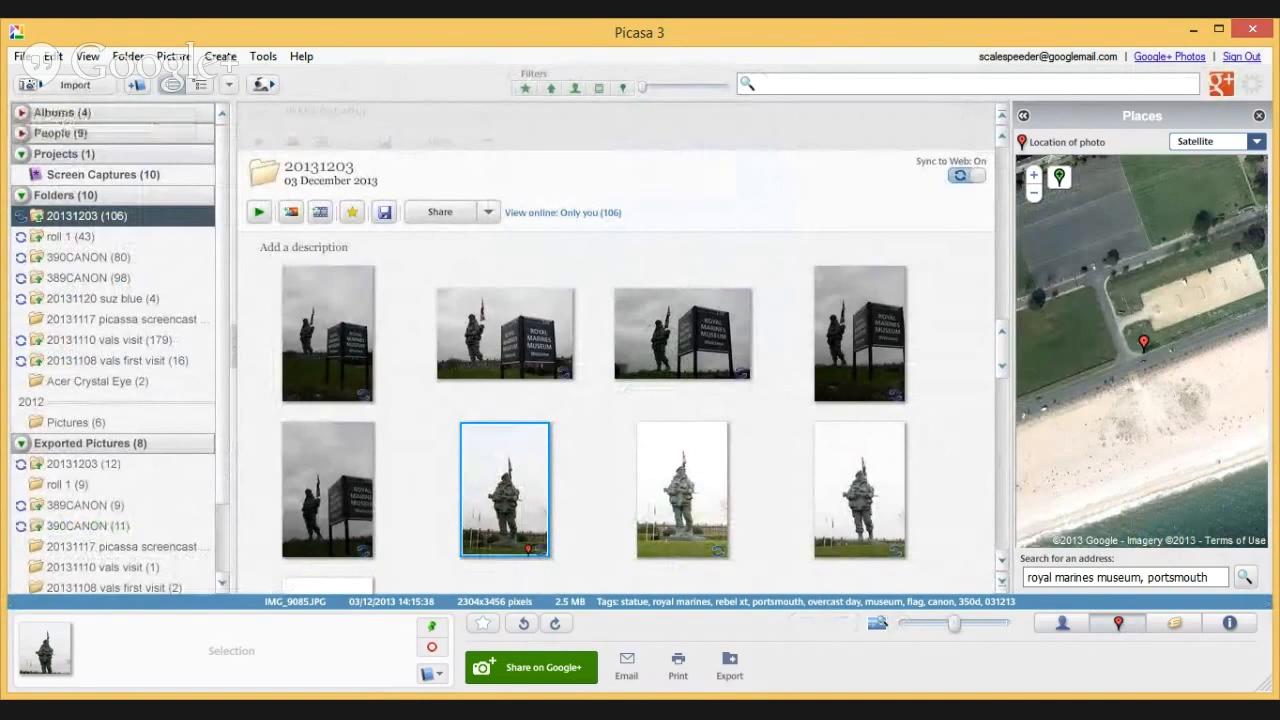
{"action": "mouse_move", "coordinate": [1260, 116]}
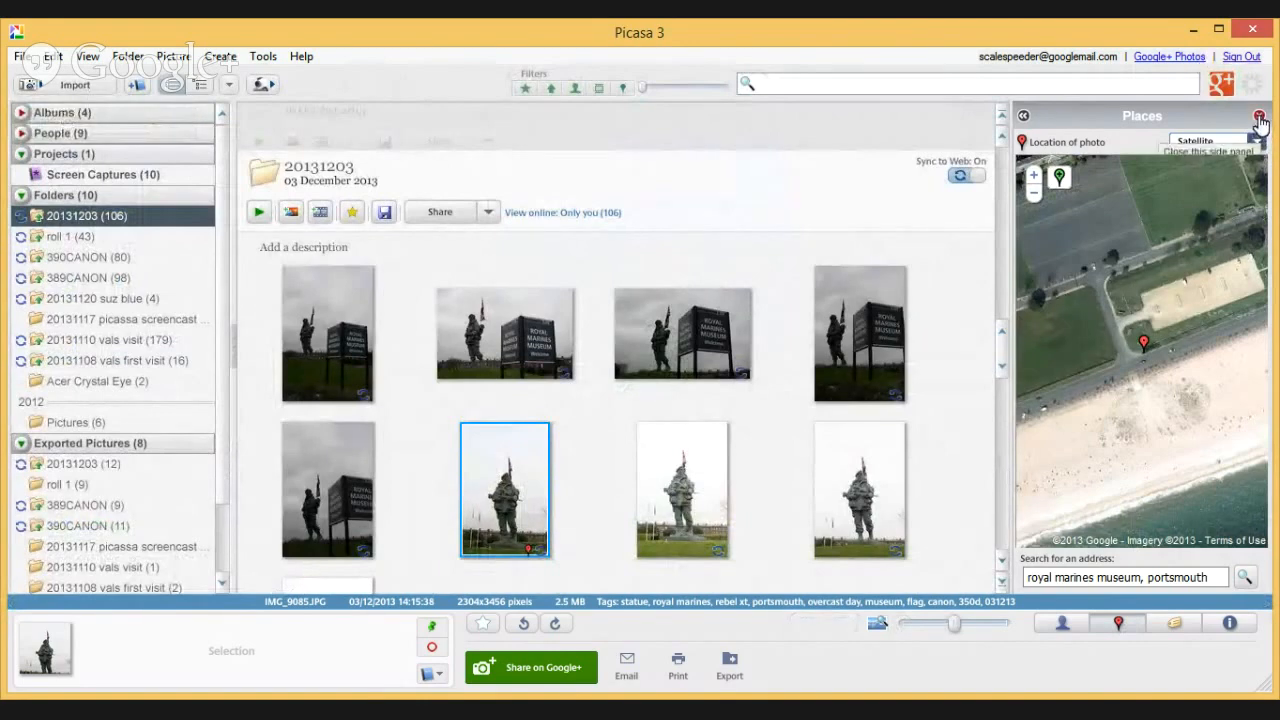
{"action": "left_click", "coordinate": [1261, 121]}
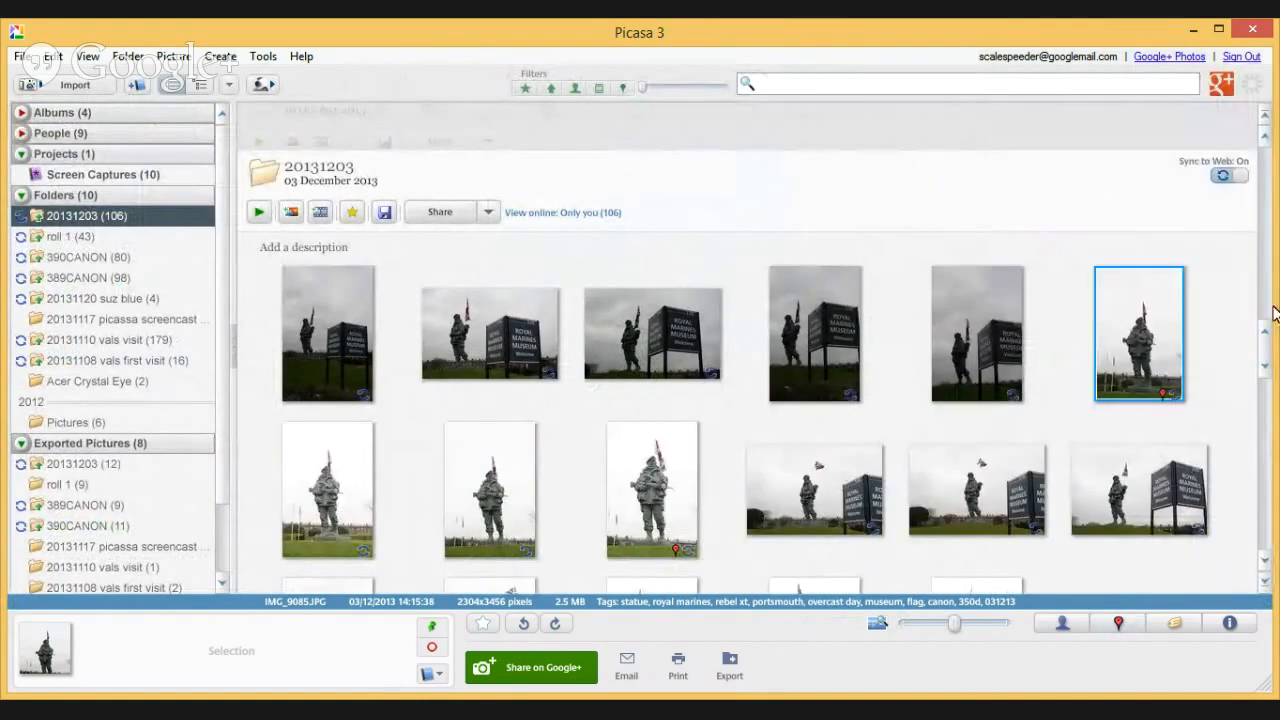
{"action": "scroll", "scroll_direction": "down", "scroll_amount": 3}
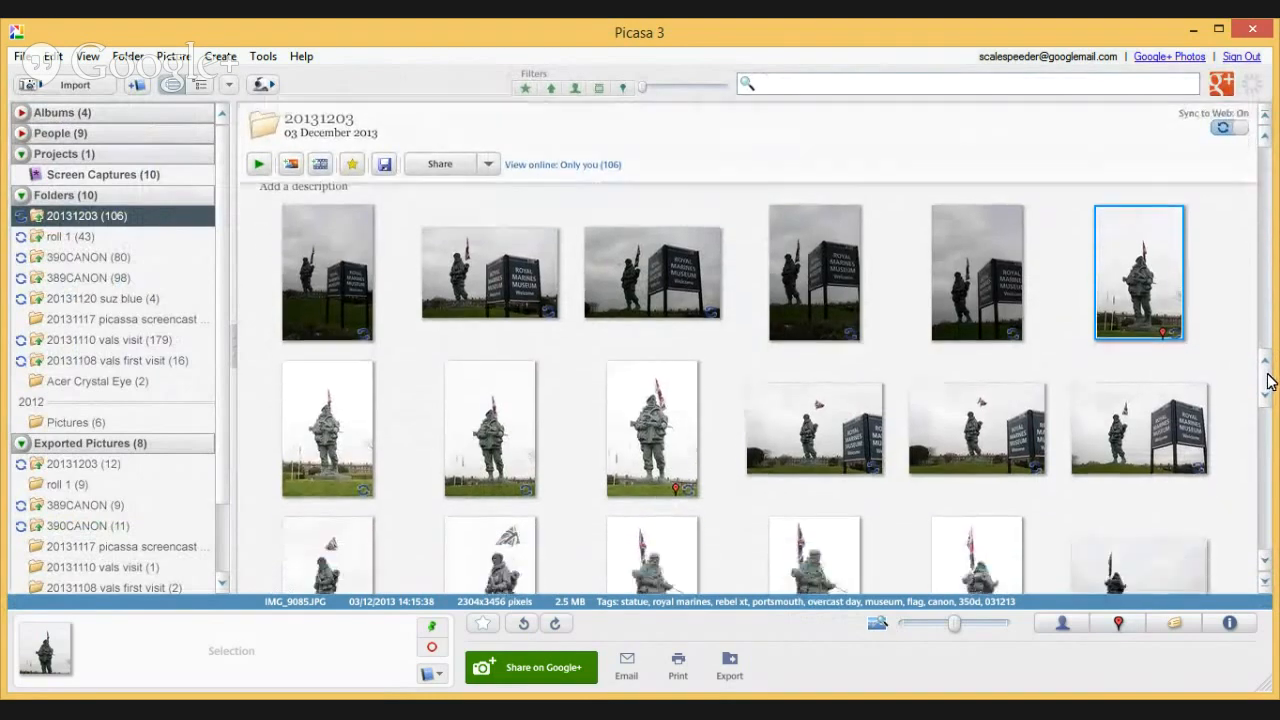
{"action": "scroll", "scroll_direction": "down", "scroll_amount": 3}
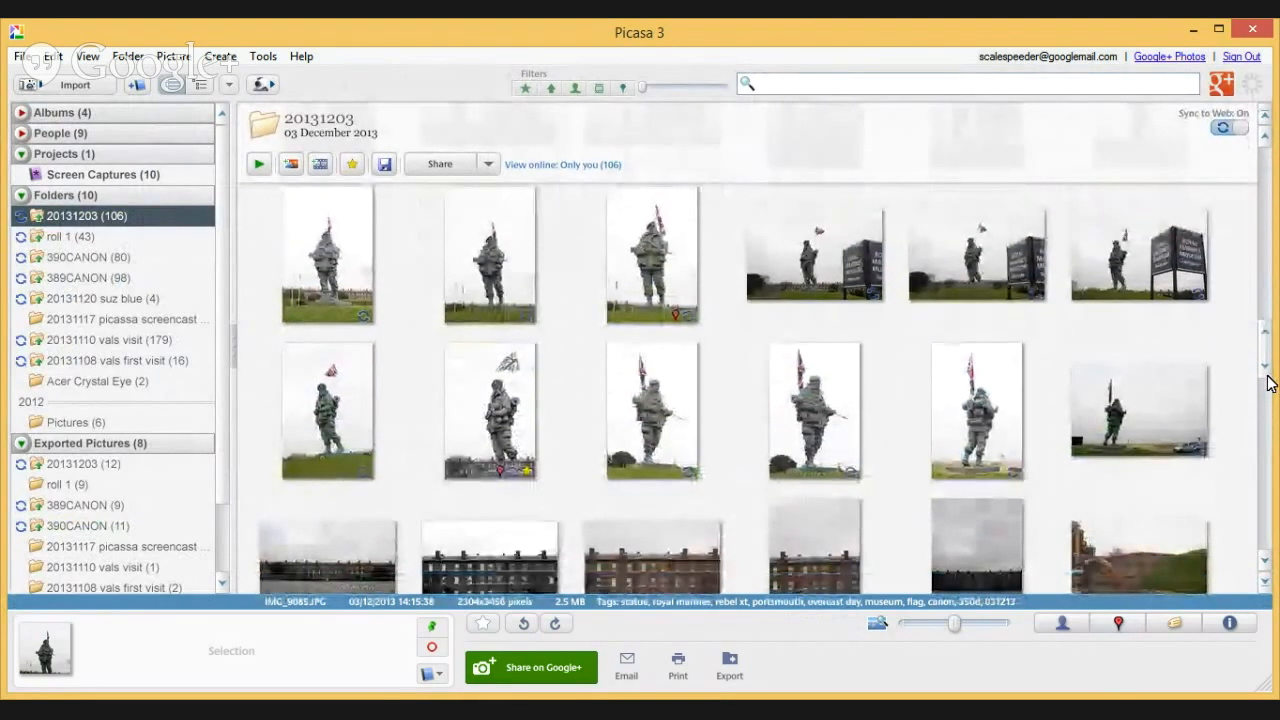
{"action": "scroll", "scroll_direction": "down", "scroll_amount": 3}
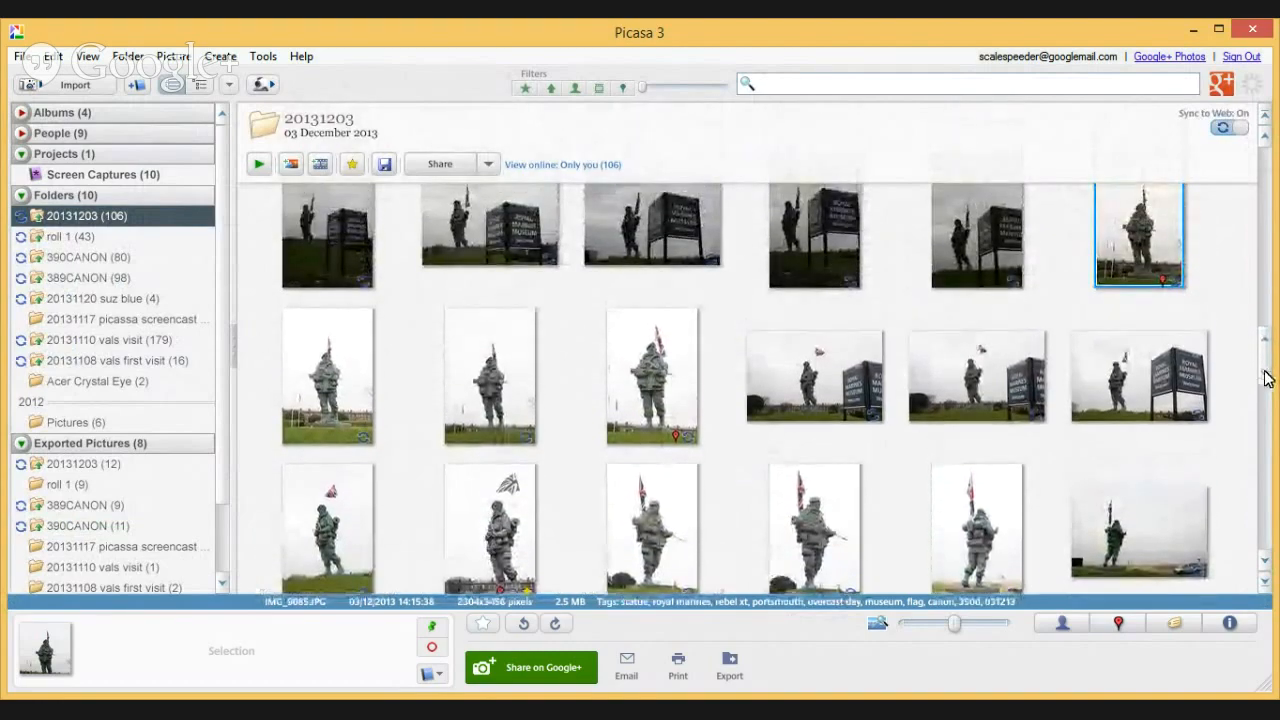
{"action": "scroll", "scroll_direction": "down", "scroll_amount": 3}
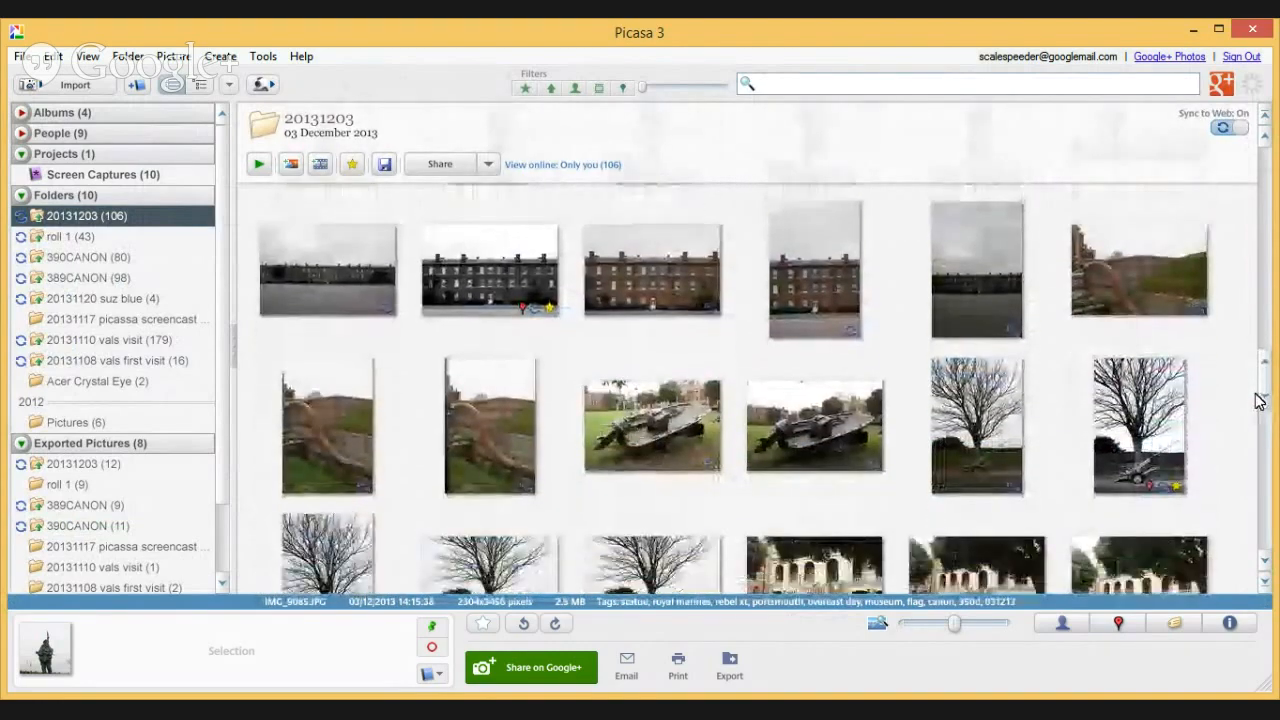
{"action": "scroll", "scroll_direction": "down", "scroll_amount": 3}
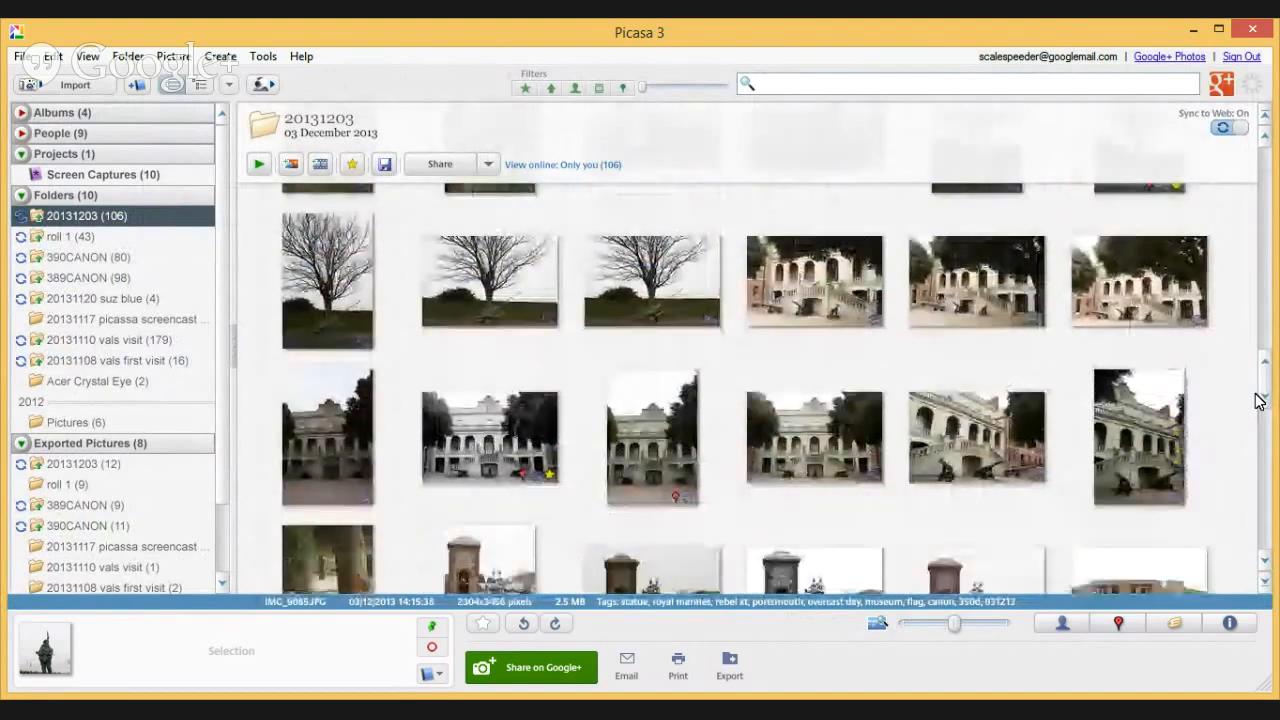
{"action": "scroll", "scroll_direction": "down", "scroll_amount": 3}
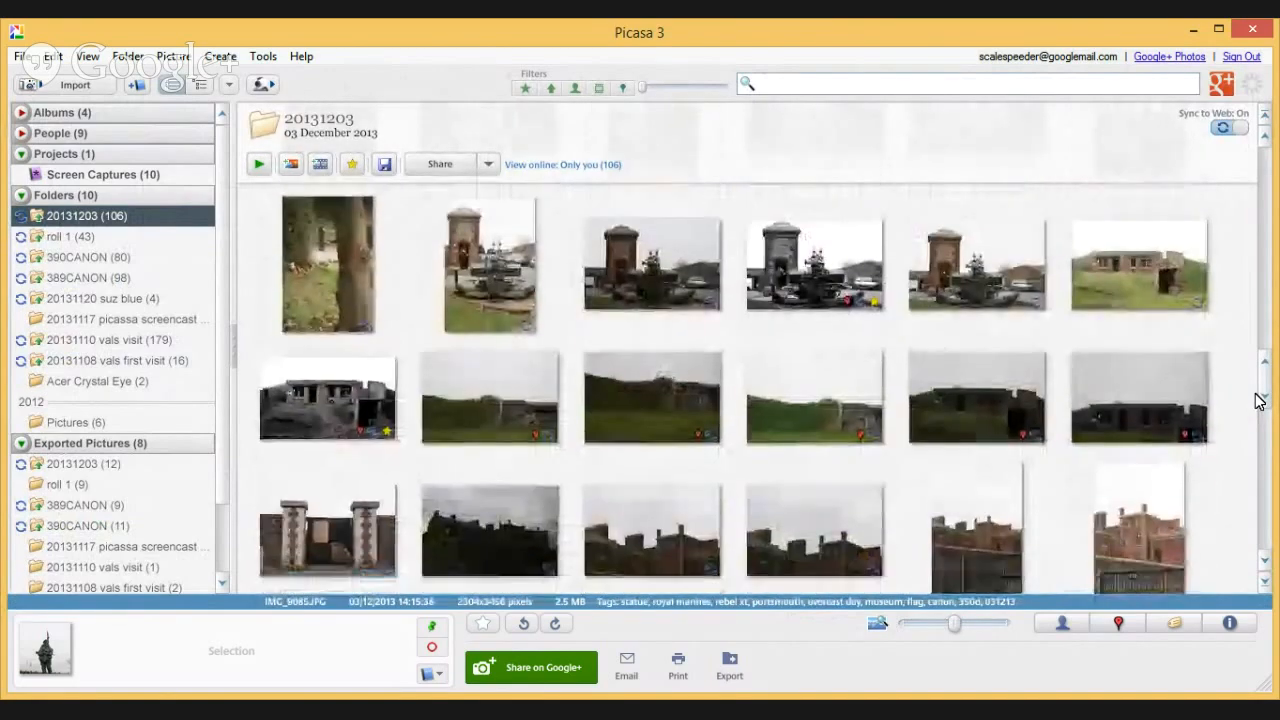
{"action": "scroll", "scroll_direction": "down", "scroll_amount": 3}
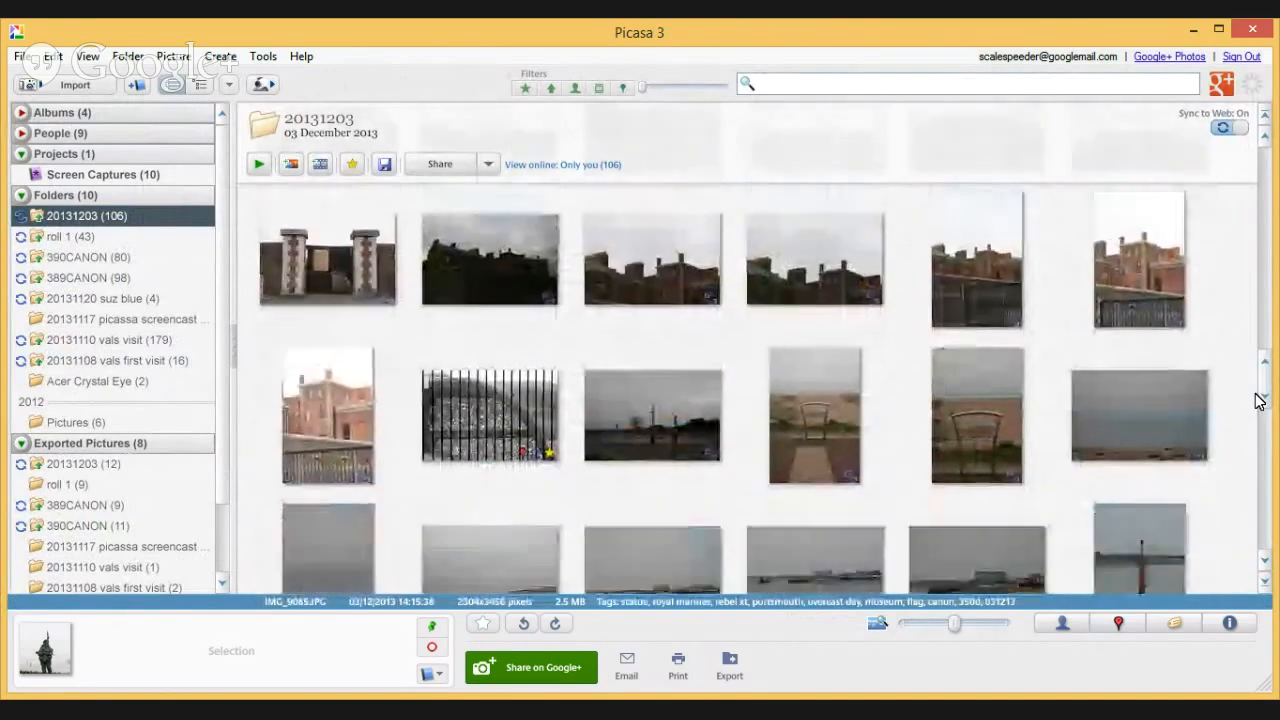
{"action": "scroll", "scroll_direction": "down", "scroll_amount": 3}
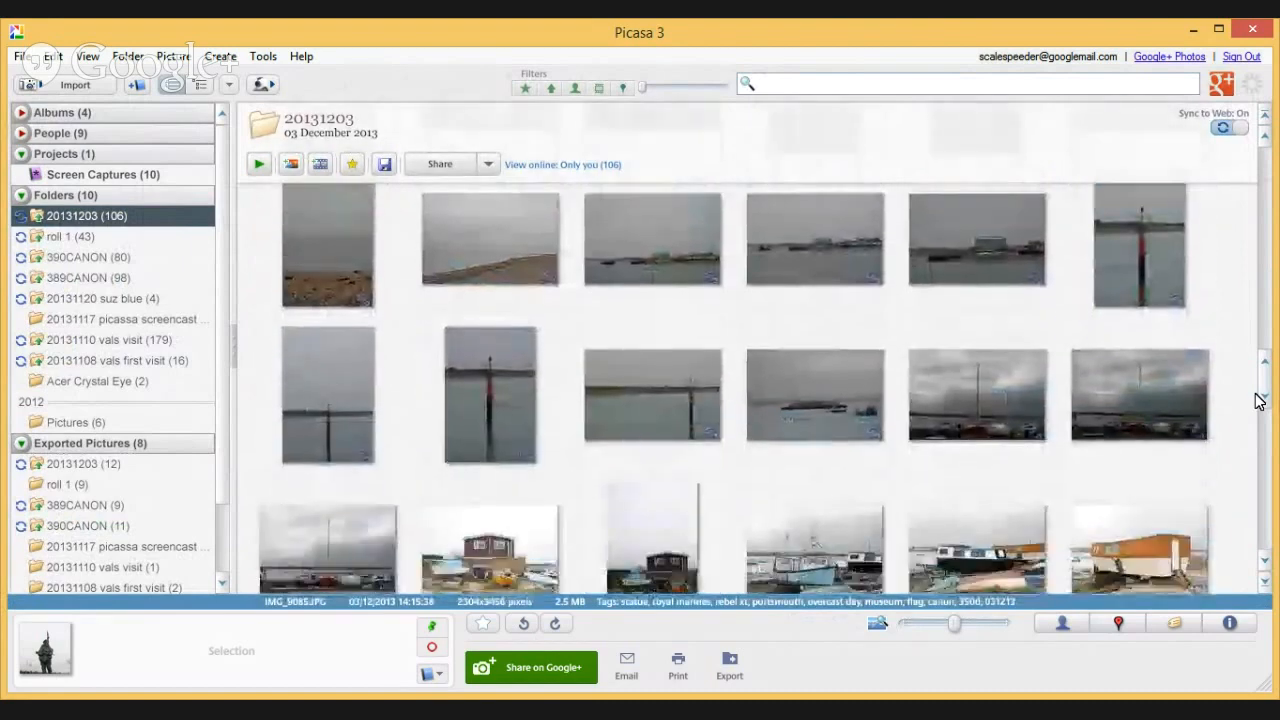
{"action": "scroll", "scroll_direction": "down", "scroll_amount": 3}
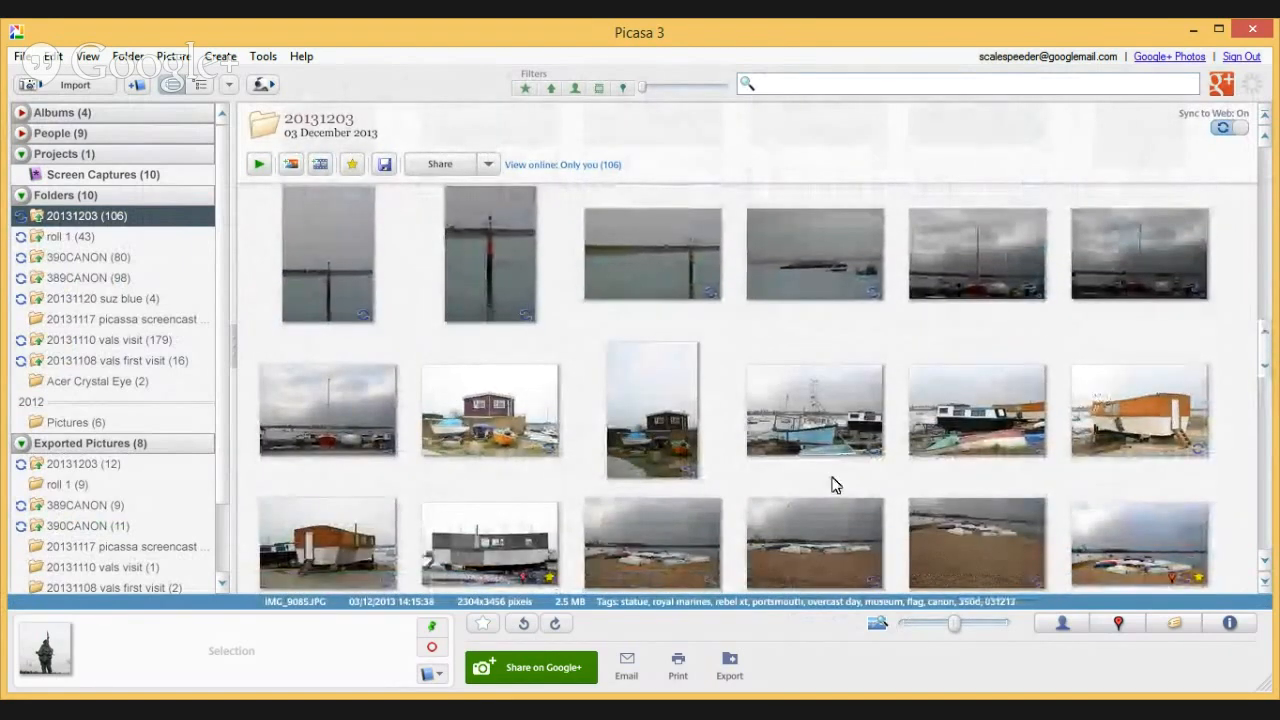
{"action": "mouse_move", "coordinate": [351, 411]}
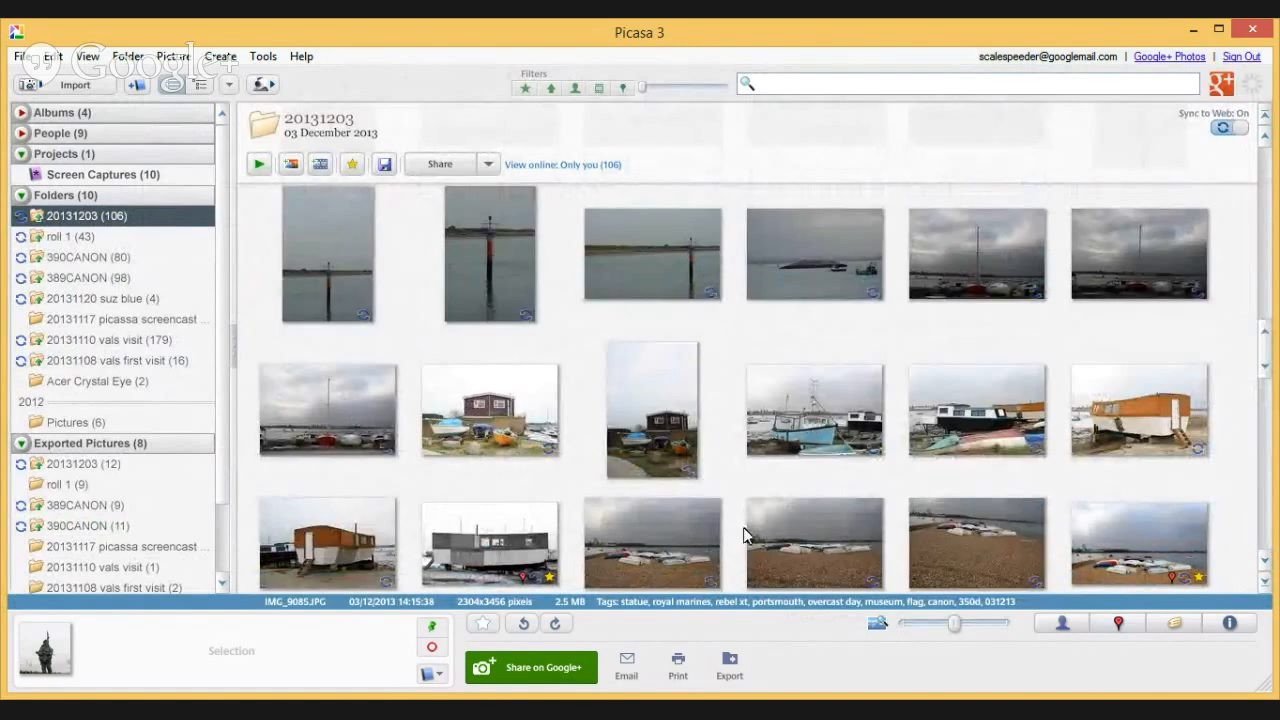
{"action": "mouse_move", "coordinate": [485, 286]}
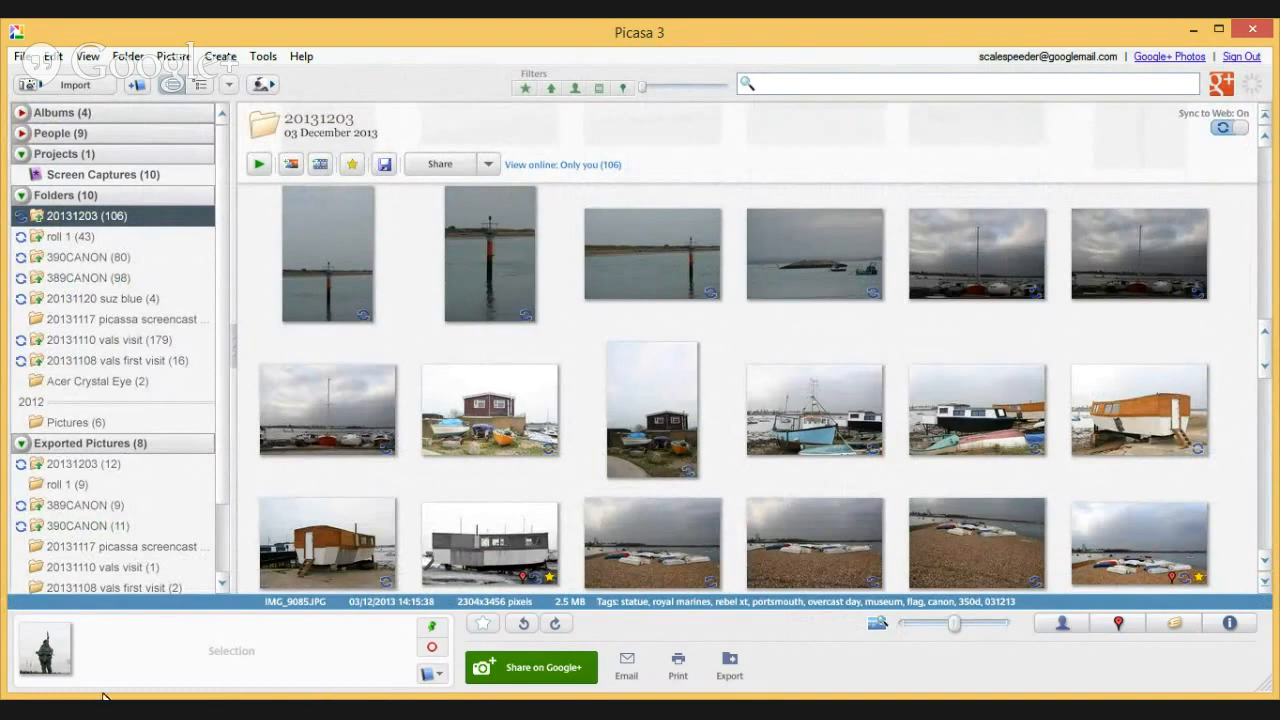
{"action": "mouse_move", "coordinate": [317, 416]}
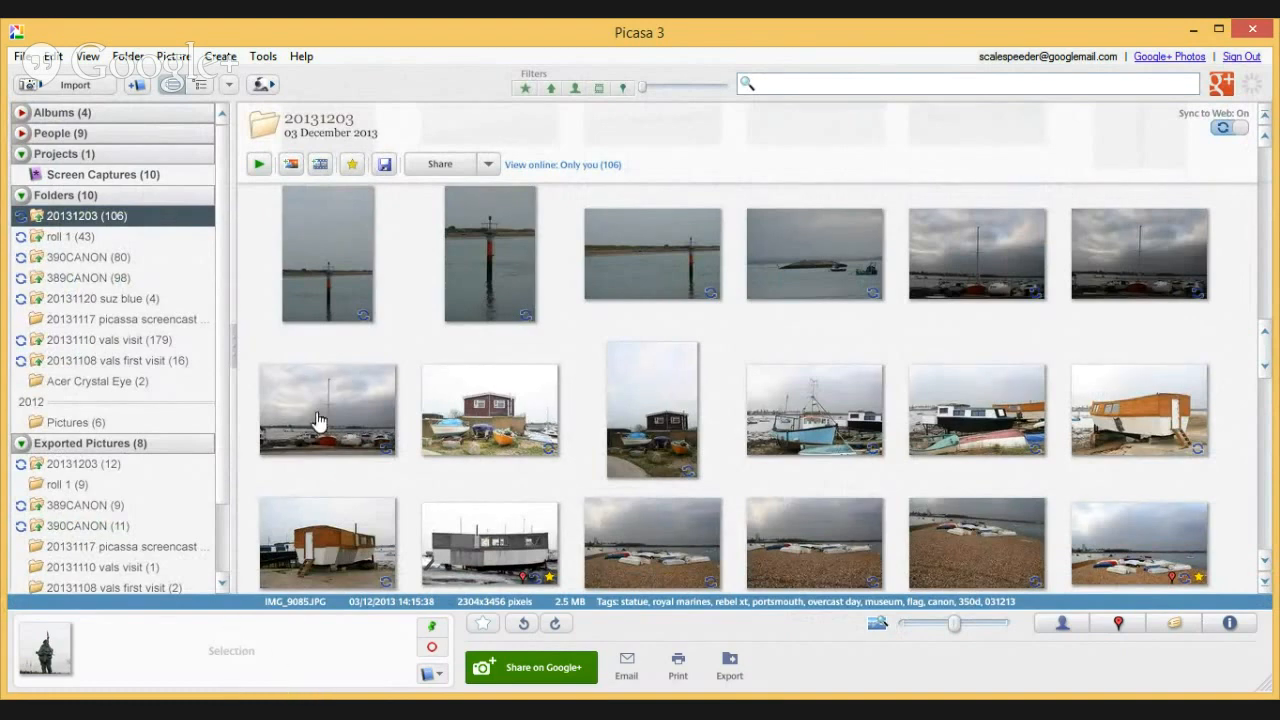
Select all six harbour and houseboat photos in the middle row.
{"action": "left_click", "coordinate": [327, 410]}
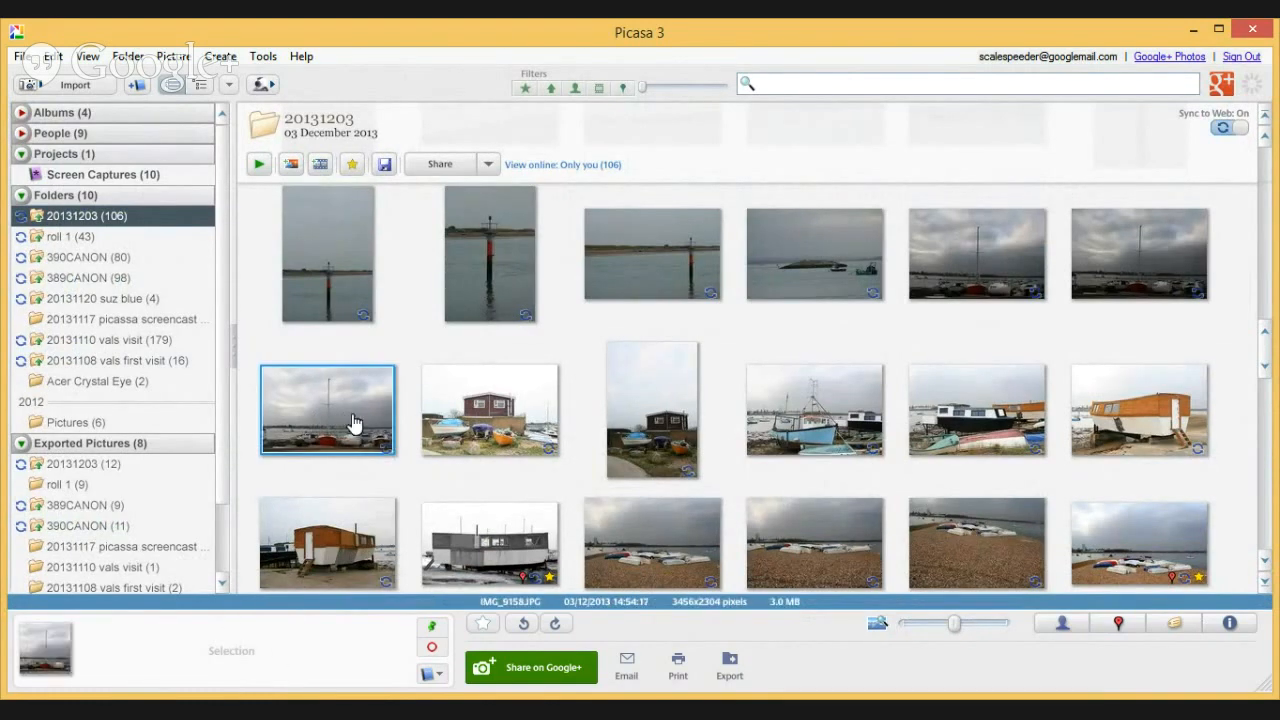
{"action": "mouse_move", "coordinate": [232, 615]}
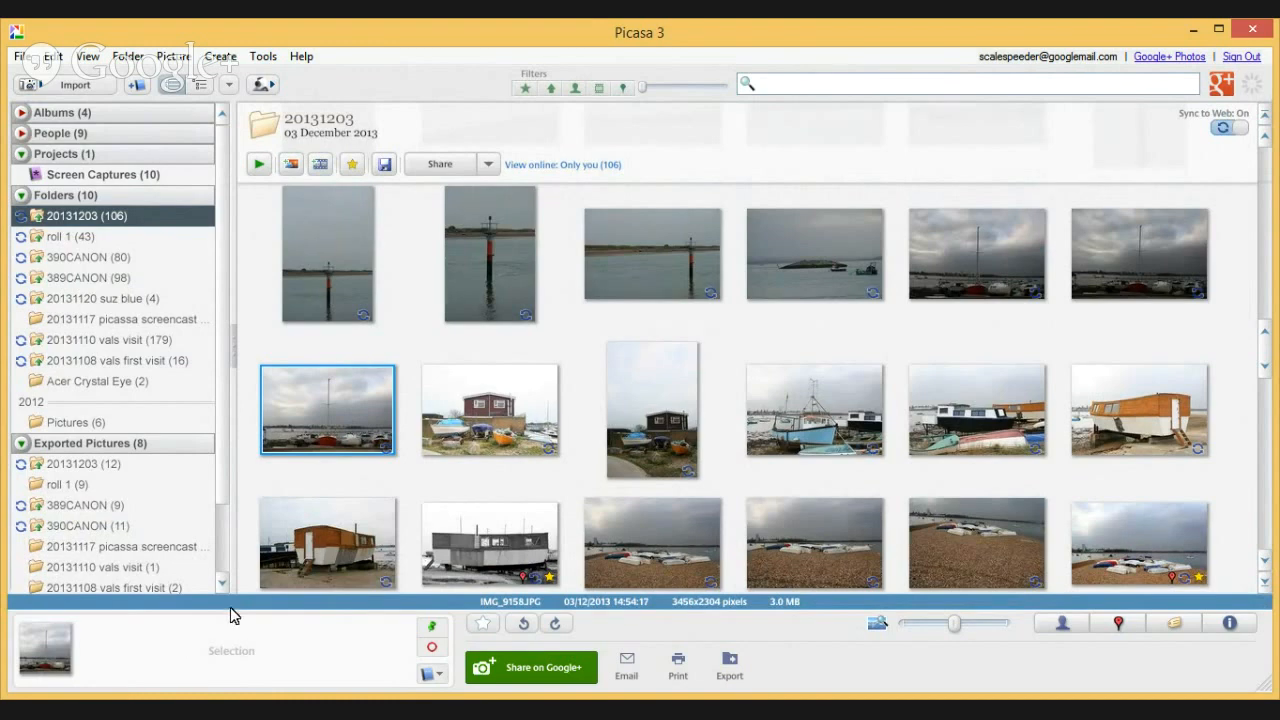
{"action": "mouse_move", "coordinate": [474, 395]}
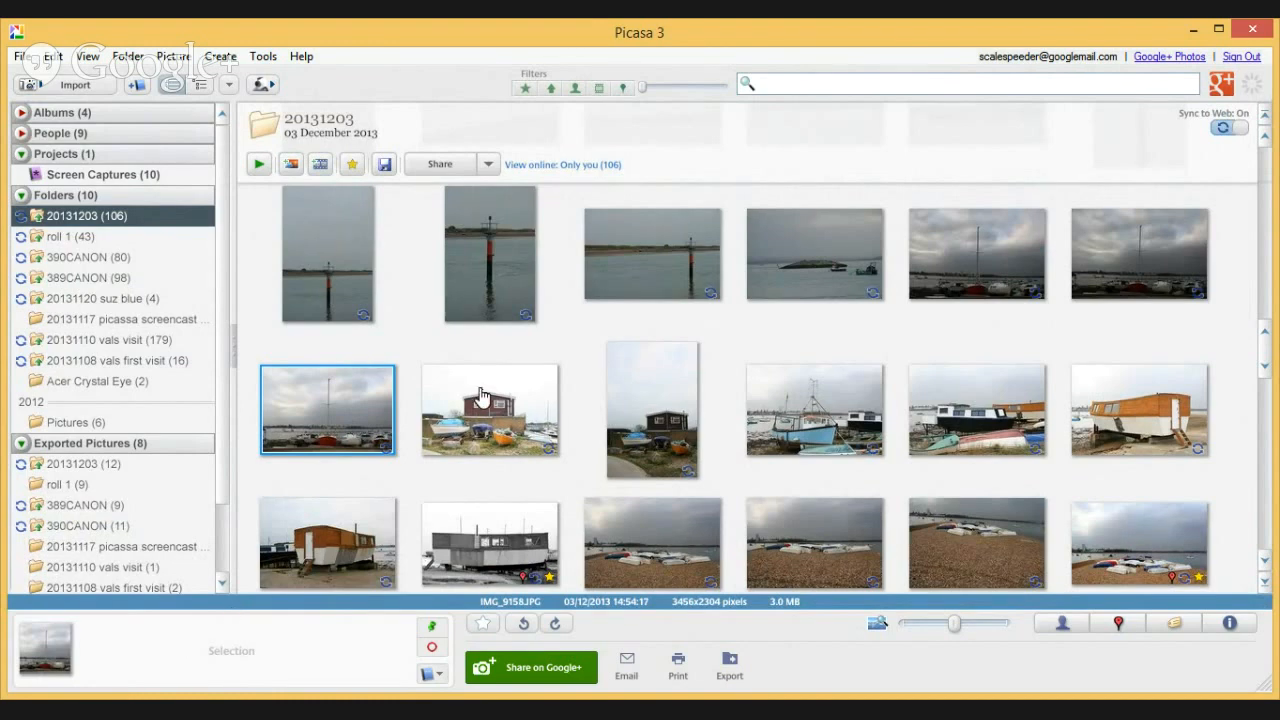
{"action": "left_click", "coordinate": [652, 411]}
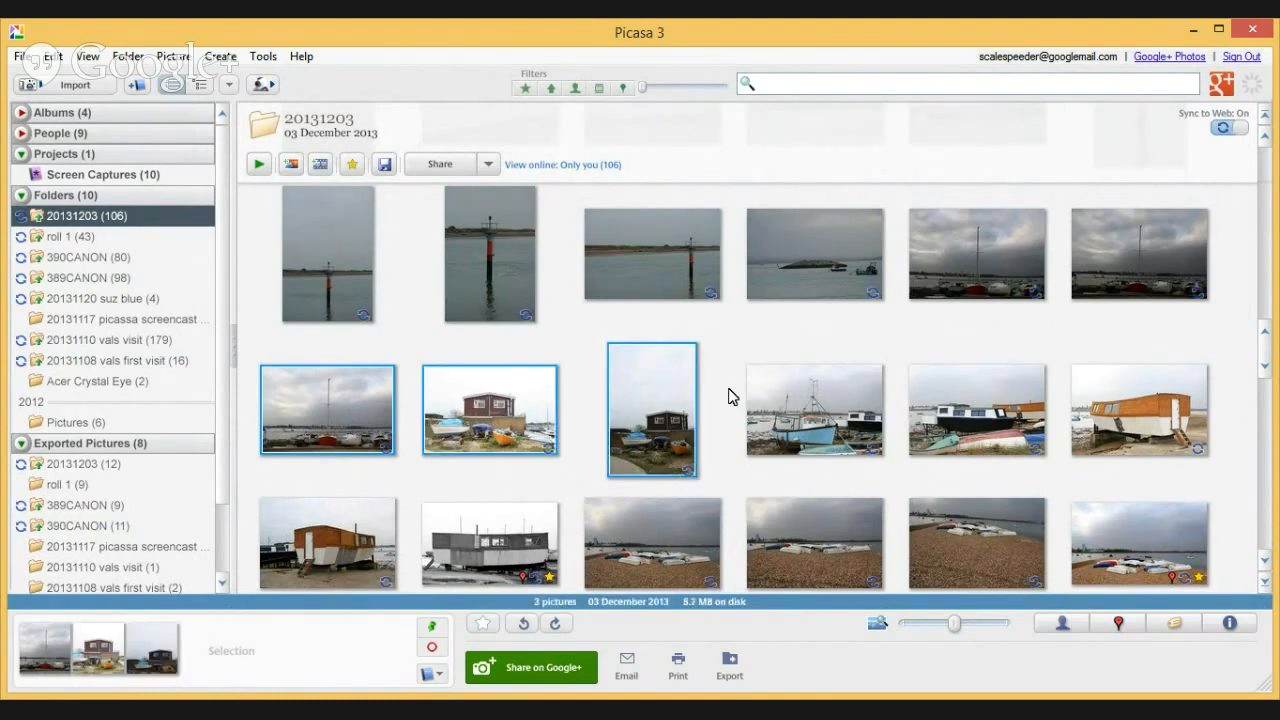
{"action": "left_click", "coordinate": [815, 411]}
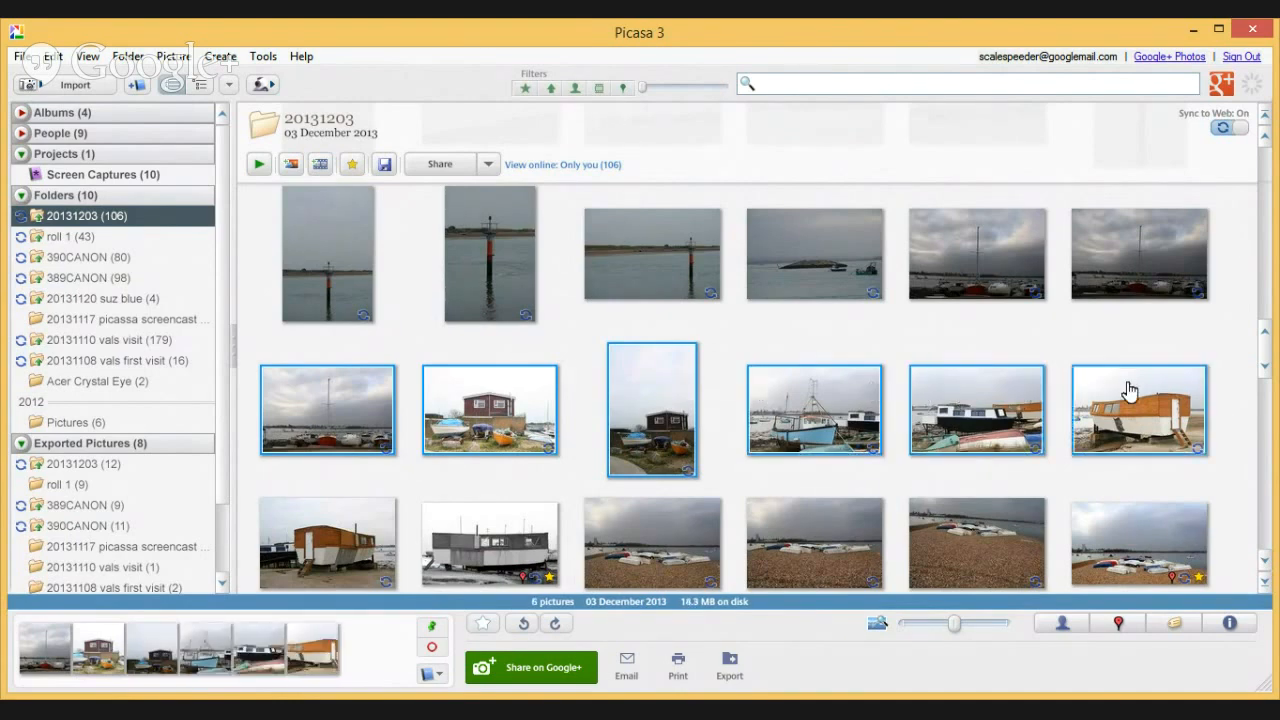
{"action": "mouse_move", "coordinate": [1174, 622]}
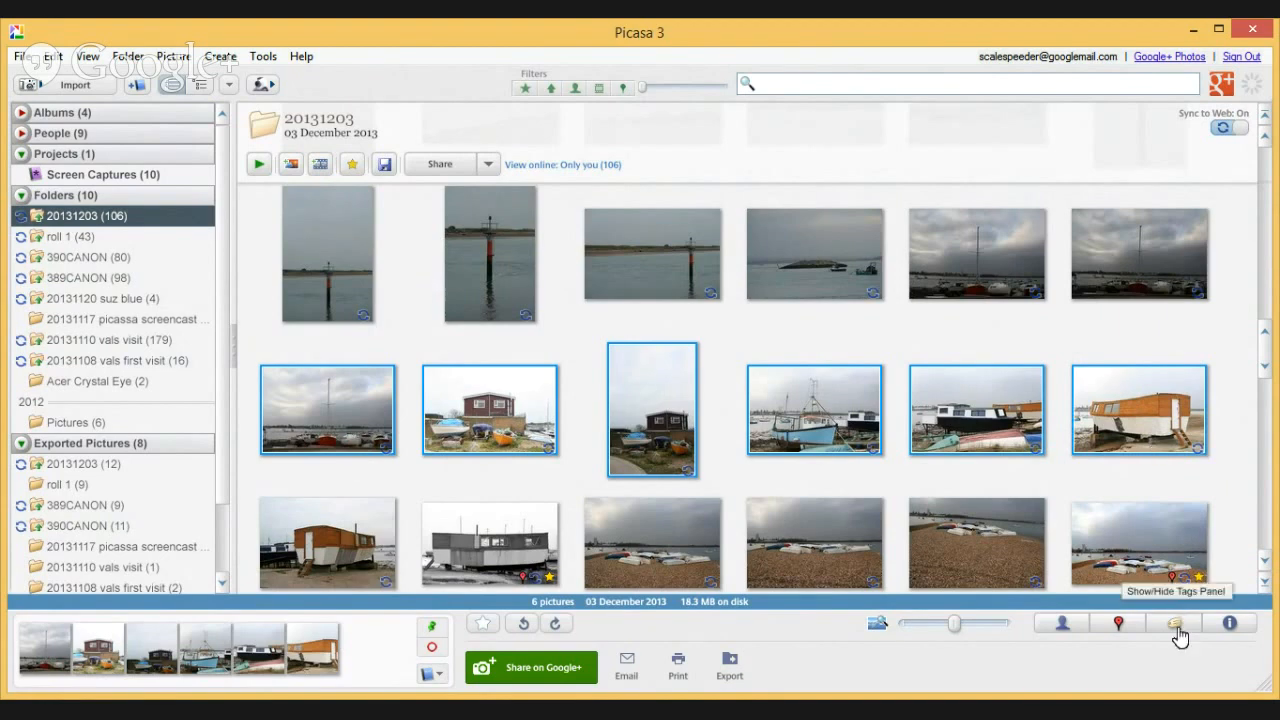
Apply the Quick Tags canon, 350d, rebel xt and portsmouth to the six selected photos.
{"action": "left_click", "coordinate": [1173, 622]}
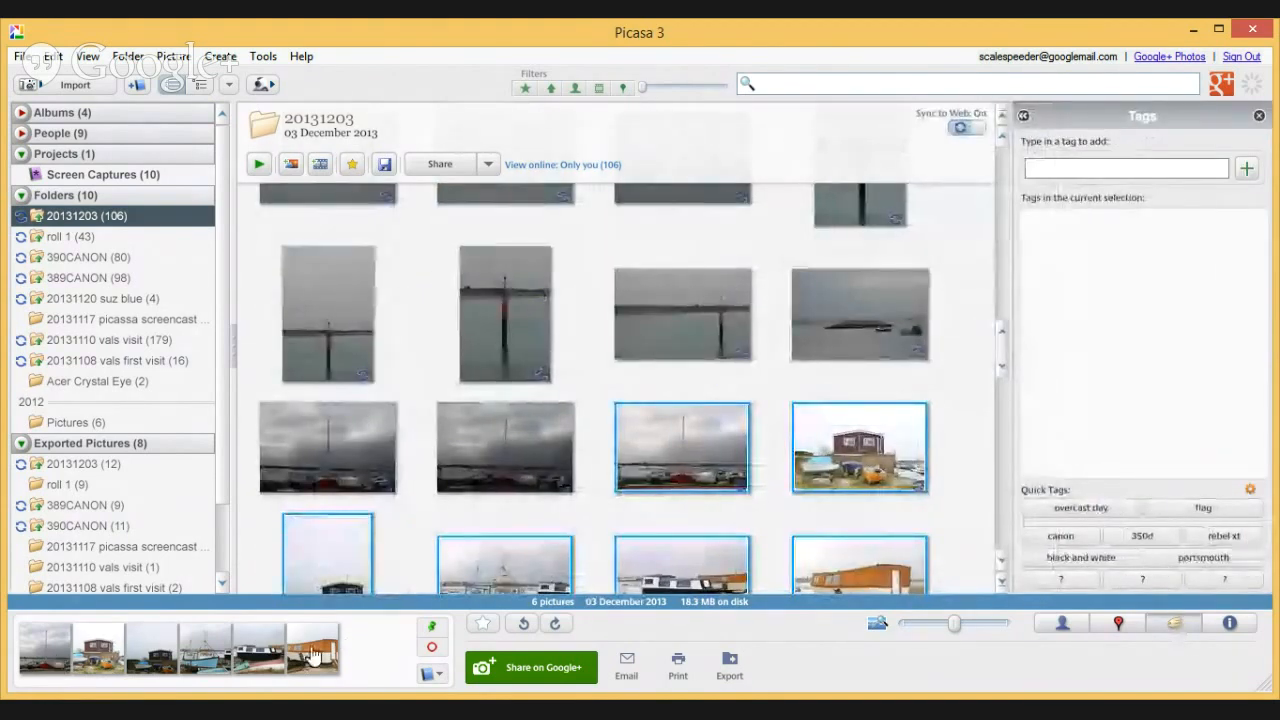
{"action": "mouse_move", "coordinate": [1051, 399]}
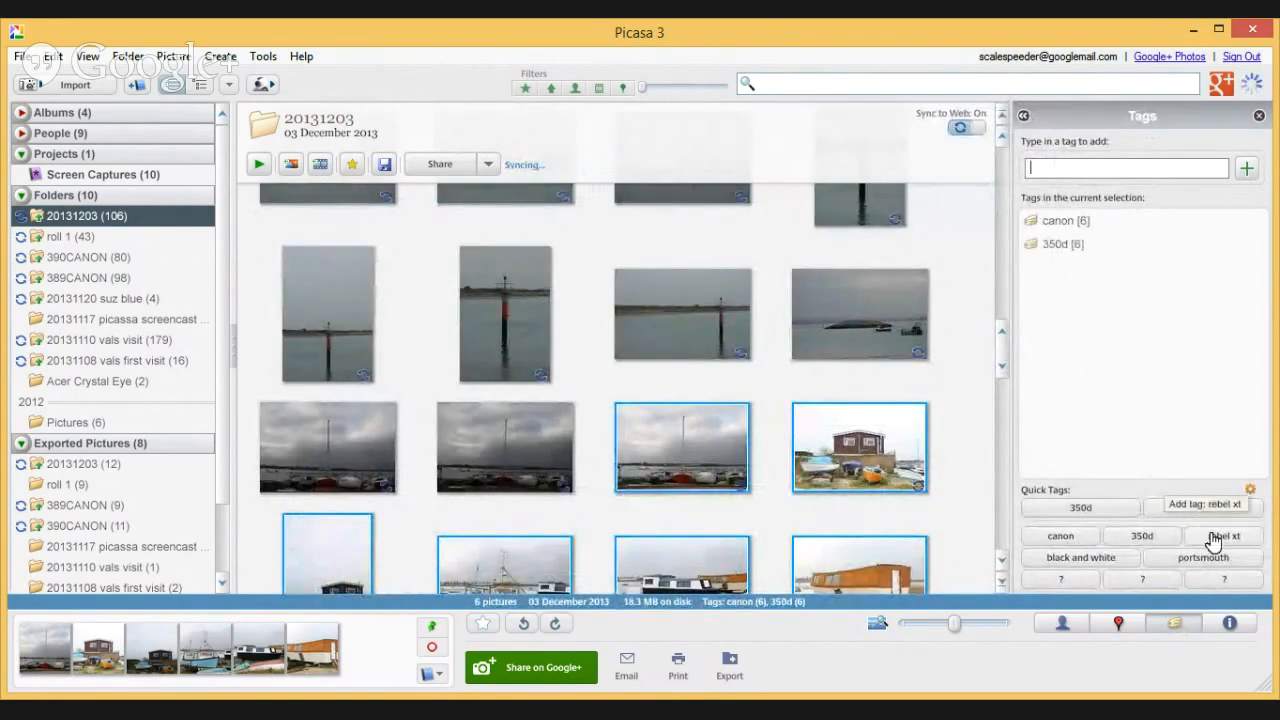
{"action": "left_click", "coordinate": [1223, 536]}
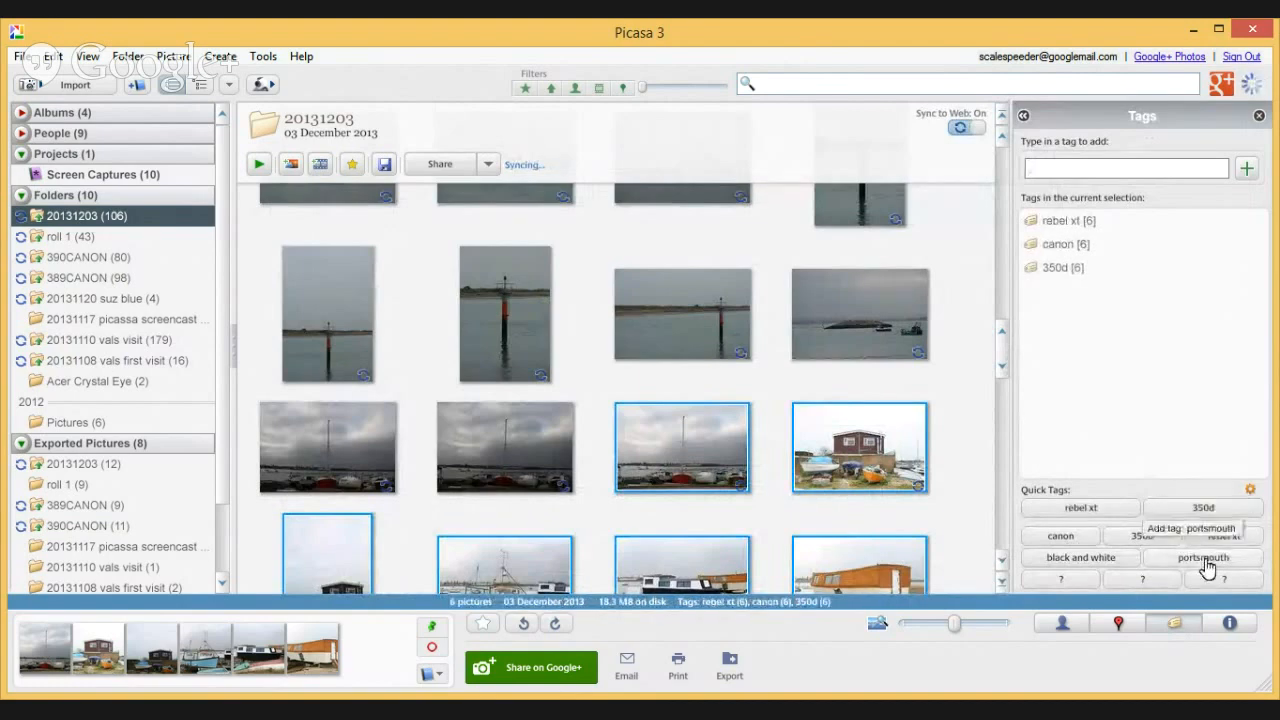
{"action": "left_click", "coordinate": [1203, 558]}
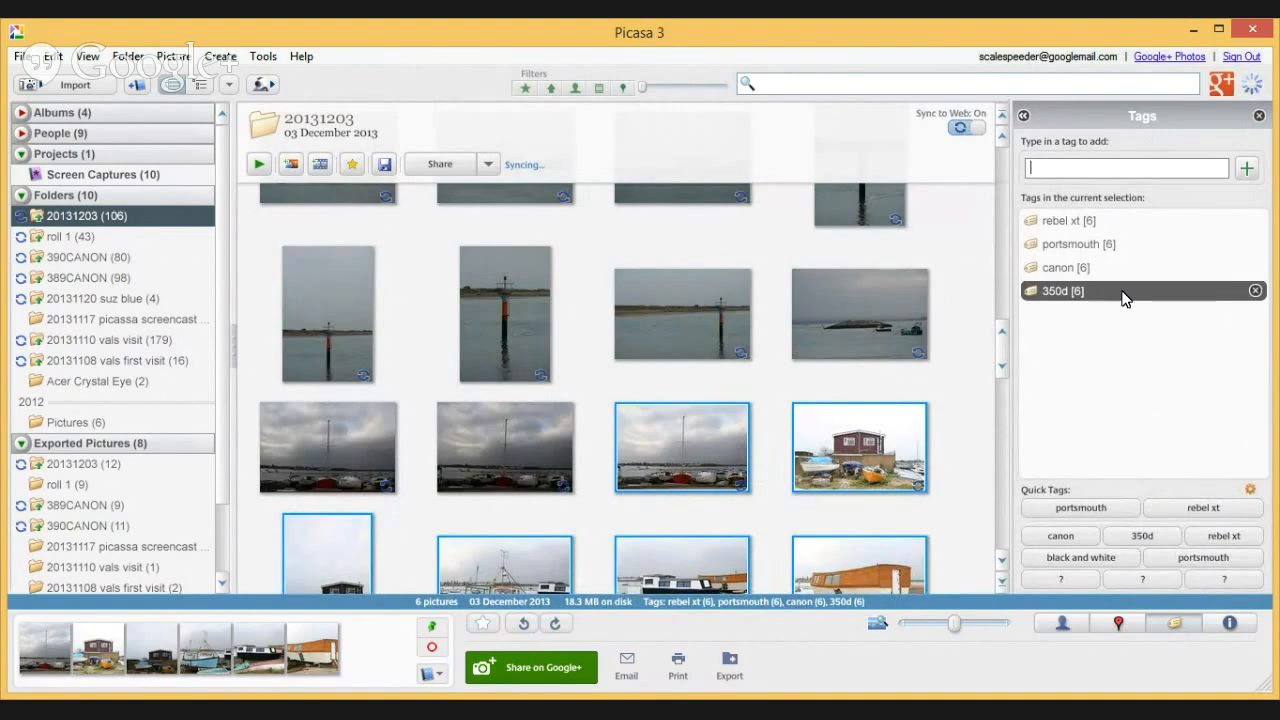
Add the tags eastney, harbour and boats to the six harbour photos.
{"action": "type", "text": "eastney,"}
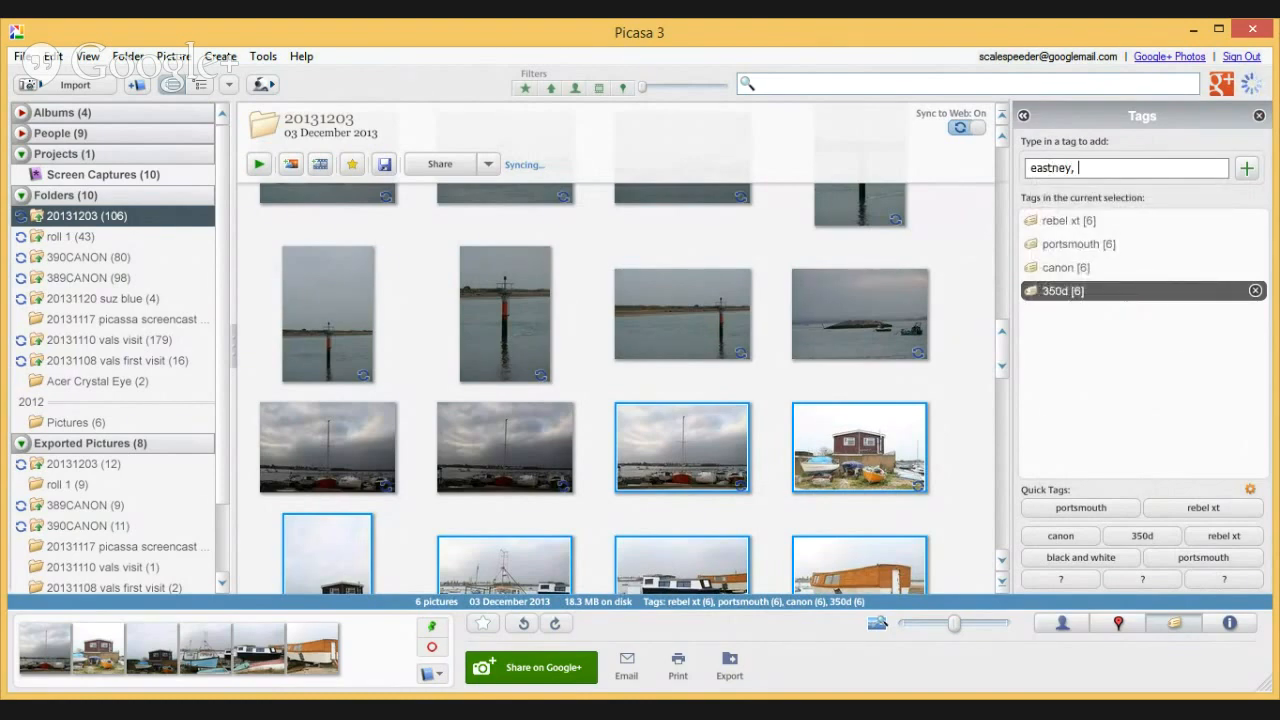
{"action": "type", "text": "harbour,"}
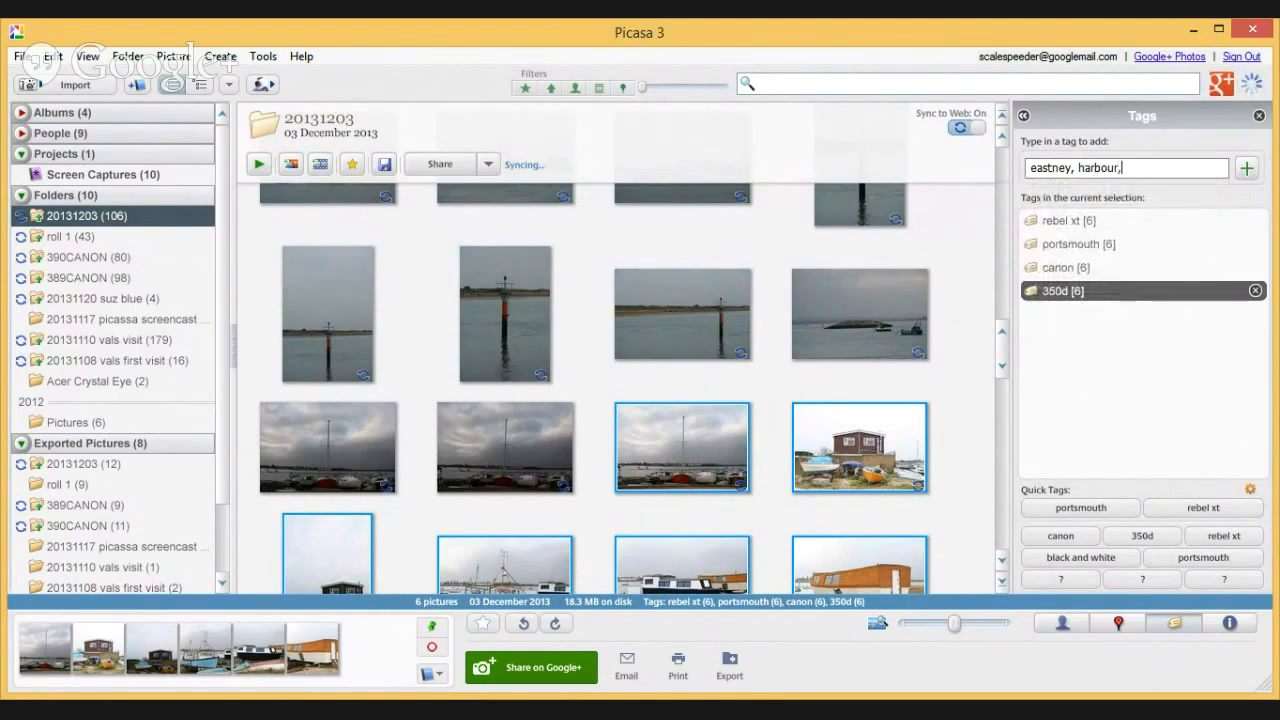
{"action": "type", "text": "boa"}
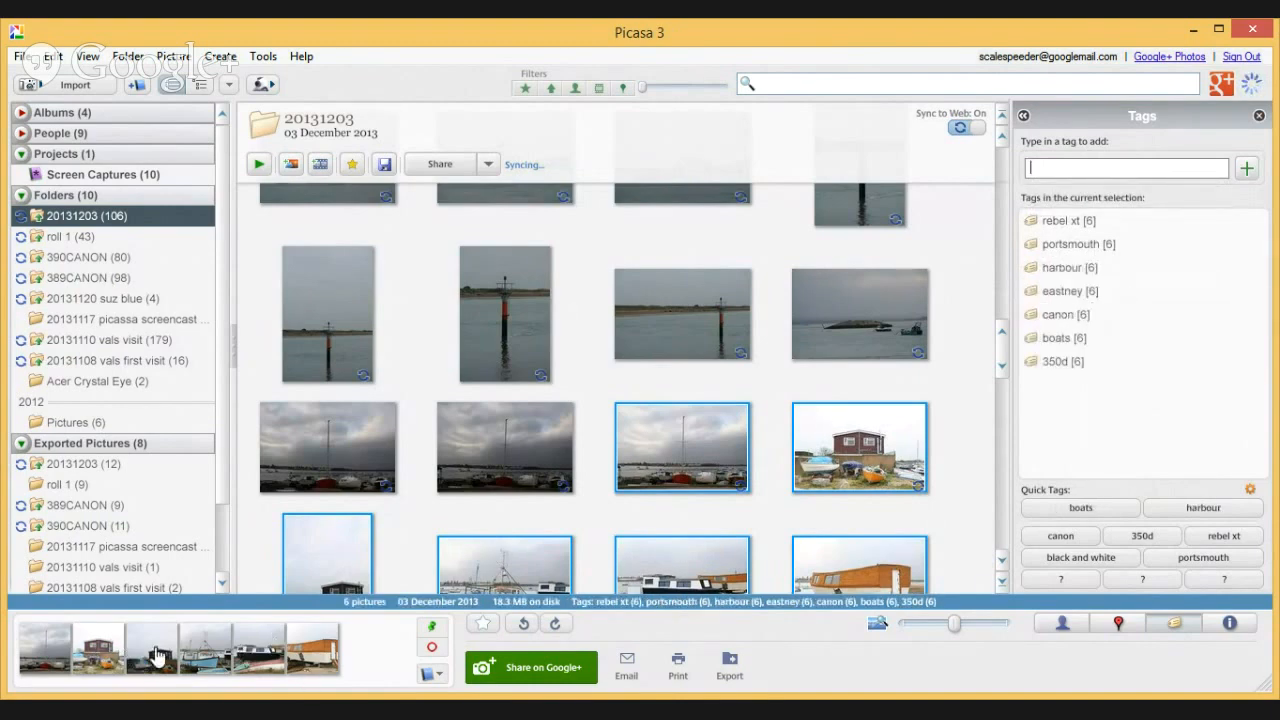
{"action": "mouse_move", "coordinate": [1022, 345]}
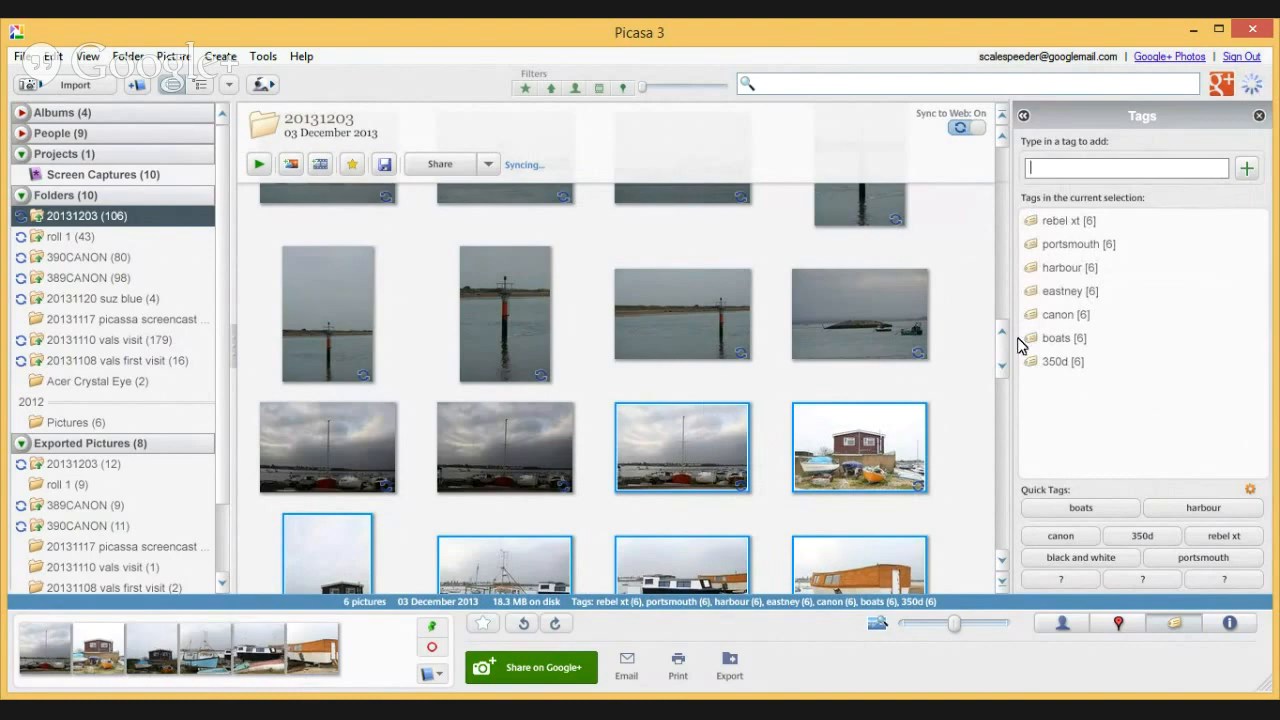
{"action": "mouse_move", "coordinate": [1016, 354]}
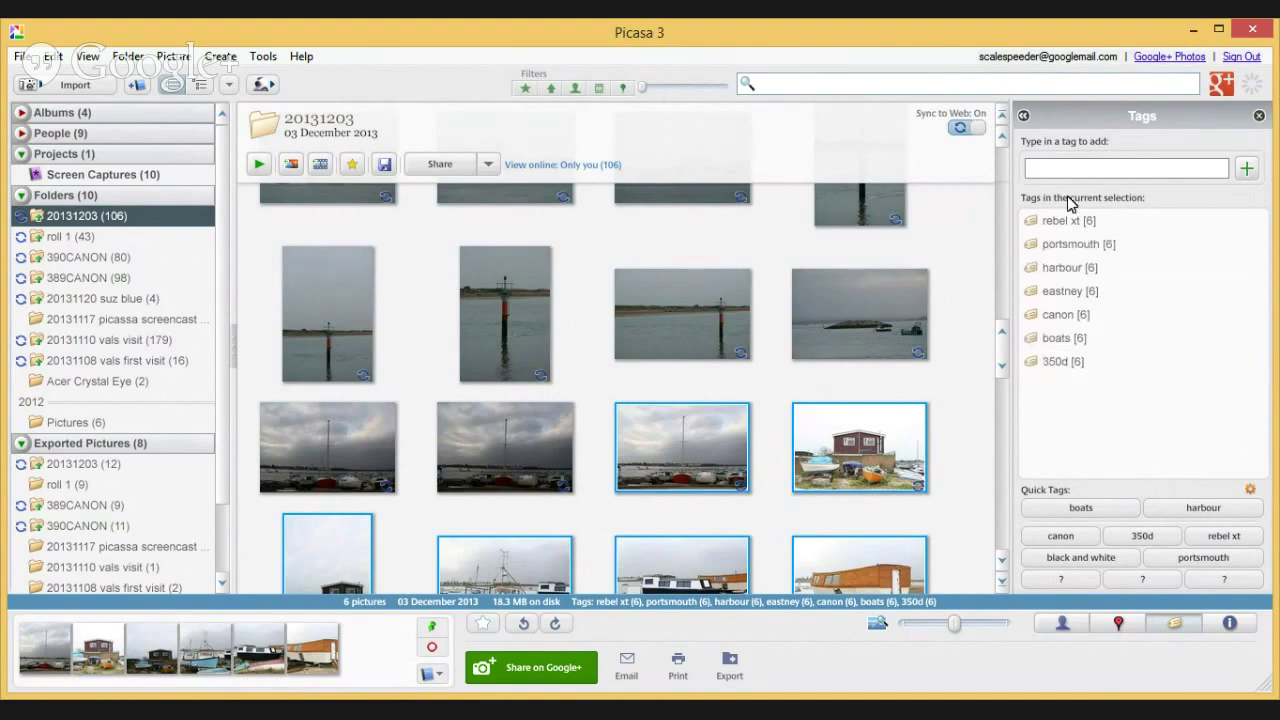
{"action": "mouse_move", "coordinate": [1188, 648]}
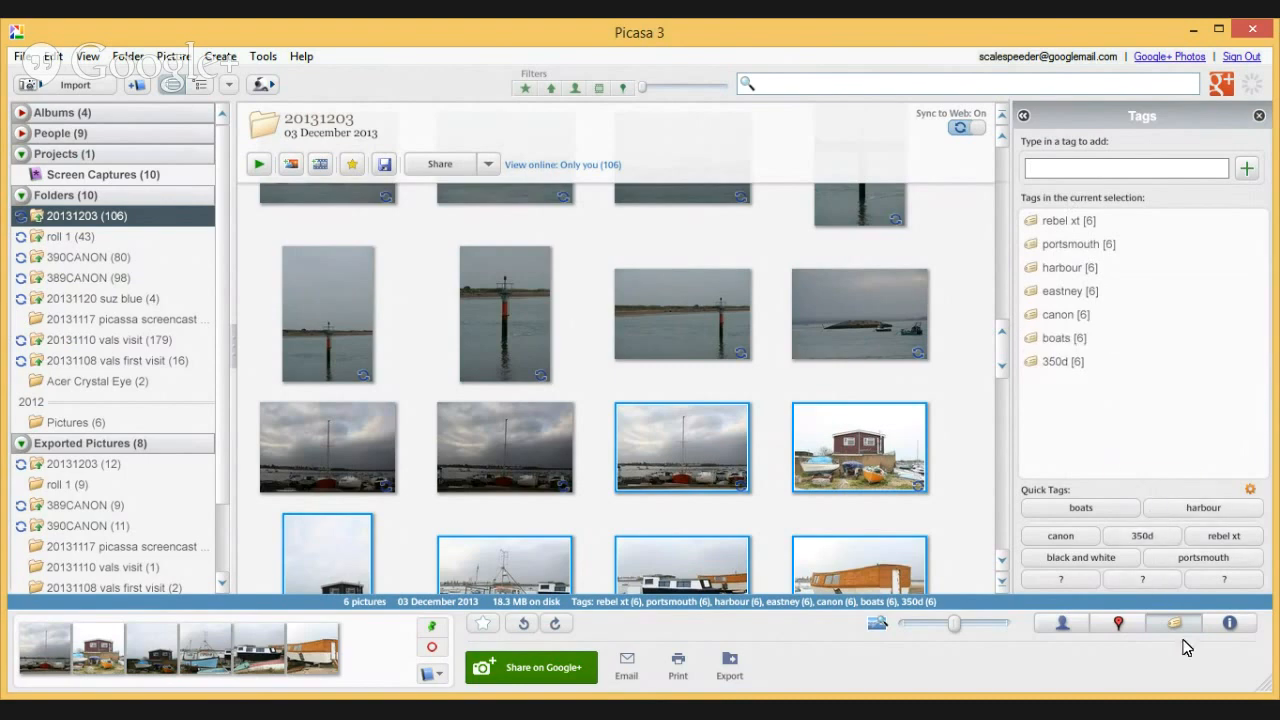
{"action": "mouse_move", "coordinate": [1116, 623]}
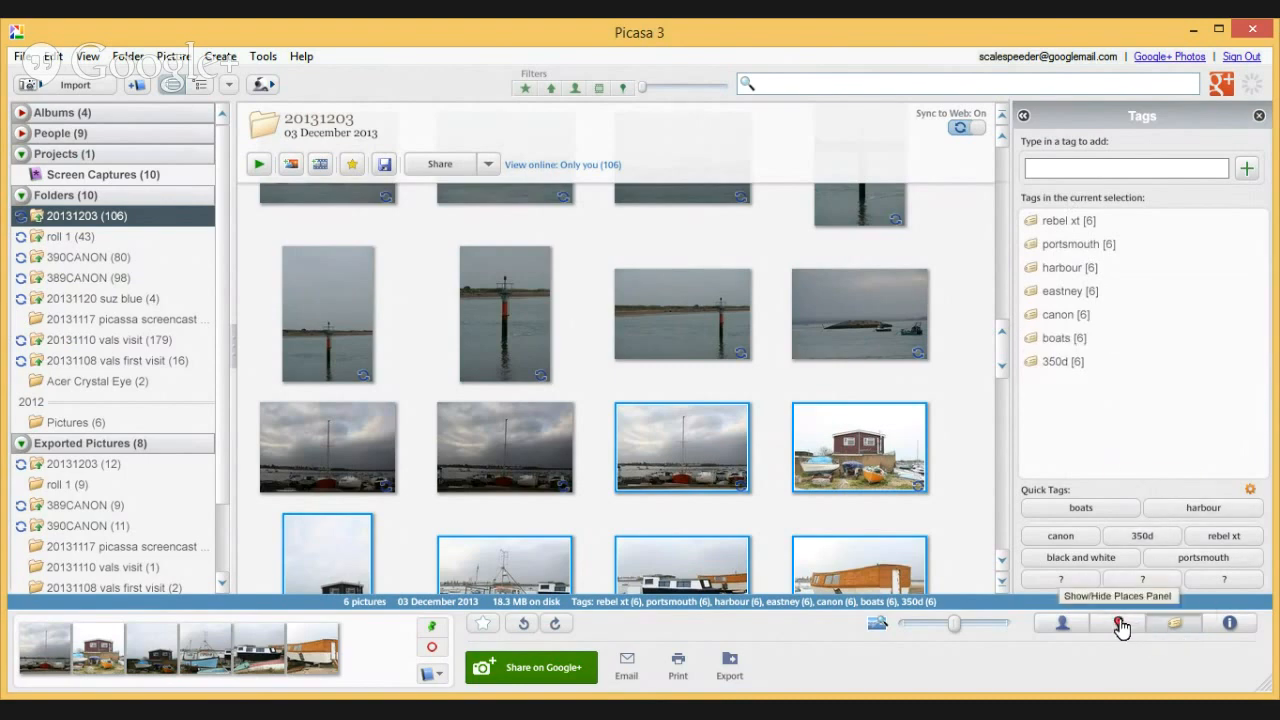
Search the Places map for 'hayling island ferry, portsmouth'.
{"action": "left_click", "coordinate": [1118, 623]}
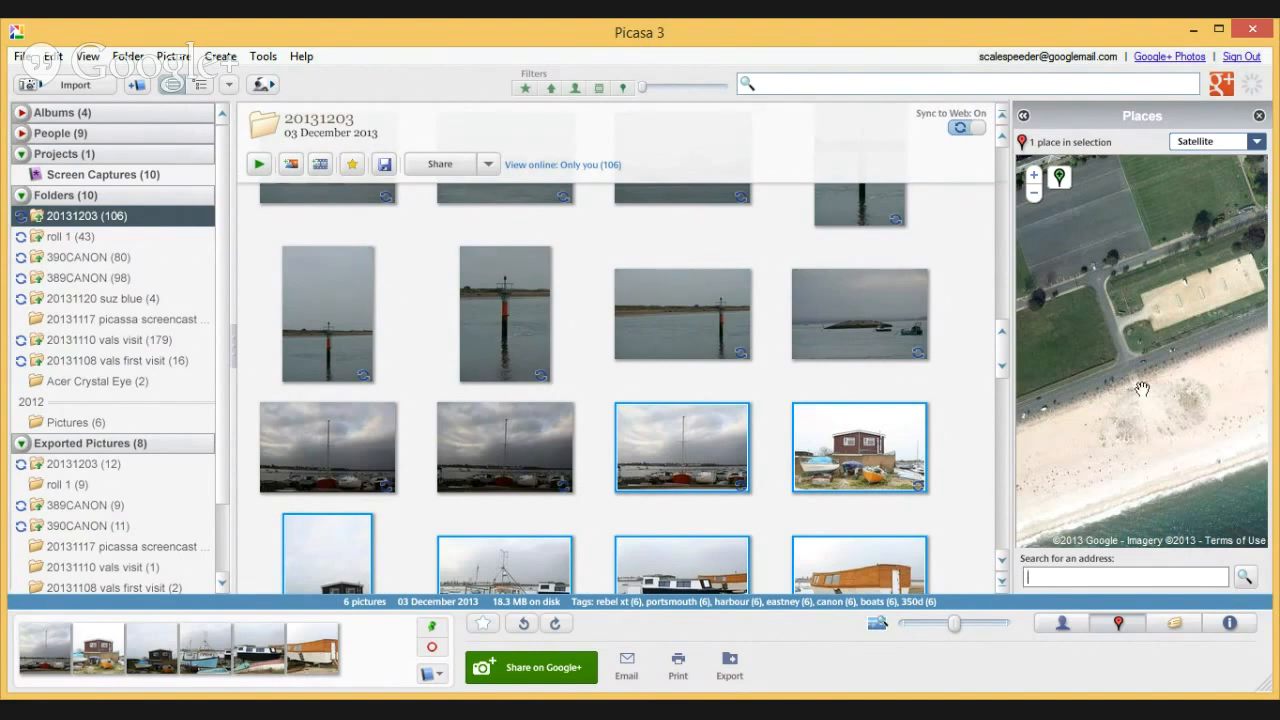
{"action": "type", "text": "hayling island ferry"}
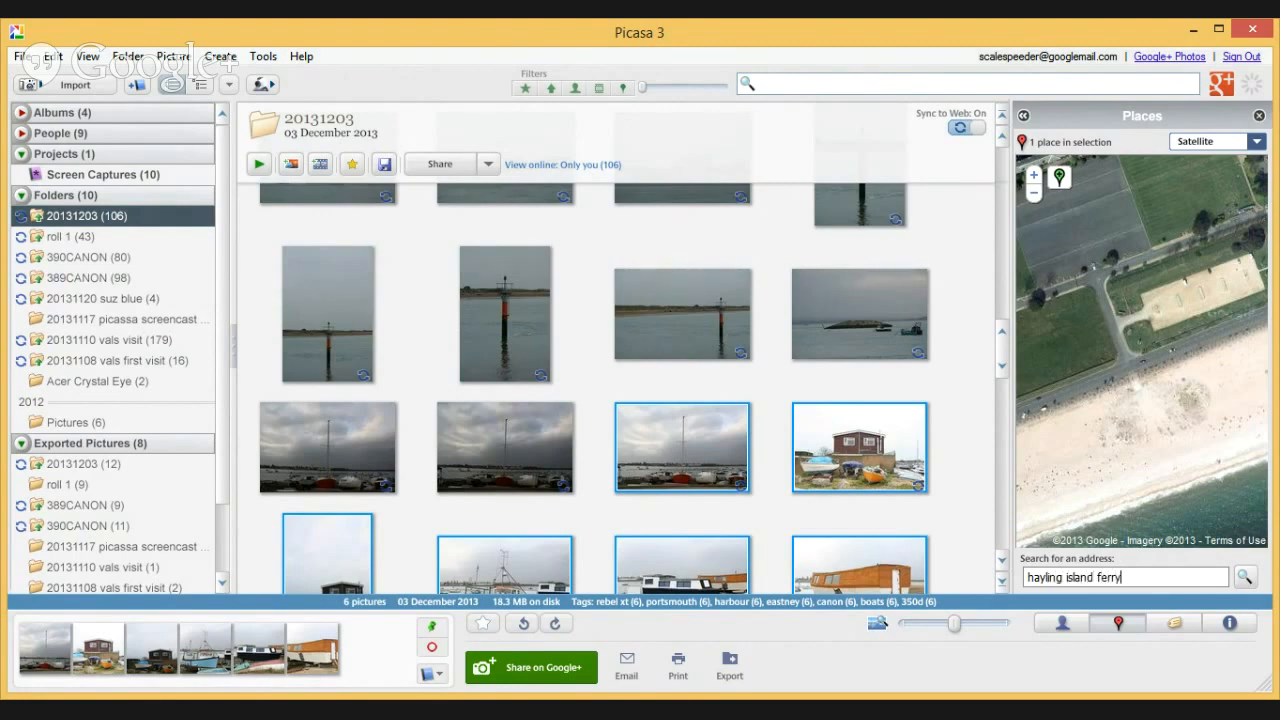
{"action": "type", "text": ", portsmouth"}
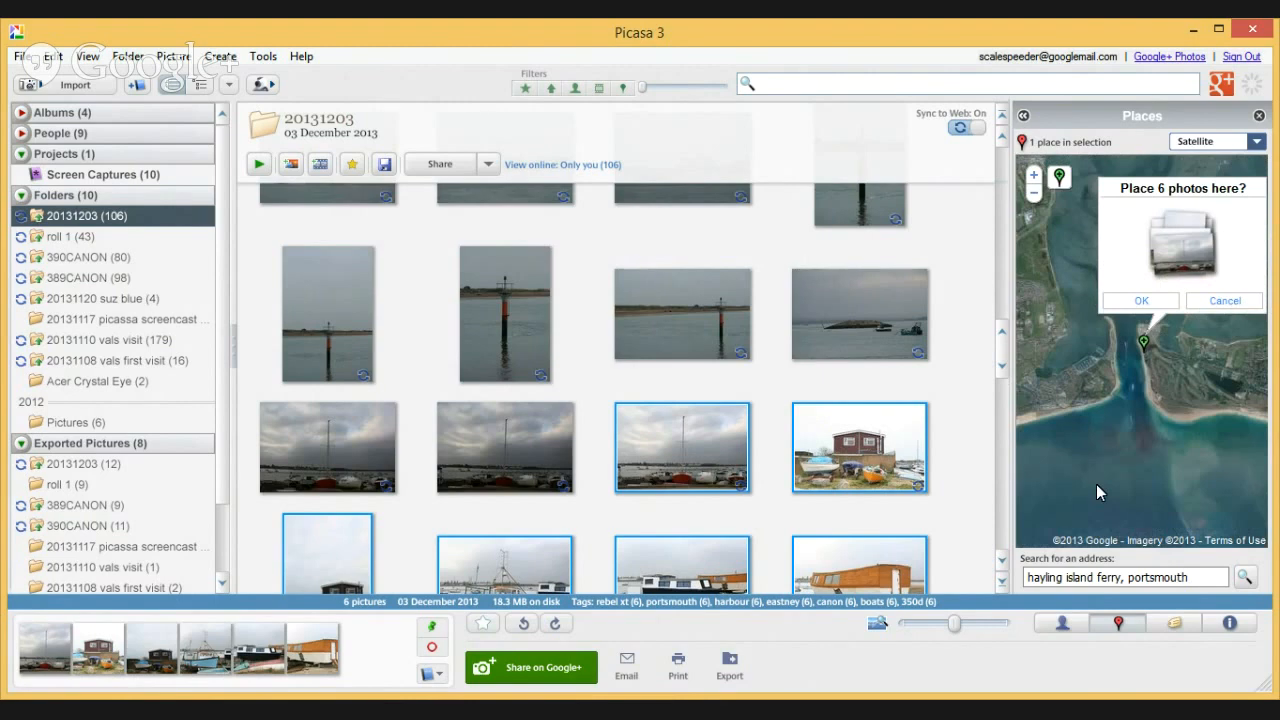
{"action": "mouse_move", "coordinate": [1158, 308]}
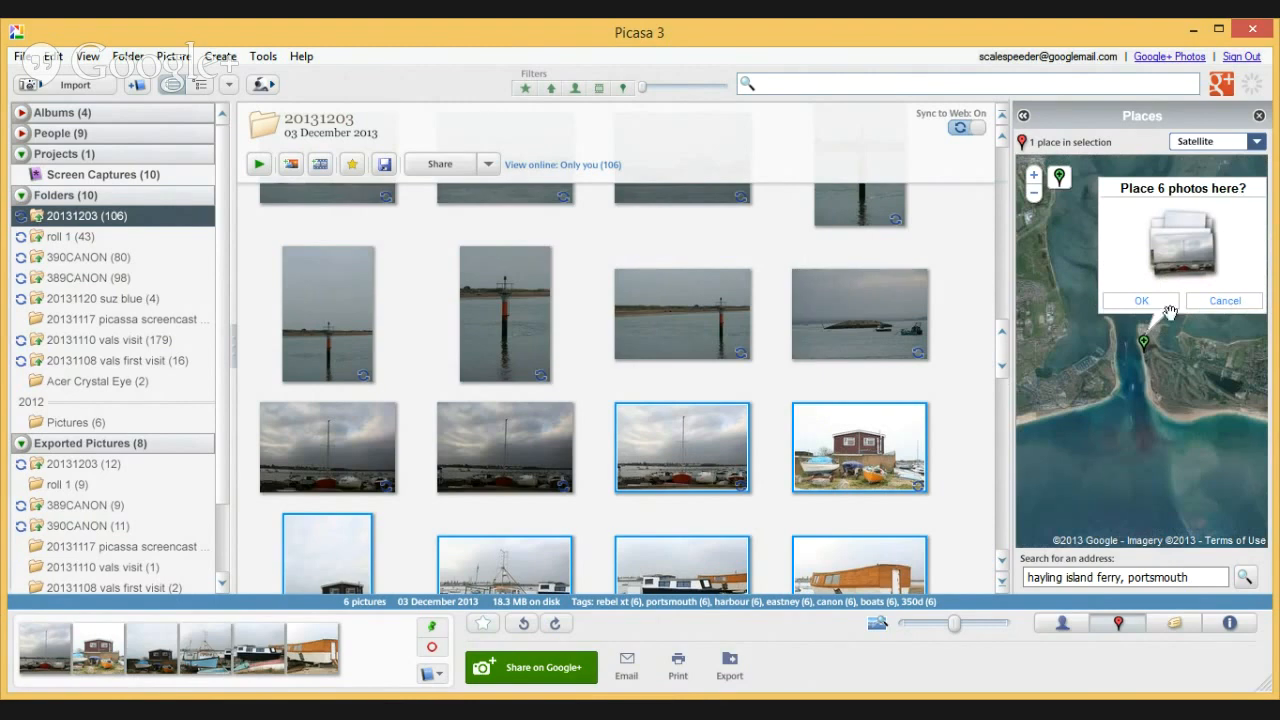
{"action": "mouse_move", "coordinate": [1197, 302]}
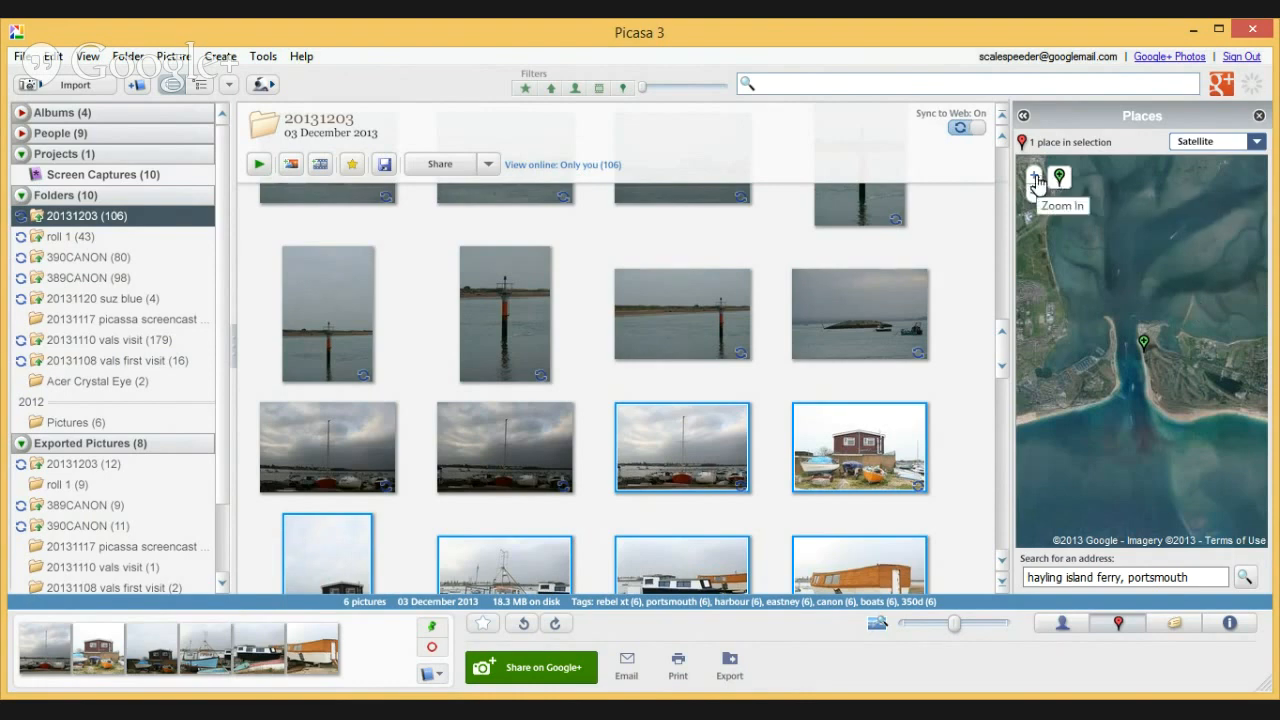
Zoom the map in and place the six photos at the Hayling Island ferry pin.
{"action": "left_click", "coordinate": [1036, 180]}
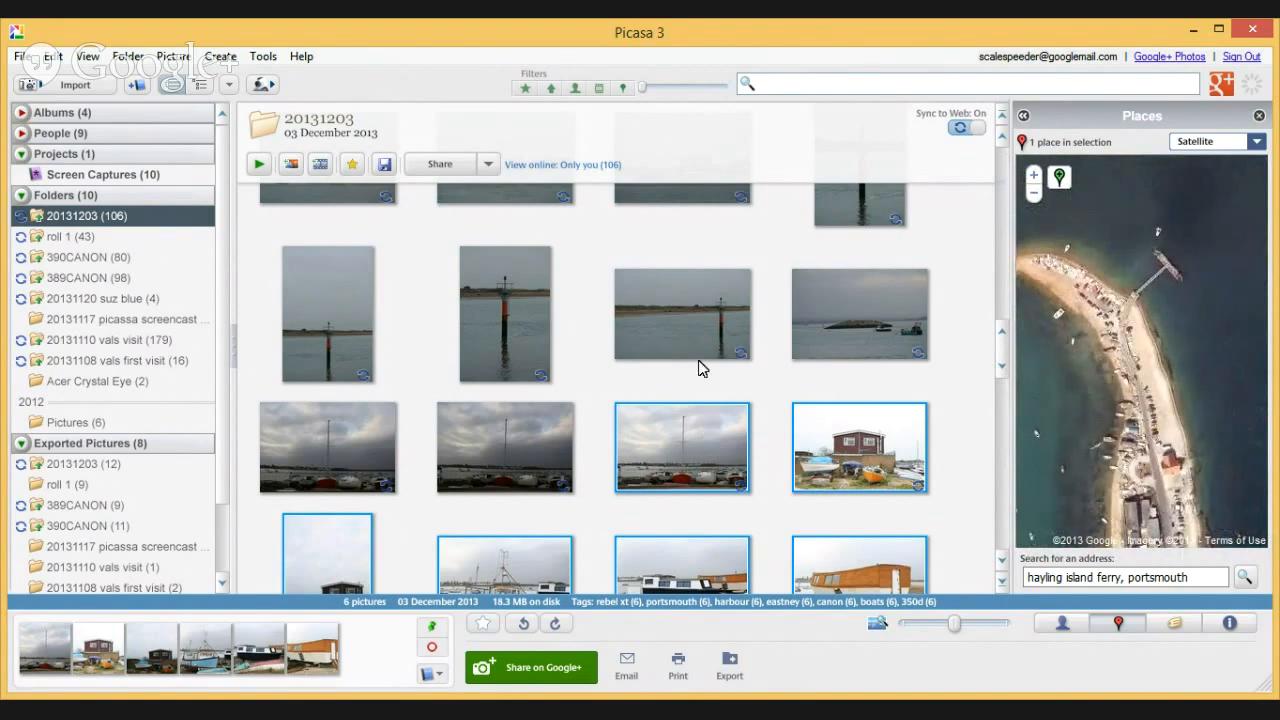
{"action": "mouse_move", "coordinate": [1060, 188]}
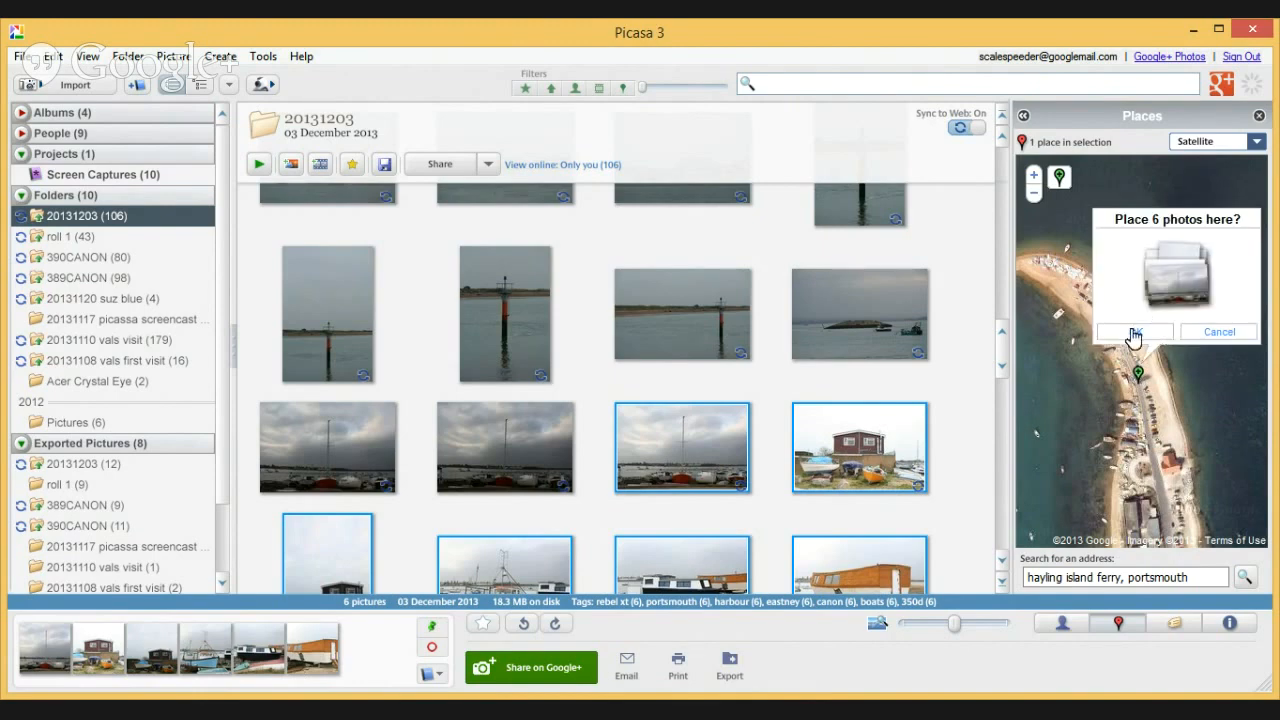
{"action": "left_click", "coordinate": [1134, 331]}
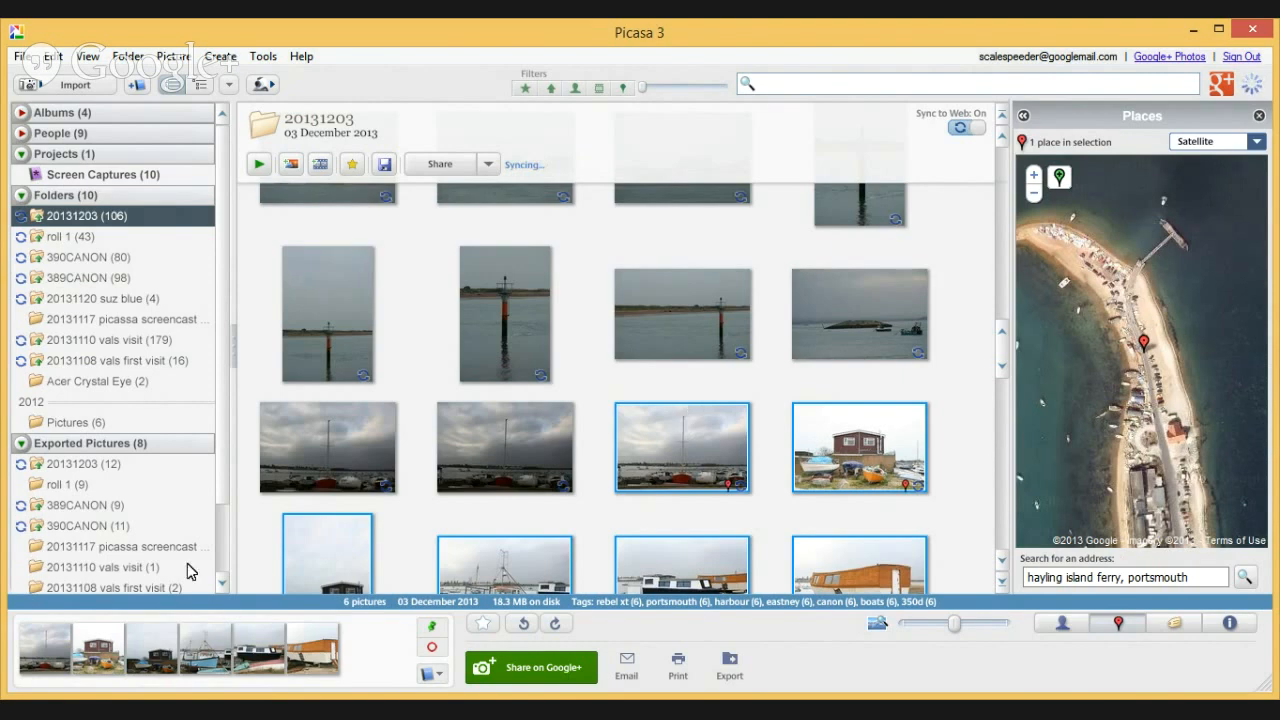
{"action": "mouse_move", "coordinate": [257, 659]}
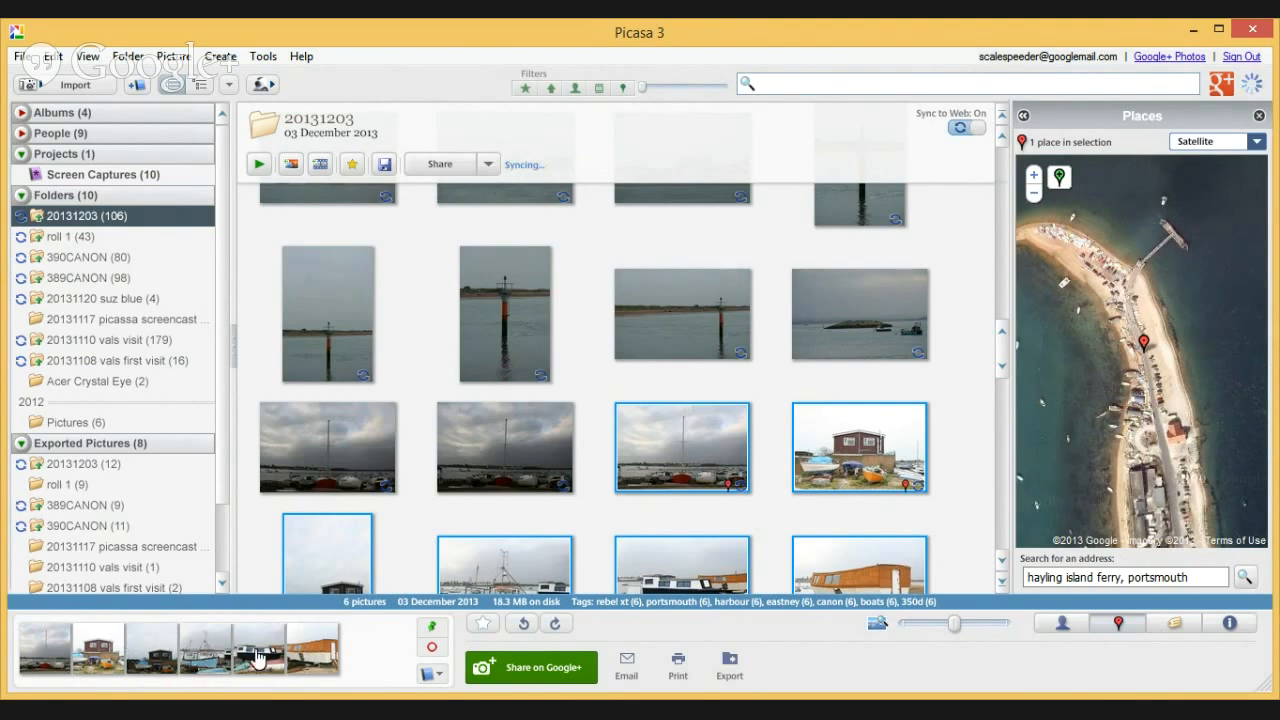
{"action": "mouse_move", "coordinate": [568, 385]}
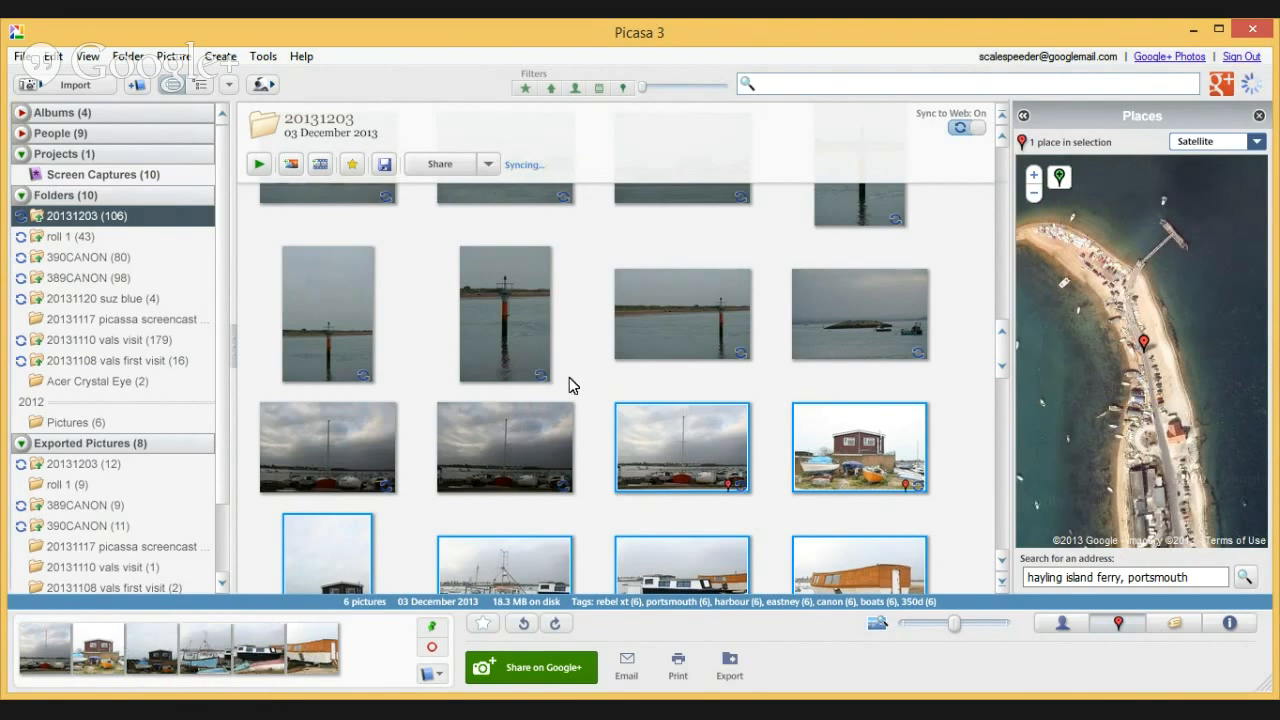